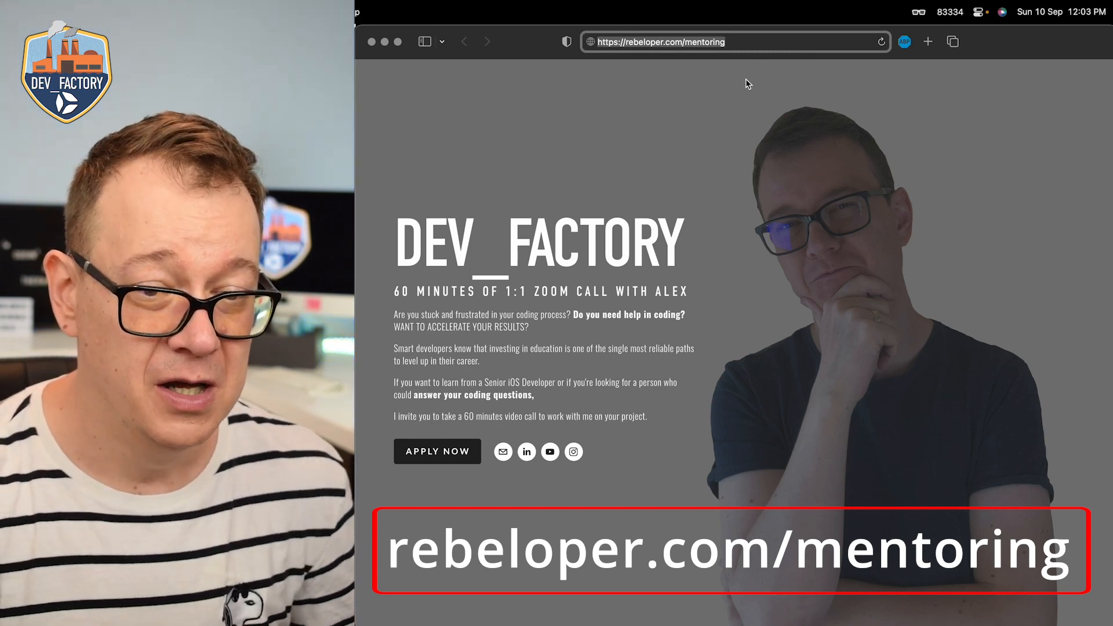
{"action": "mouse_move", "coordinate": [652, 115]}
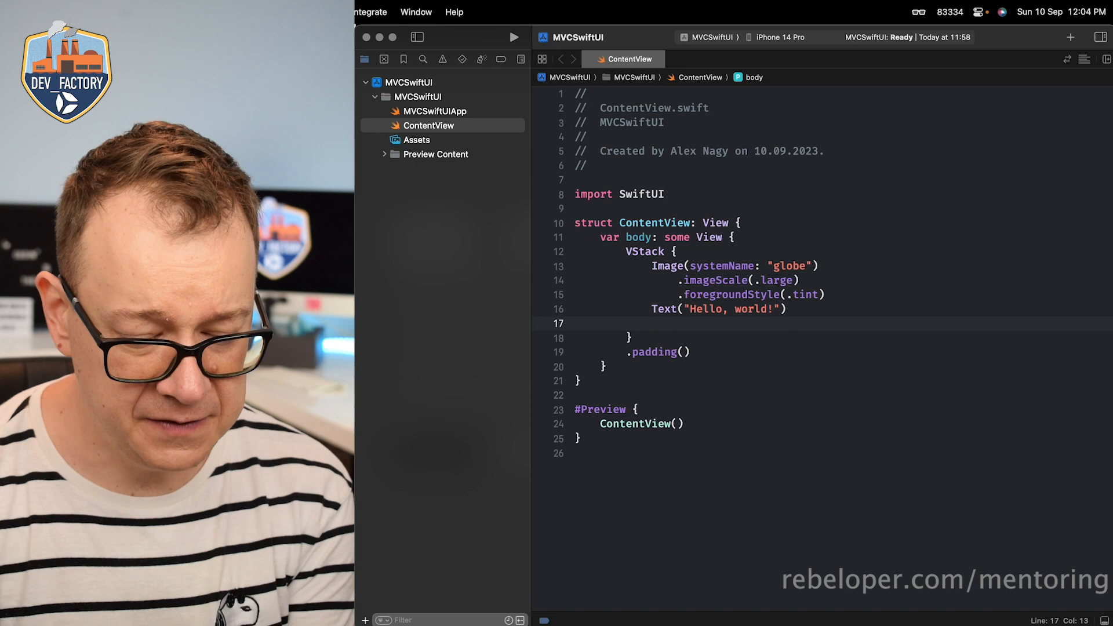
{"action": "type", "text": "Text"}
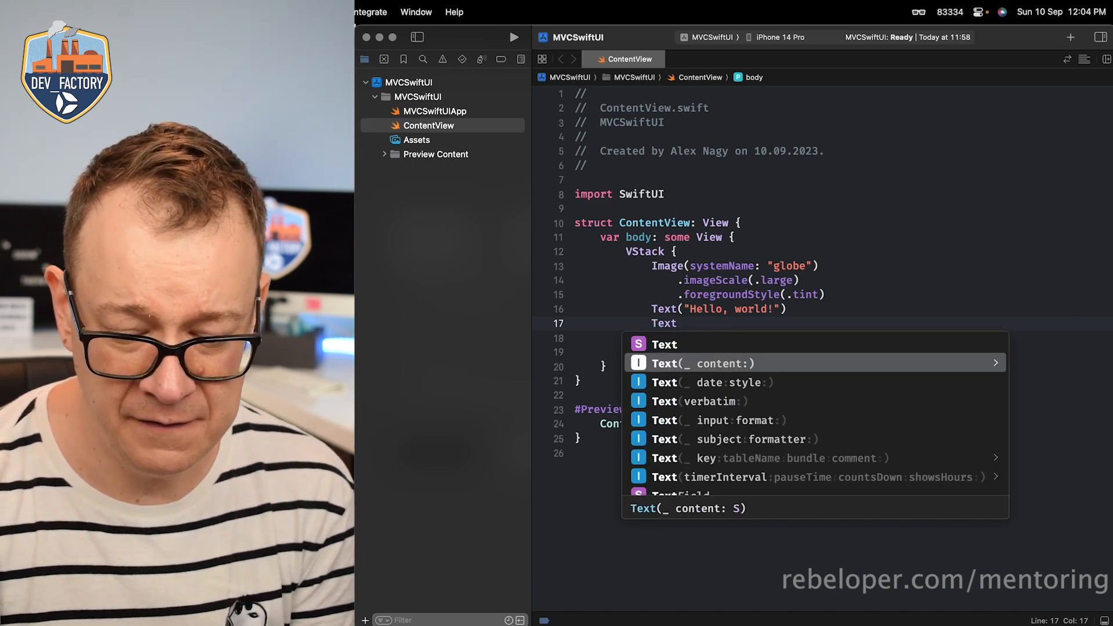
{"action": "key", "text": "escape"}
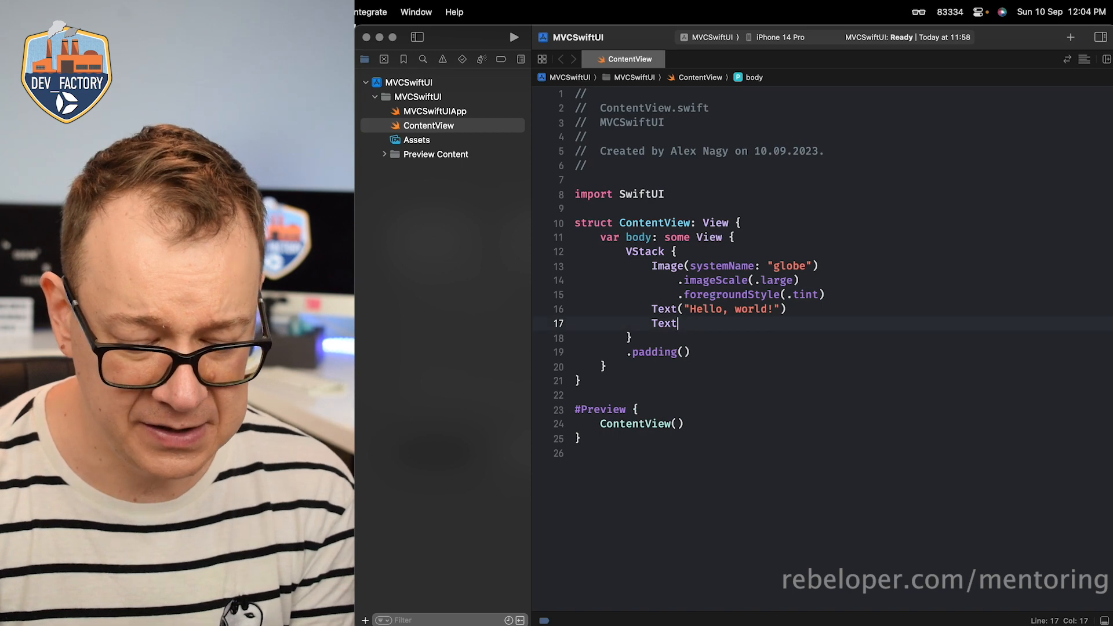
{"action": "type", "text": "Field(\"Name\", text: Binding<String>"}
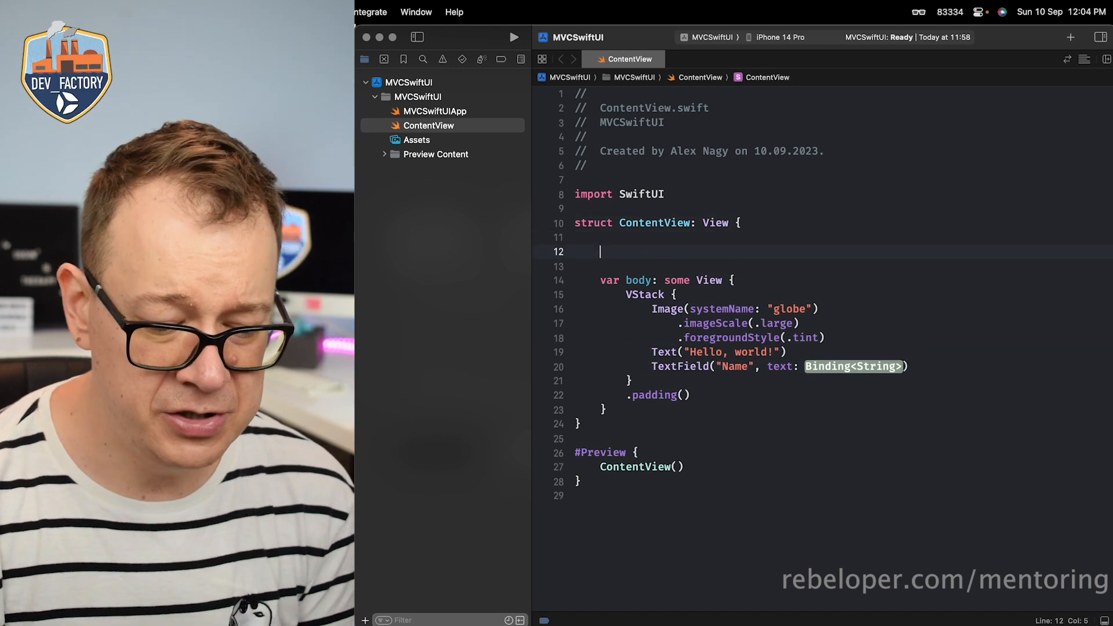
{"action": "type", "text": "@State"}
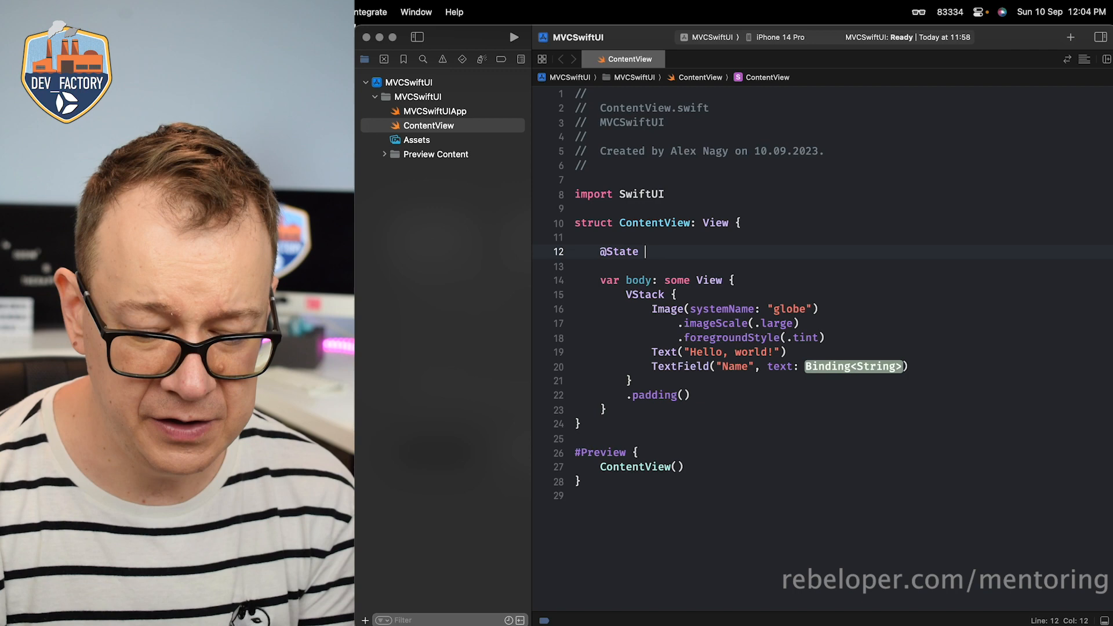
{"action": "type", "text": "private v"}
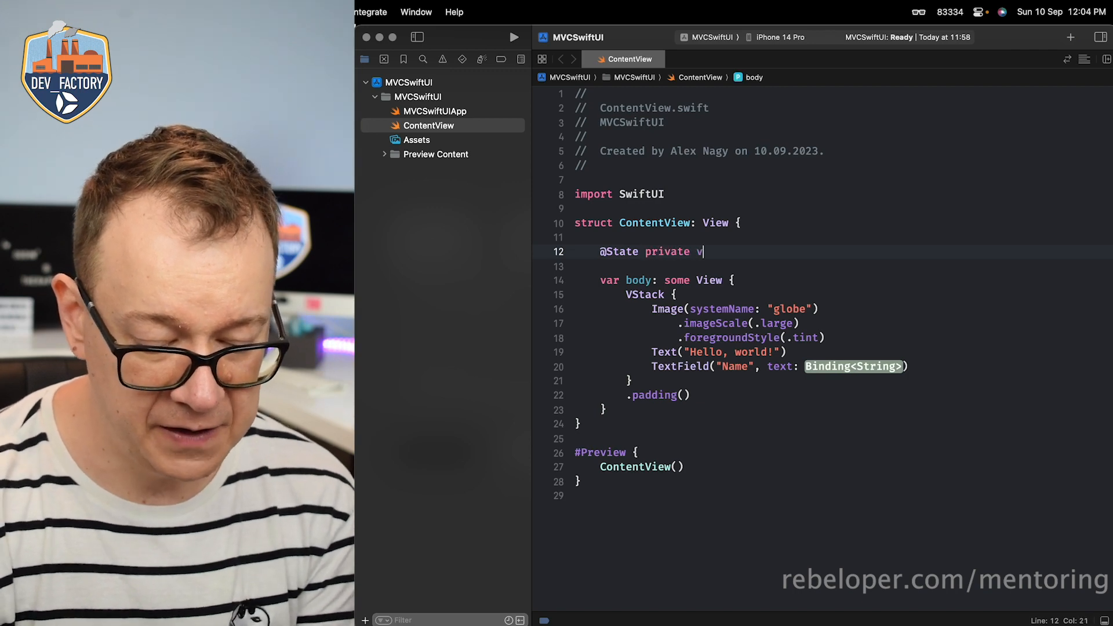
{"action": "type", "text": "ar name ="}
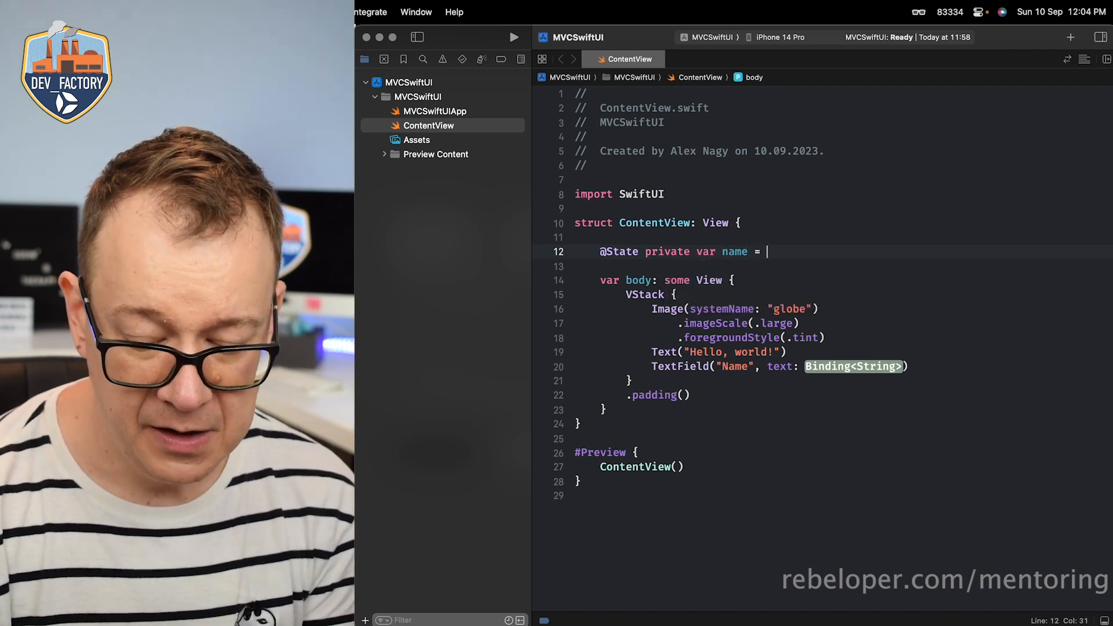
{"action": "type", "text": "\"\""}
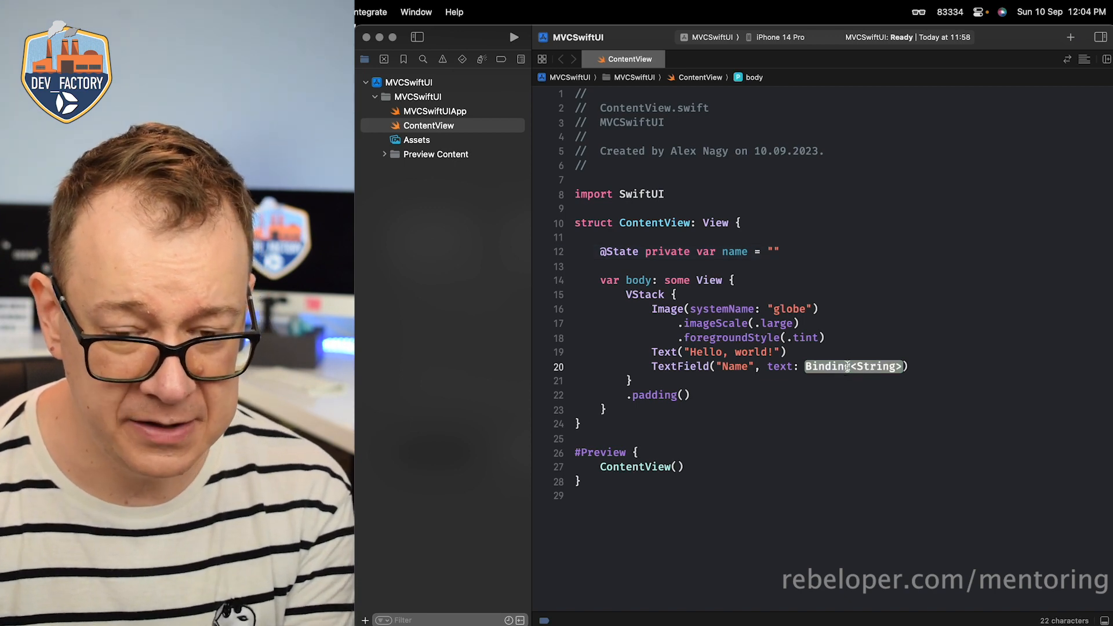
Bind the Name TextField to $name and give it the .roundedBorder text field style
{"action": "type", "text": "$na"}
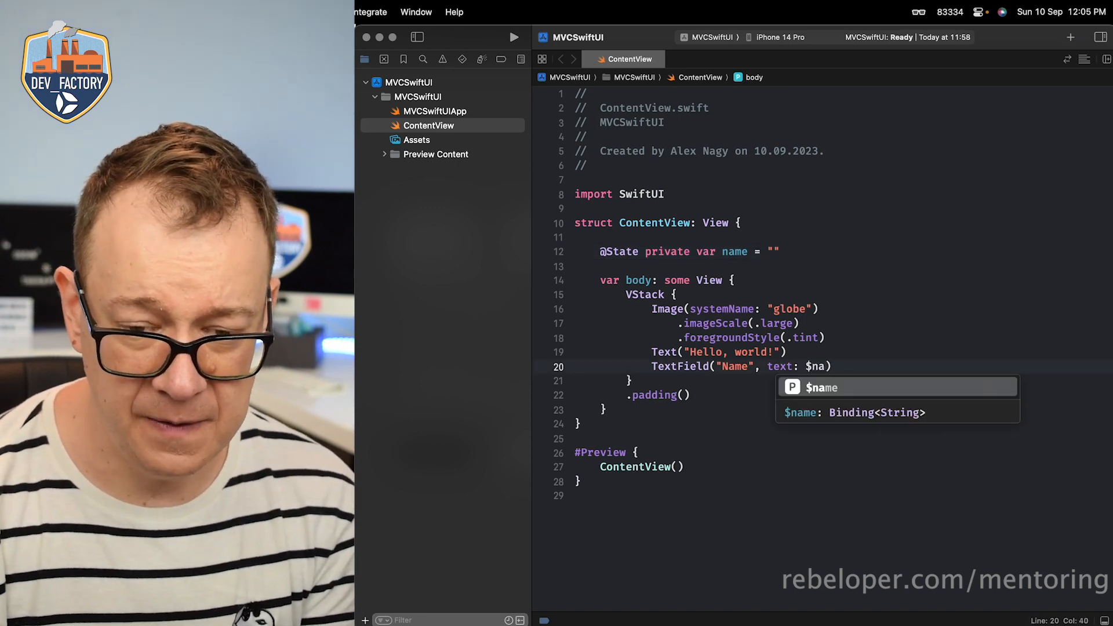
{"action": "key", "text": "Return"}
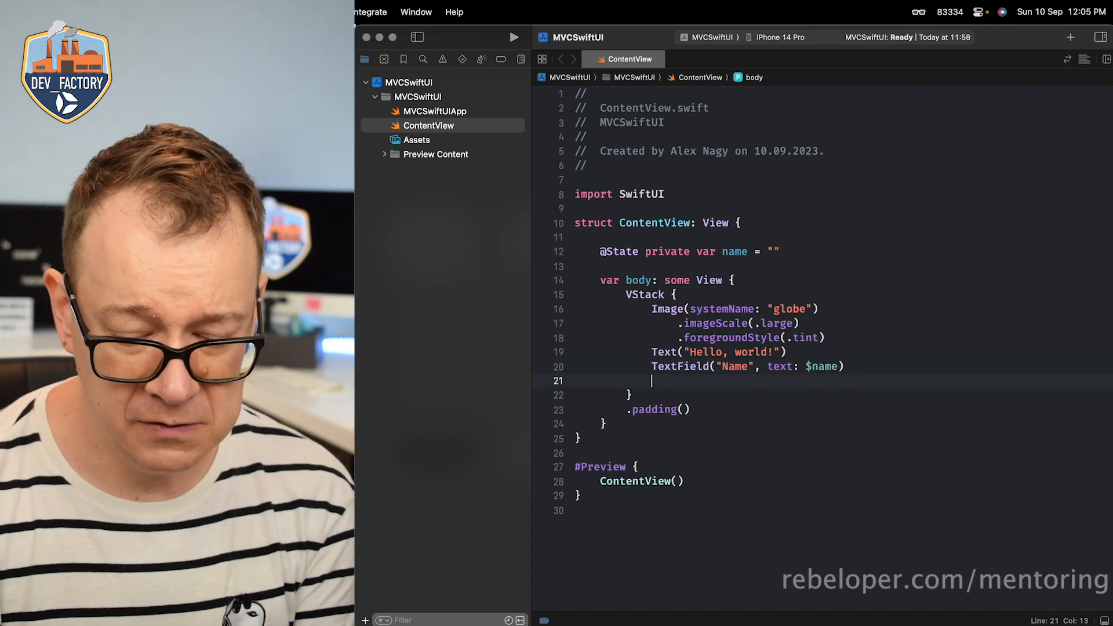
{"action": "type", "text": ".tex"}
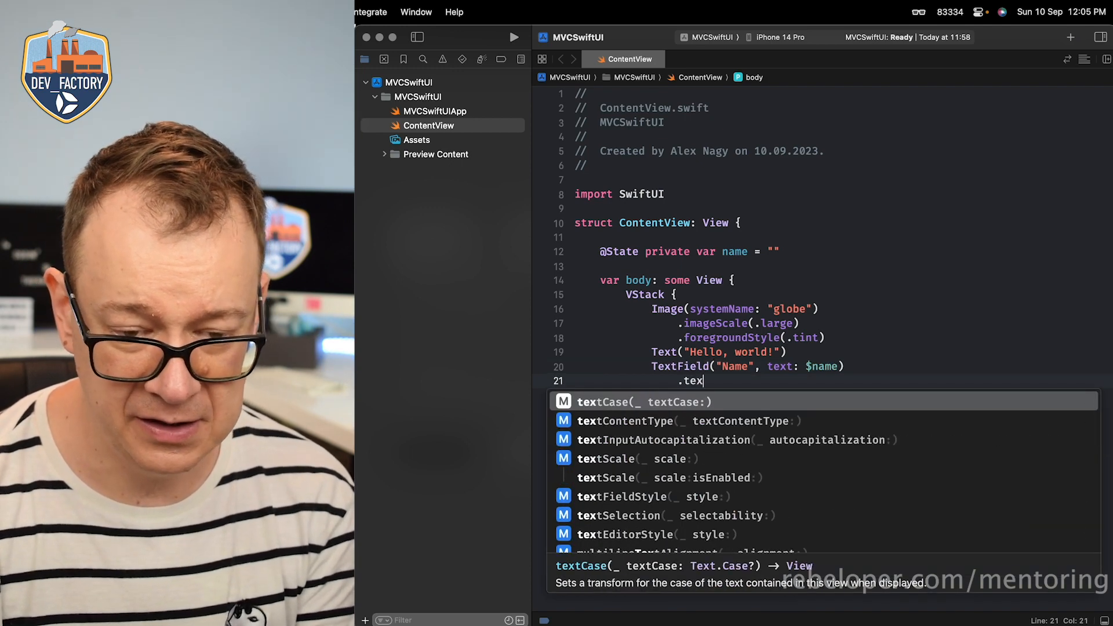
{"action": "left_click", "coordinate": [638, 495]}
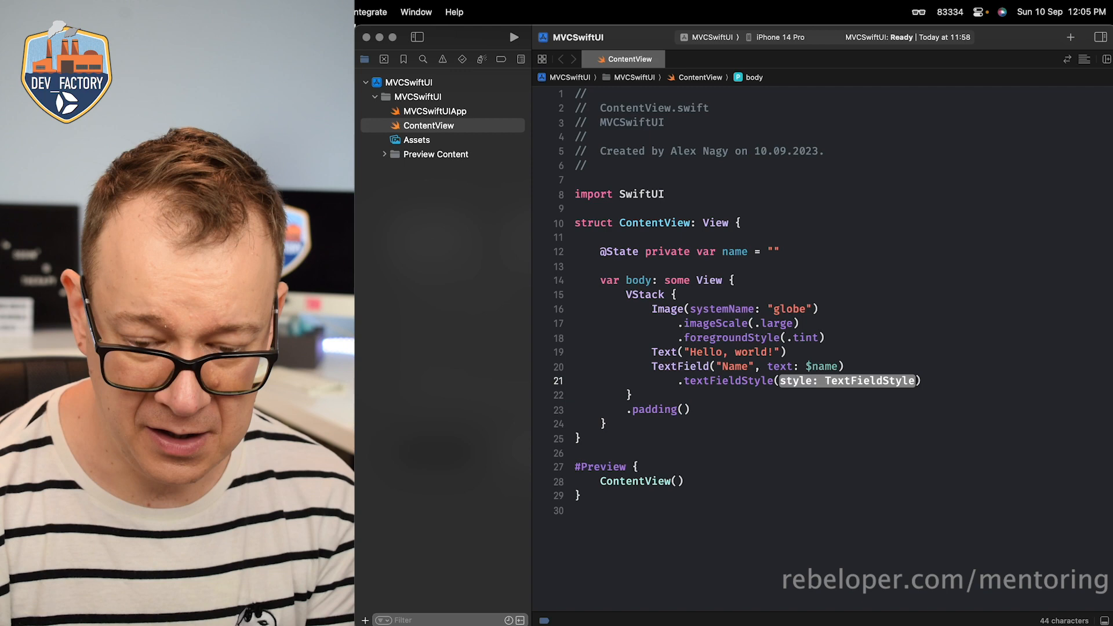
{"action": "type", "text": ".roundedBorder"}
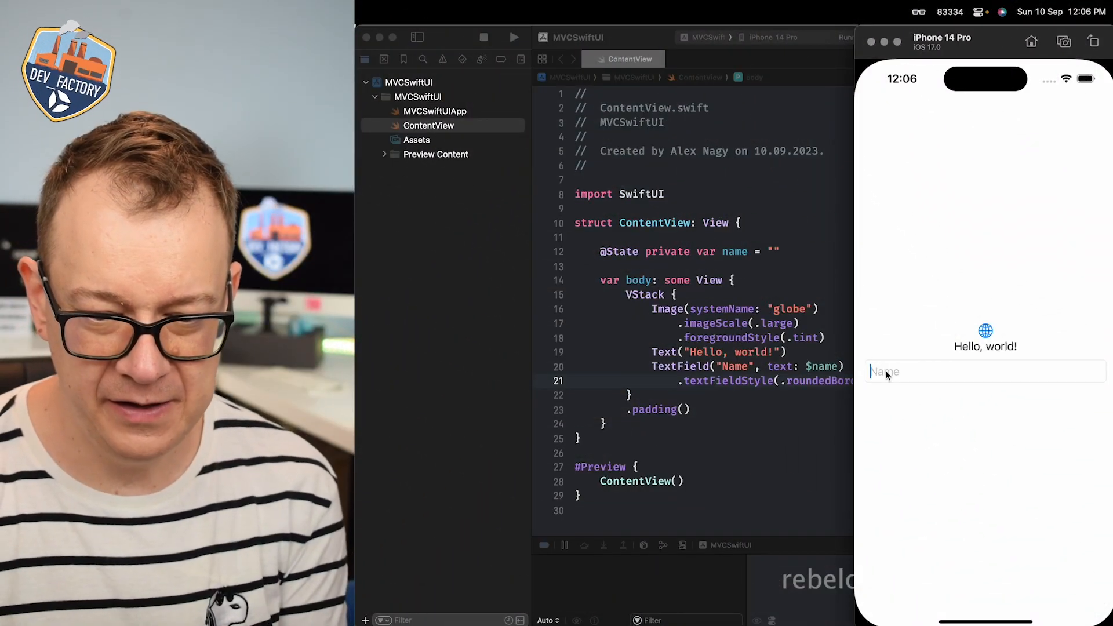
Change the greeting to "Hello, \(name)!", rerun the app, and type Ada into the field
{"action": "type", "text": "Ada"}
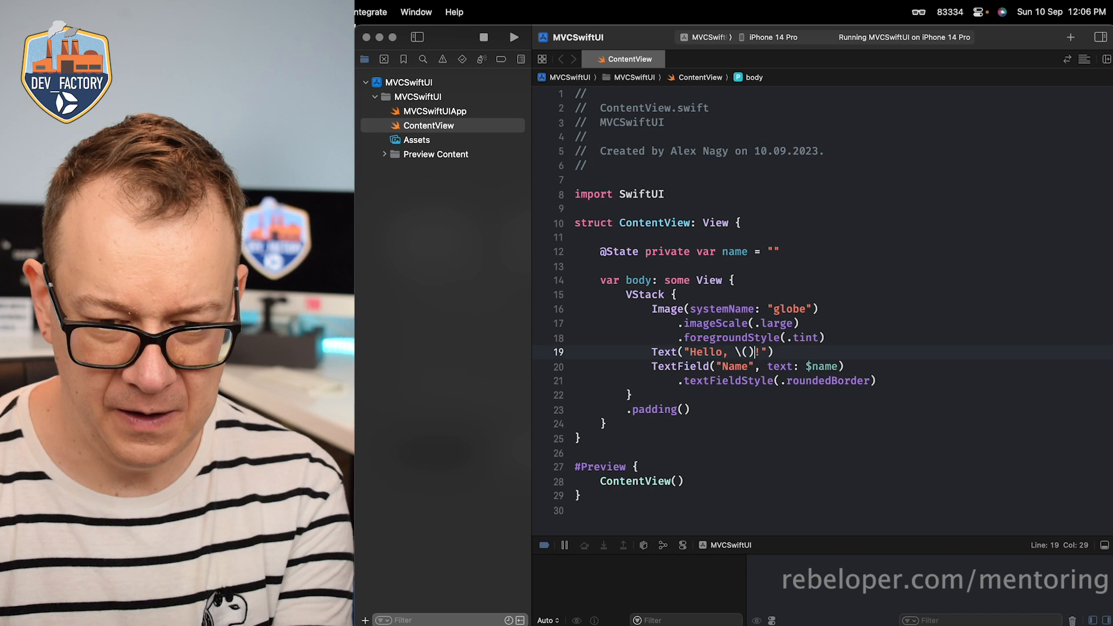
{"action": "type", "text": "name"}
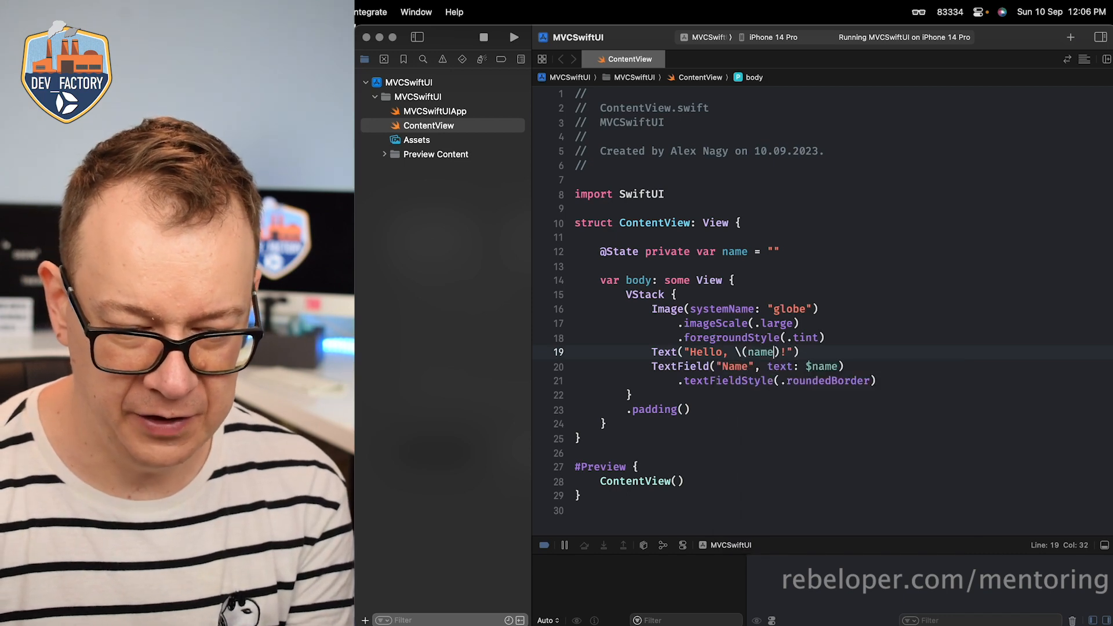
{"action": "left_click", "coordinate": [484, 37]}
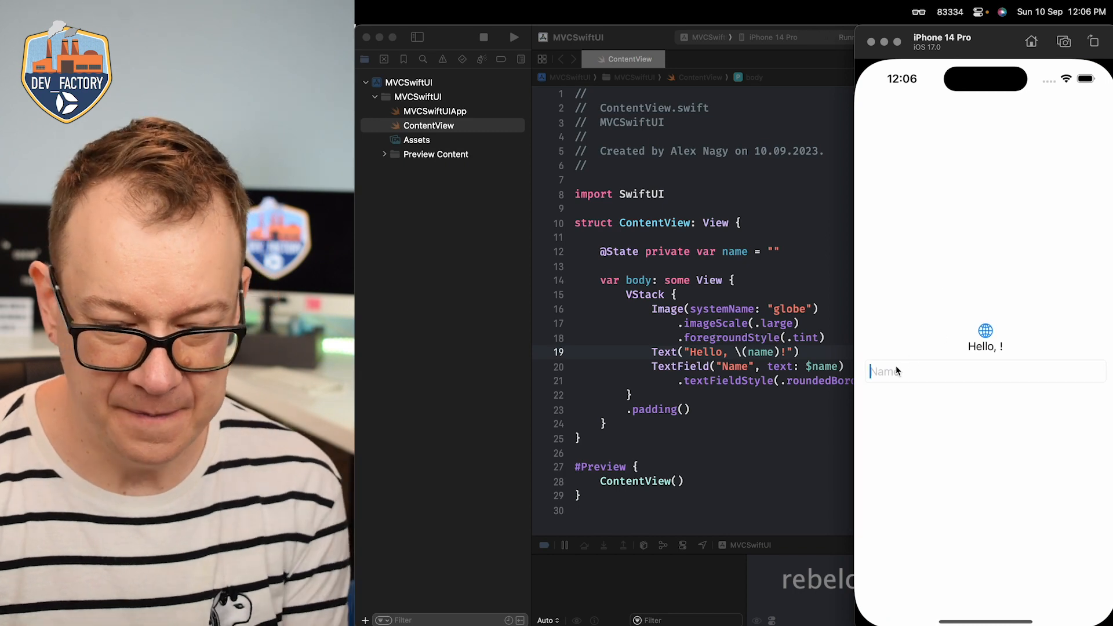
{"action": "type", "text": "Ada"}
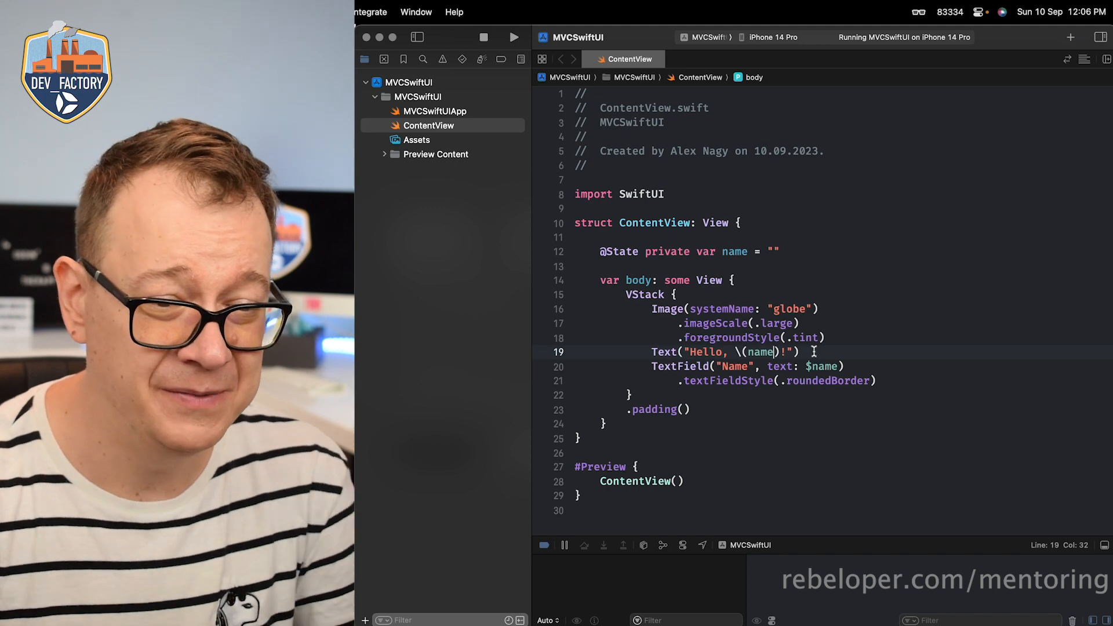
Add a new Swift file named Profile to the project
{"action": "right_click", "coordinate": [433, 110]}
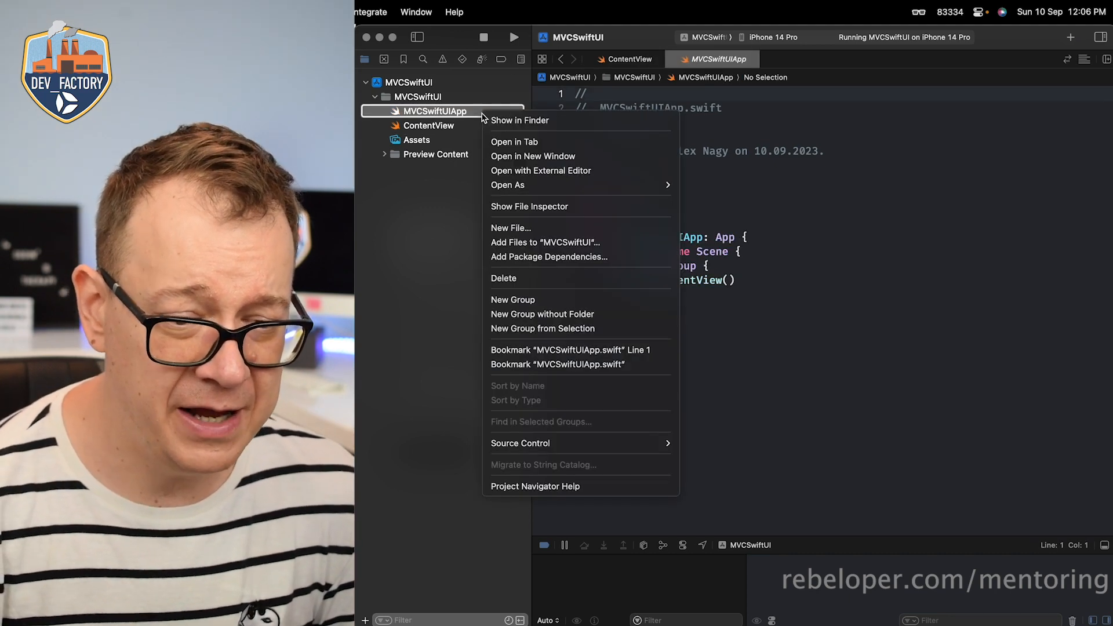
{"action": "left_click", "coordinate": [512, 227]}
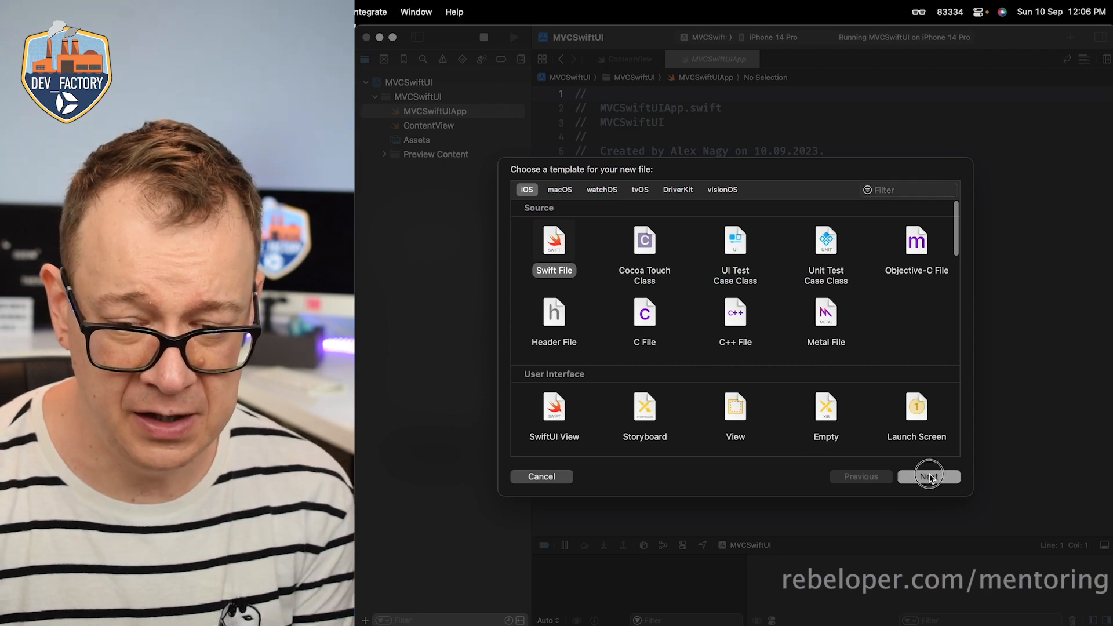
{"action": "left_click", "coordinate": [929, 476]}
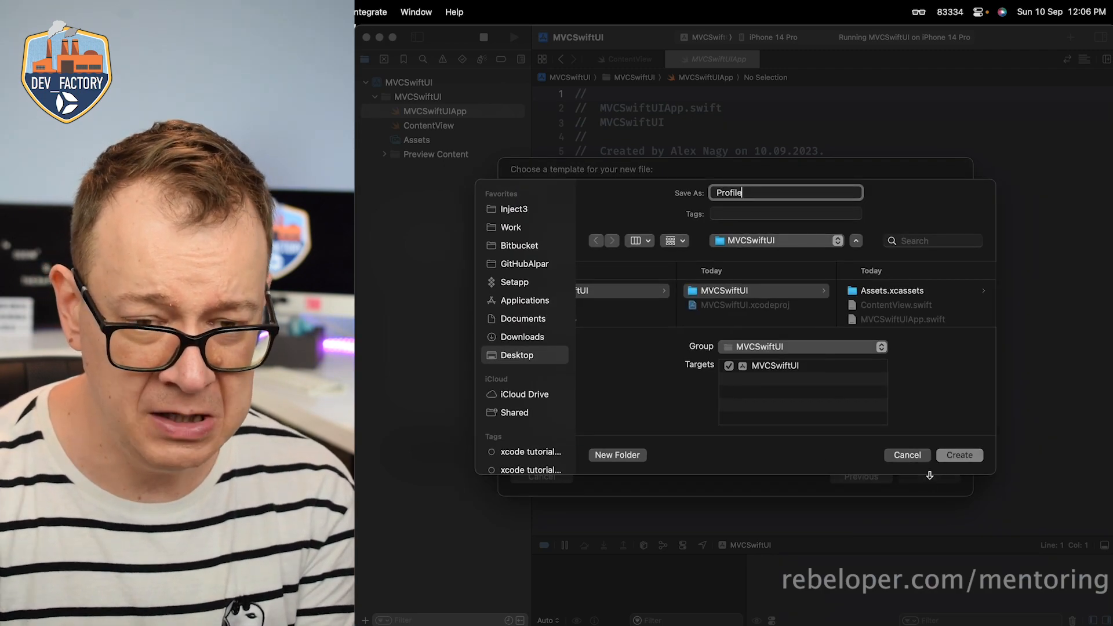
{"action": "left_click", "coordinate": [958, 455]}
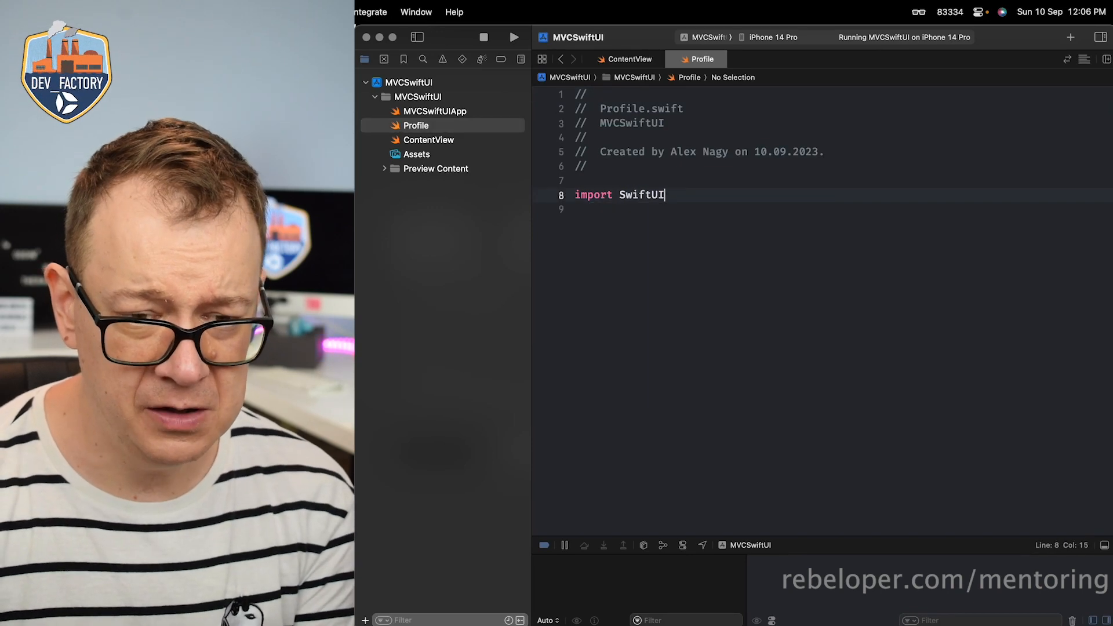
Declare struct Profile with a var name: String property
{"action": "type", "text": "s"}
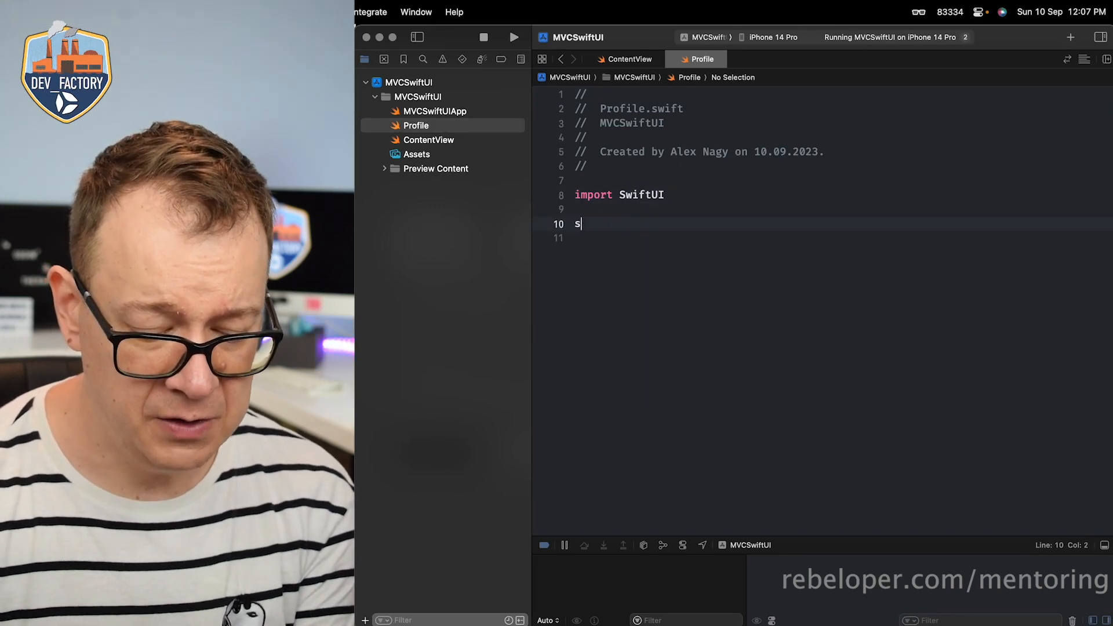
{"action": "type", "text": "truct P"}
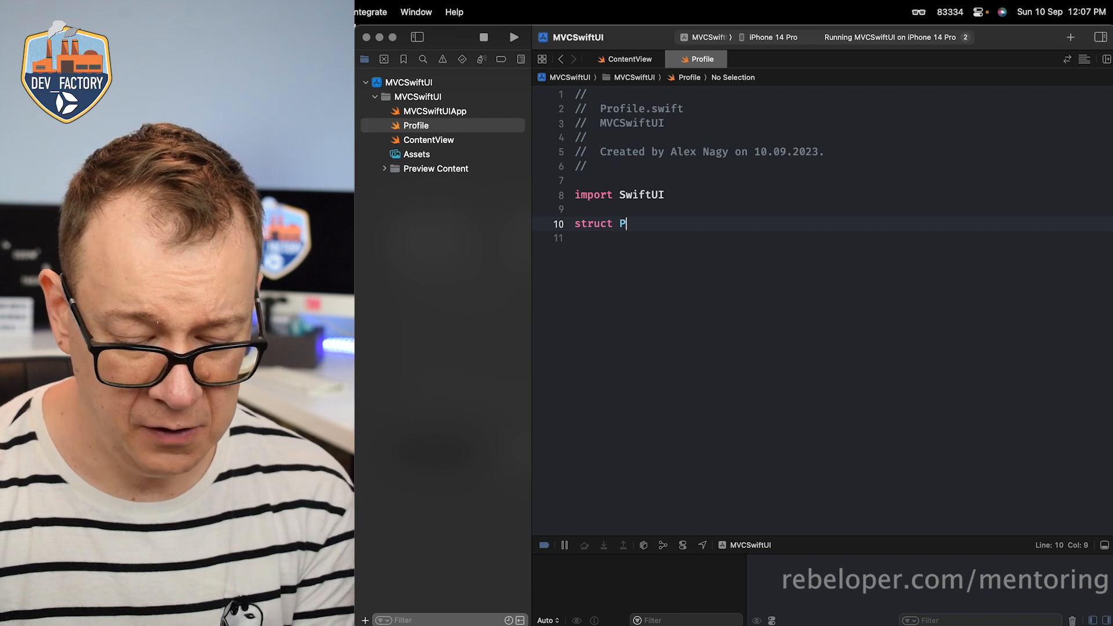
{"action": "type", "text": "rofile {"}
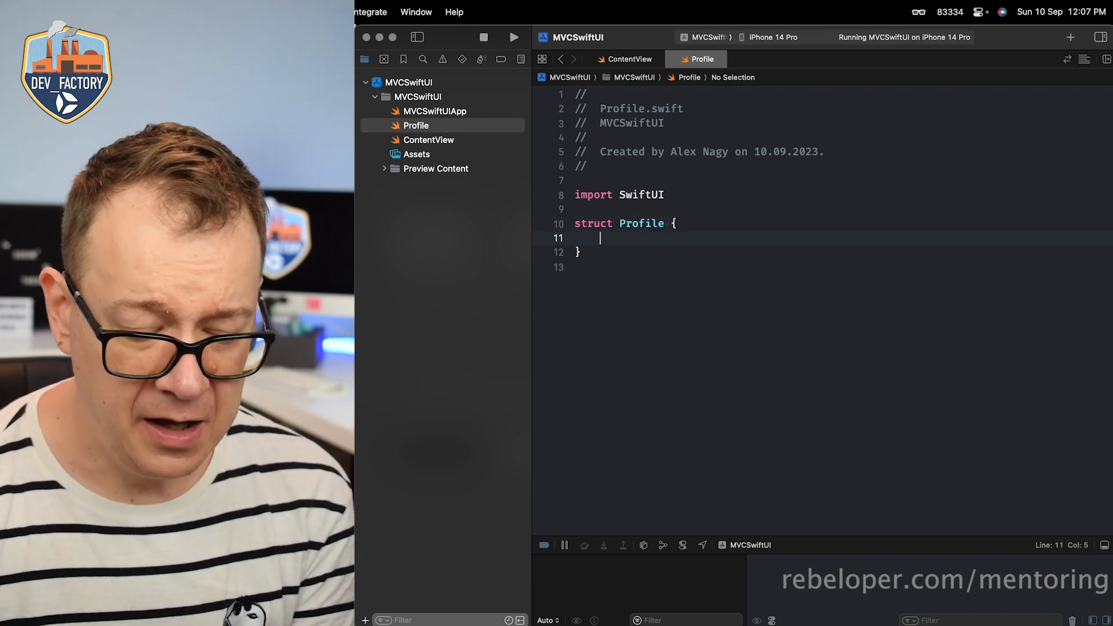
{"action": "type", "text": "var name"}
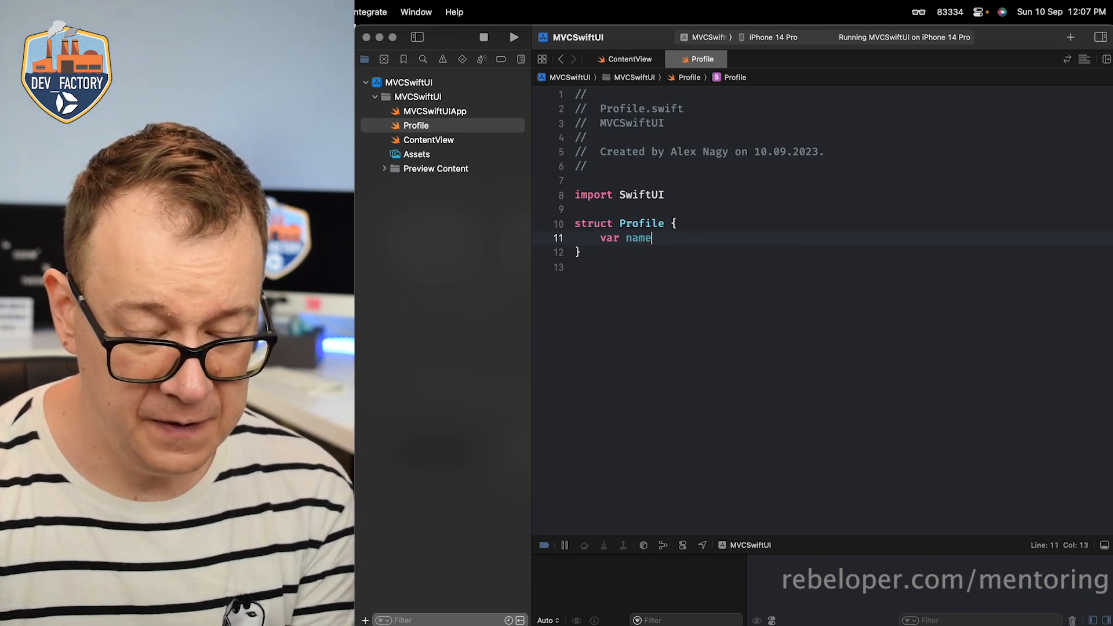
{"action": "type", "text": ": String"}
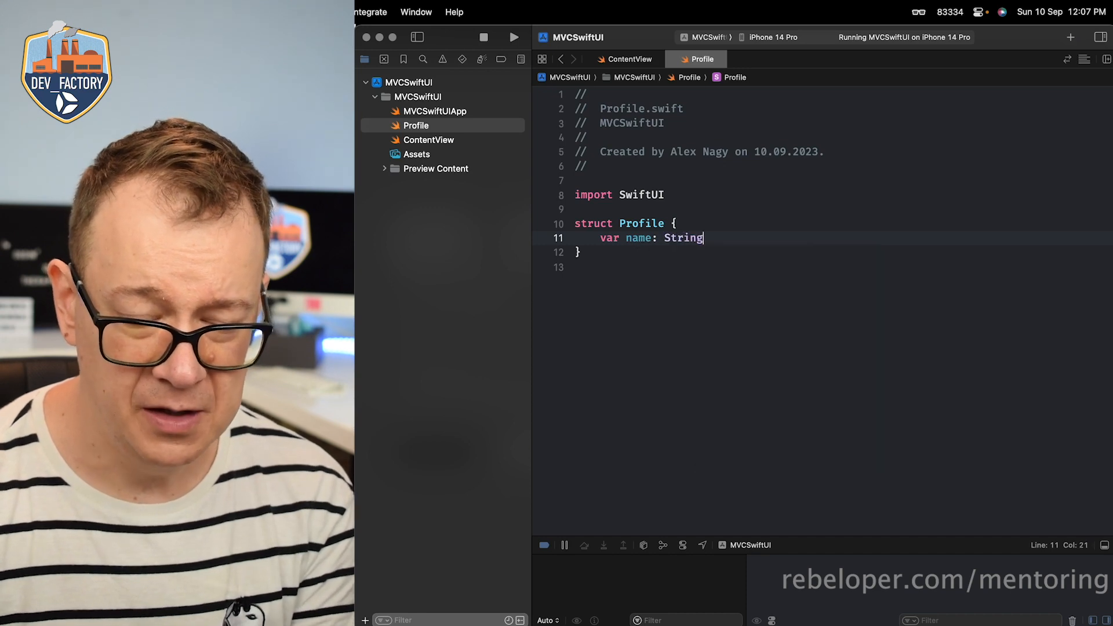
{"action": "double_click", "coordinate": [641, 195]}
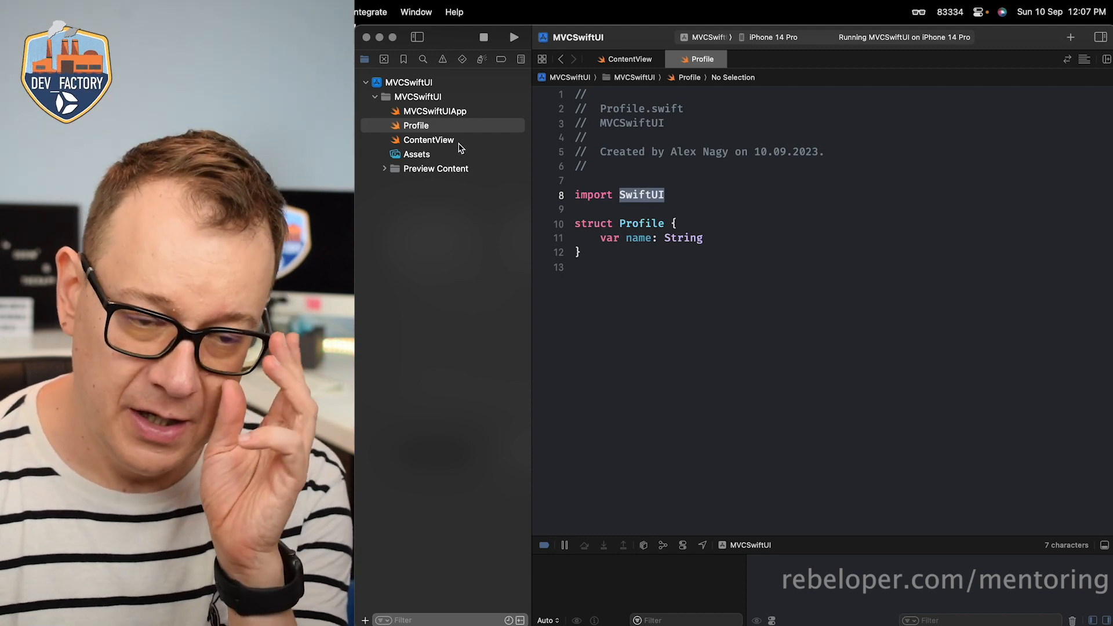
Replace the name state with profile = Profile(name: "") and use profile.name in the views
{"action": "left_click", "coordinate": [429, 140]}
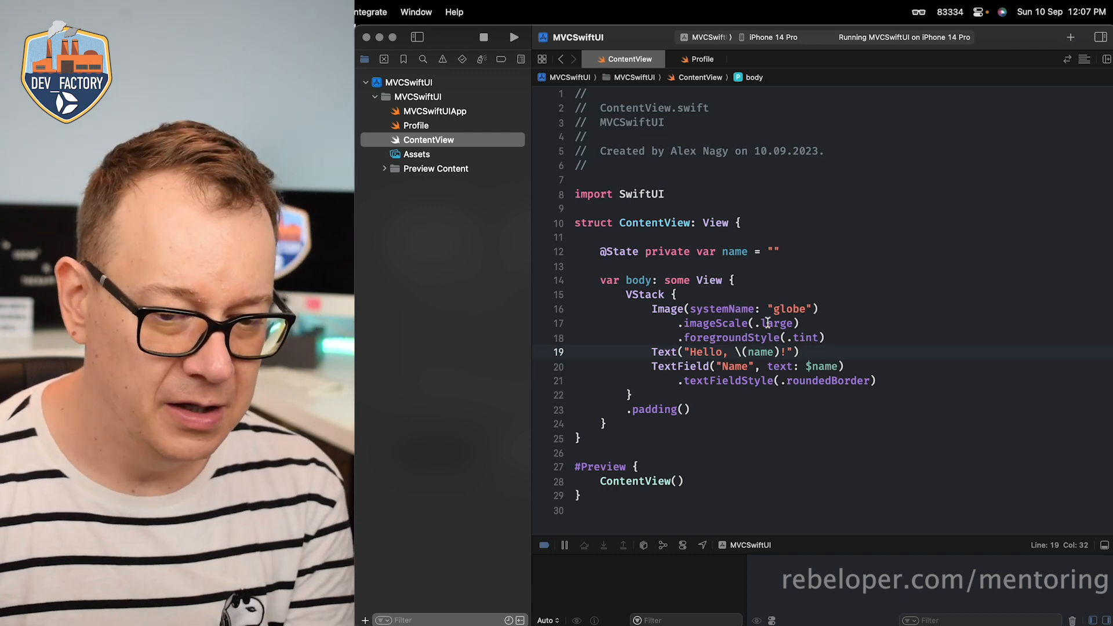
{"action": "double_click", "coordinate": [735, 251]}
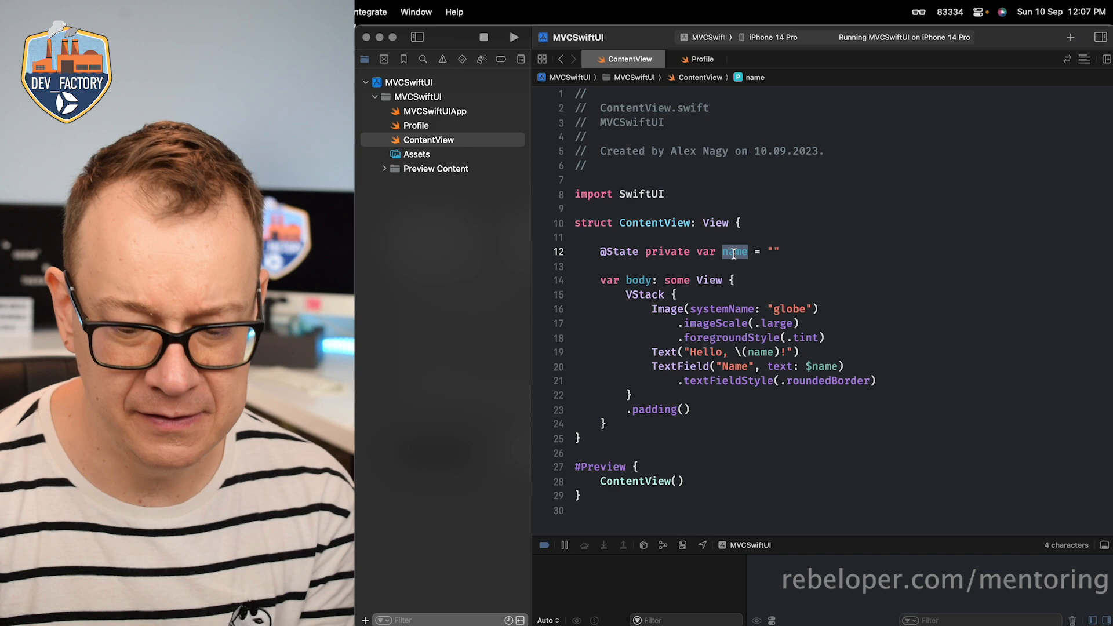
{"action": "type", "text": "pro"}
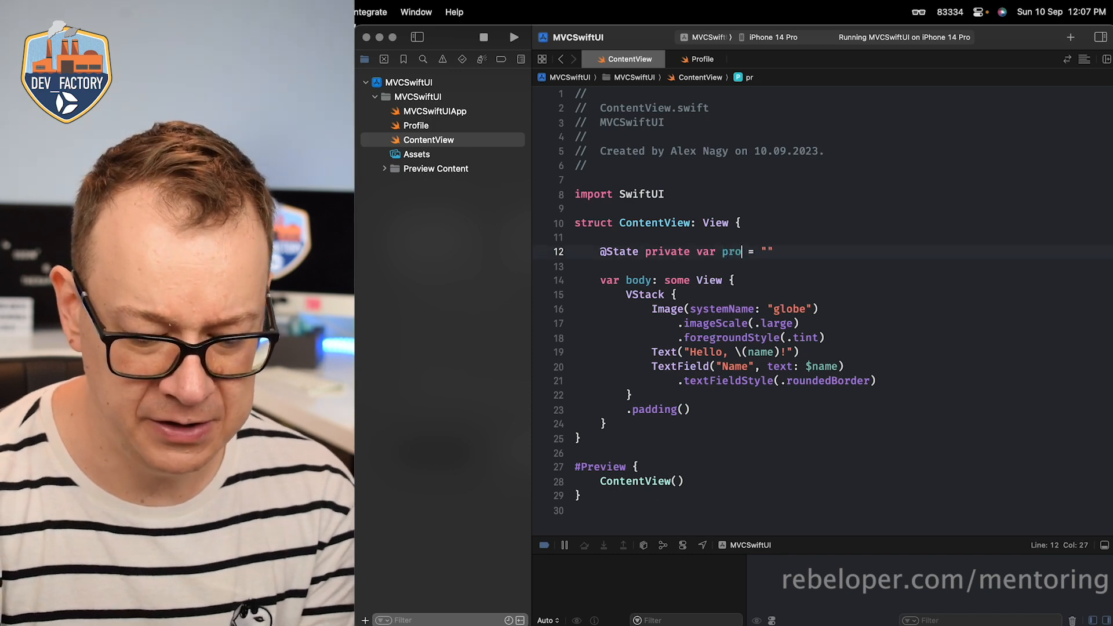
{"action": "type", "text": "file"}
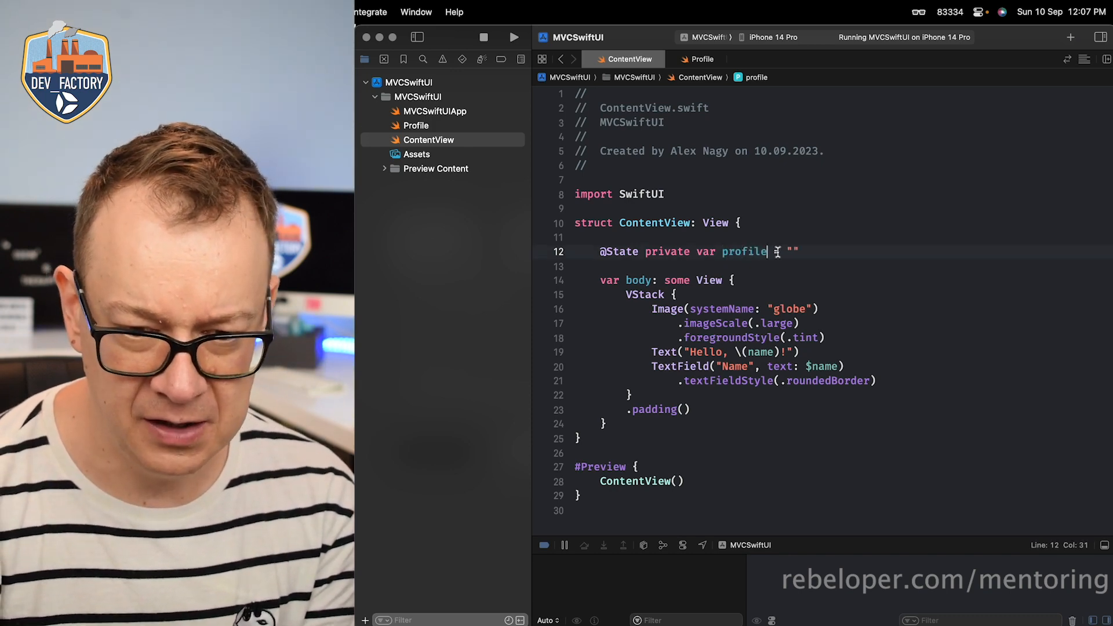
{"action": "type", "text": "= P"}
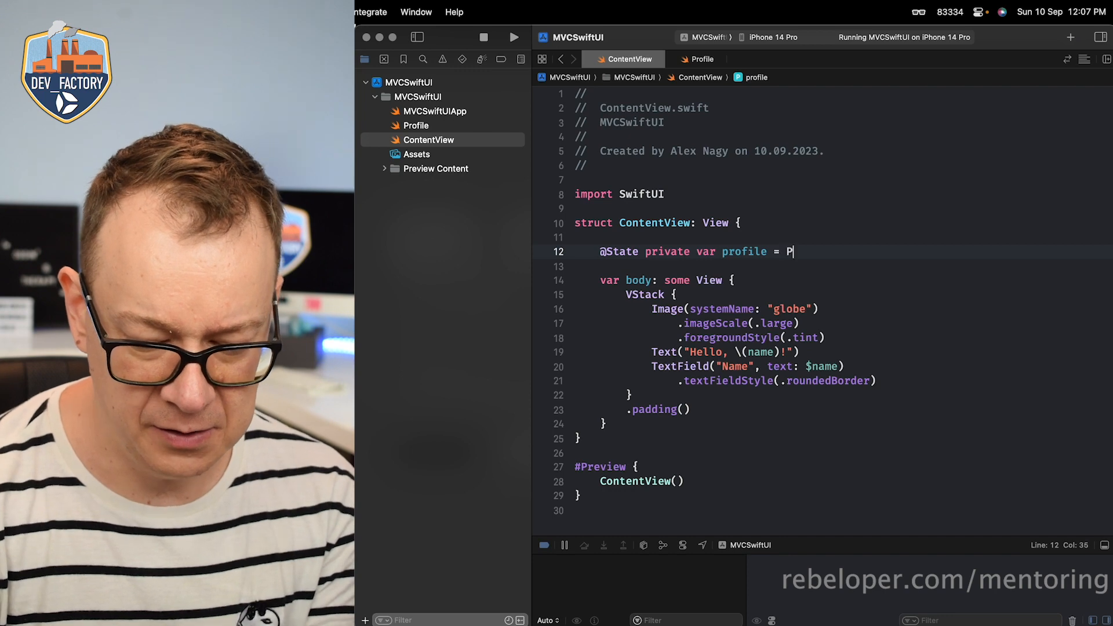
{"action": "type", "text": "rofile(name: \""}
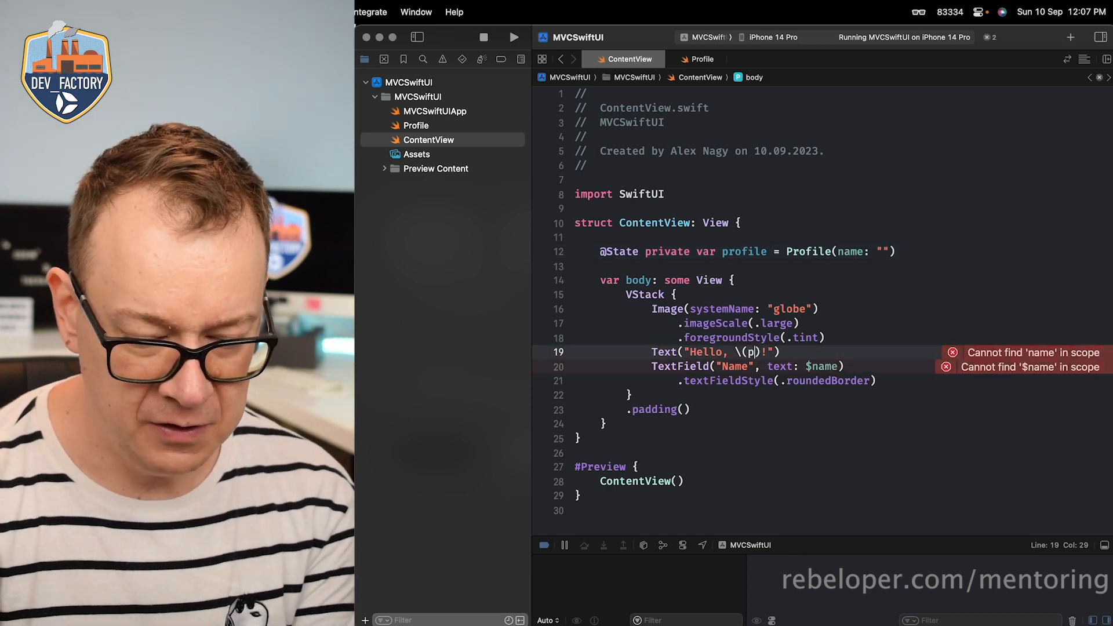
{"action": "type", "text": "rofile.name"}
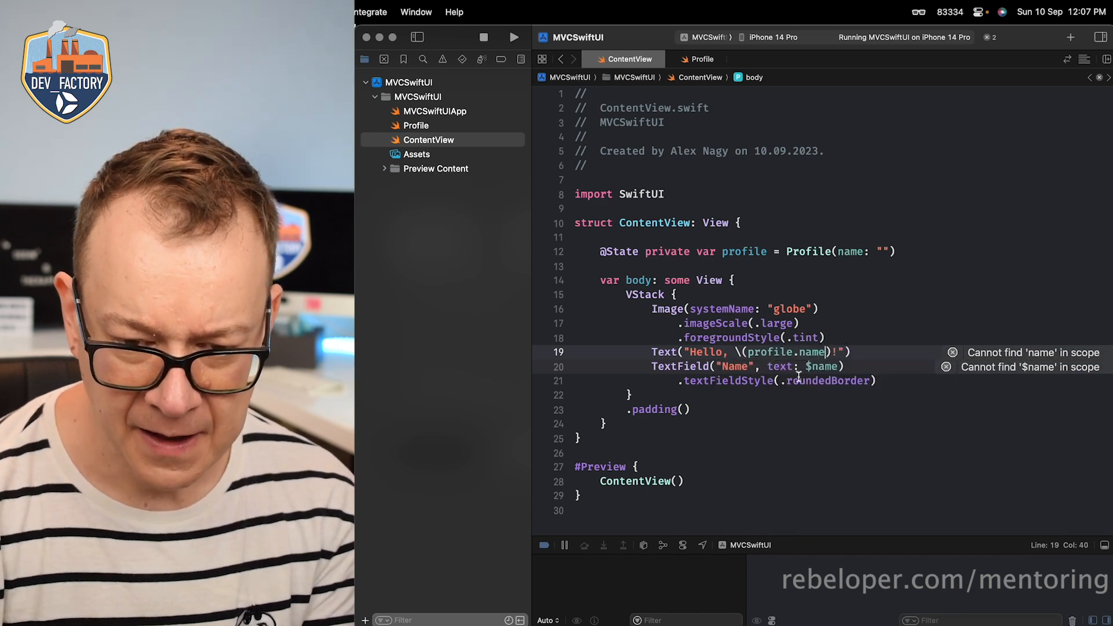
{"action": "type", "text": "profile."}
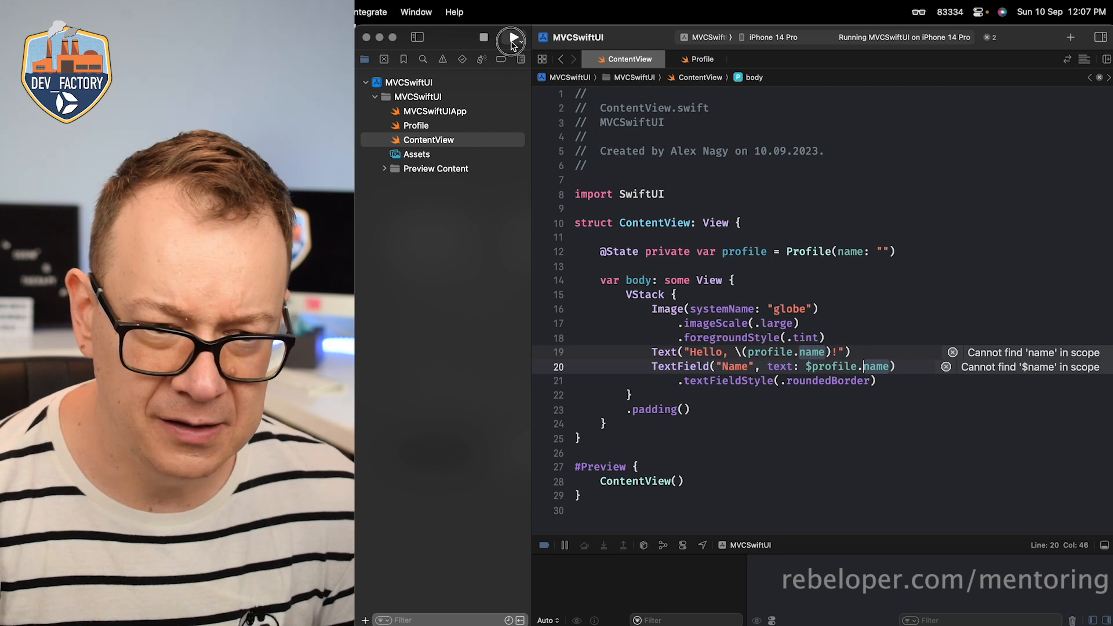
Build and run the app, then type Ada into the Name field
{"action": "left_click", "coordinate": [484, 37]}
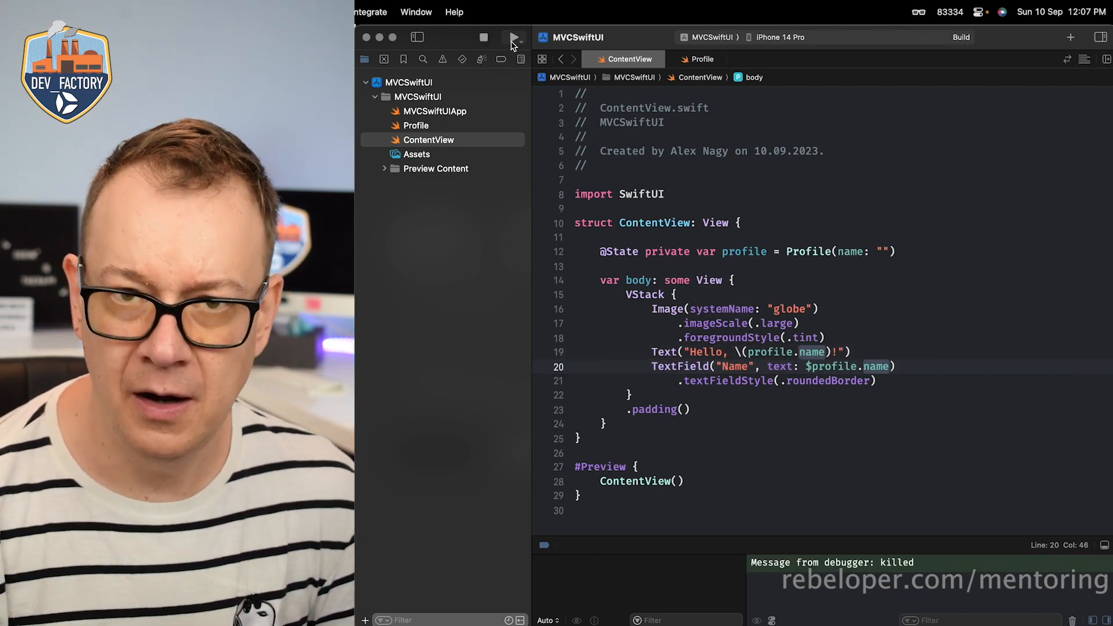
{"action": "left_click", "coordinate": [513, 38]}
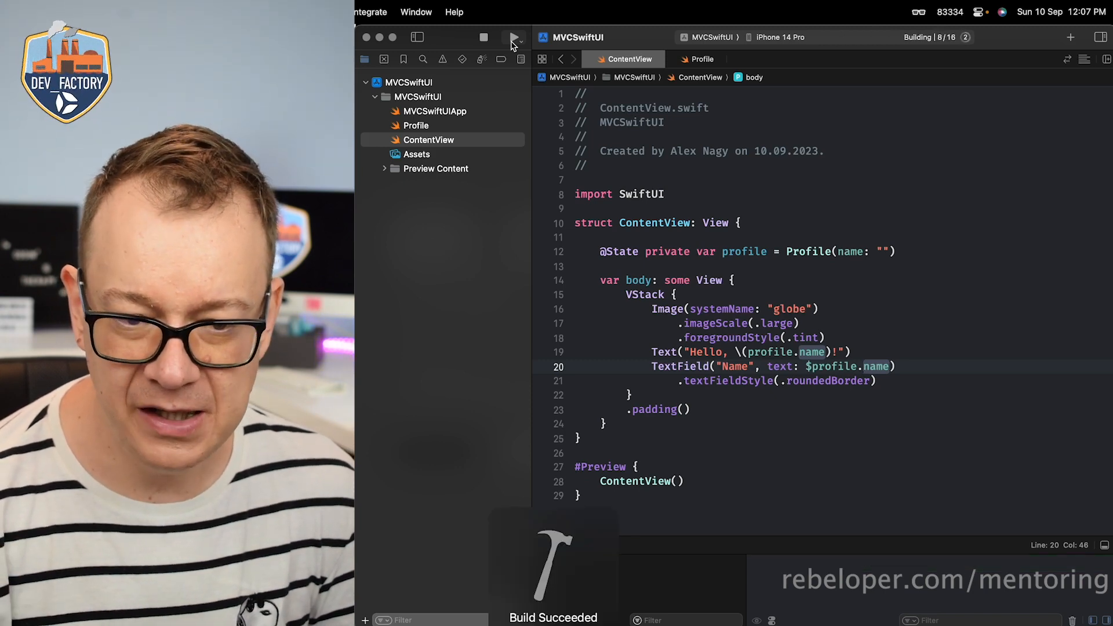
{"action": "left_click", "coordinate": [511, 37]}
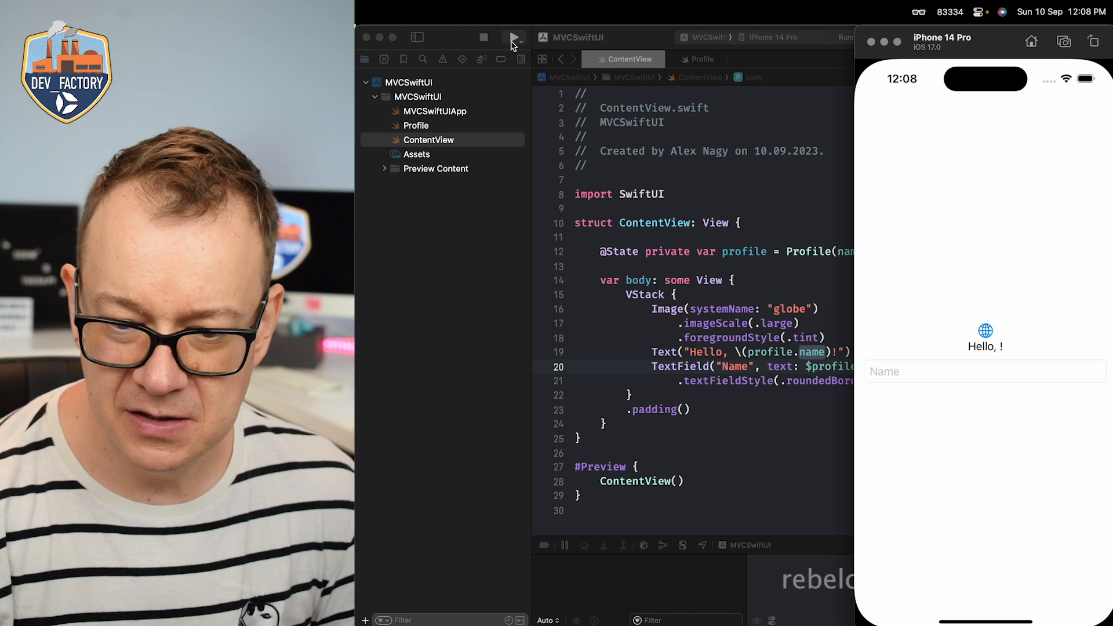
{"action": "left_click", "coordinate": [958, 371]}
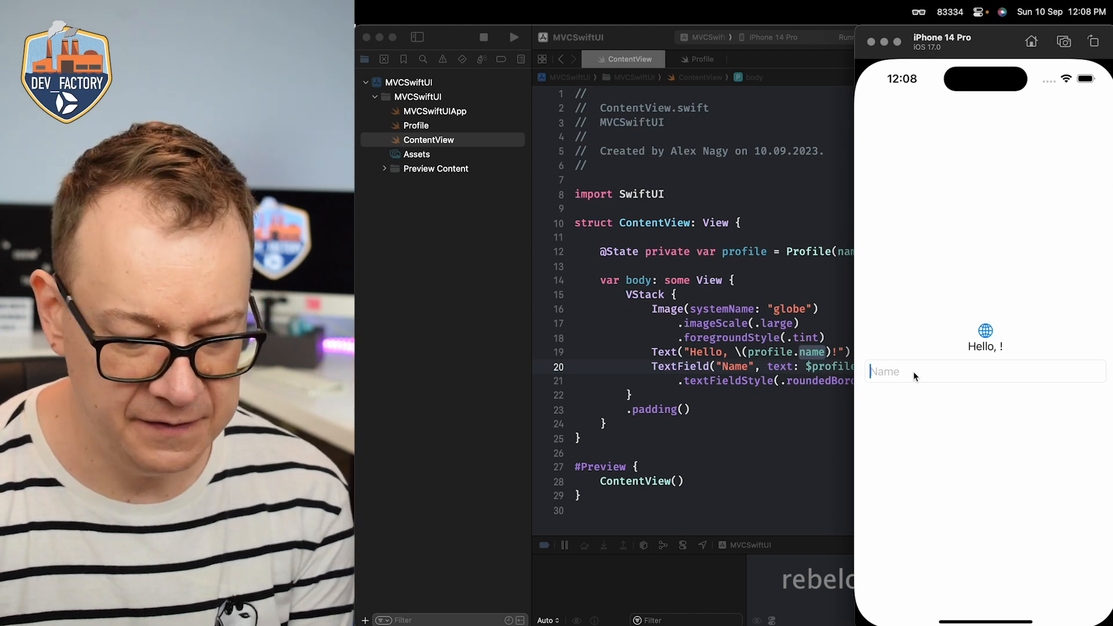
{"action": "type", "text": "Ada"}
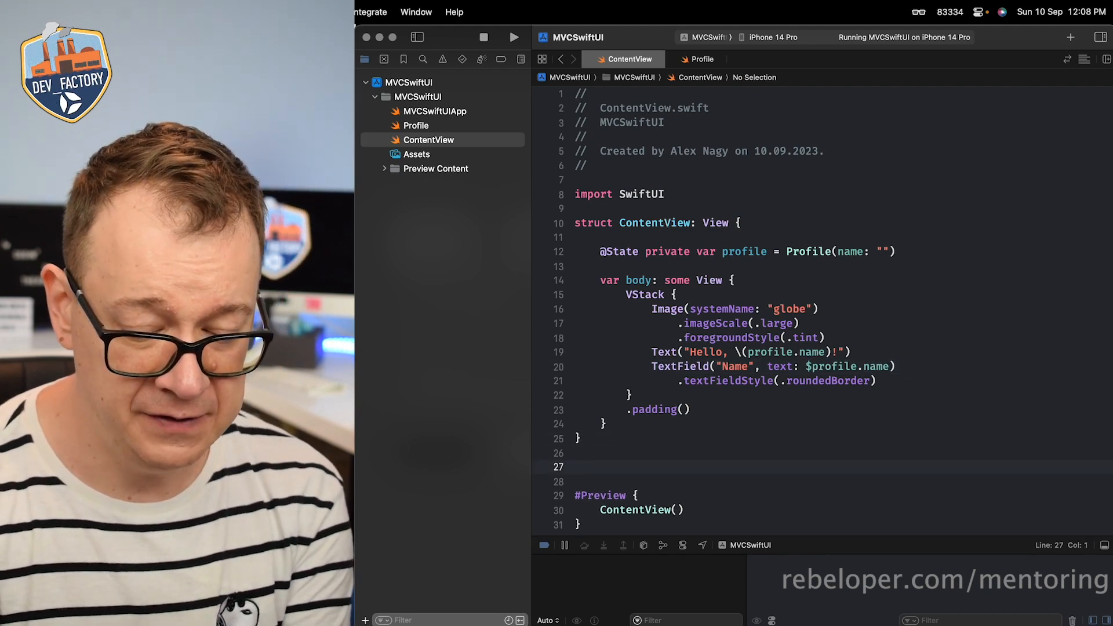
{"action": "type", "text": "fileprivate"}
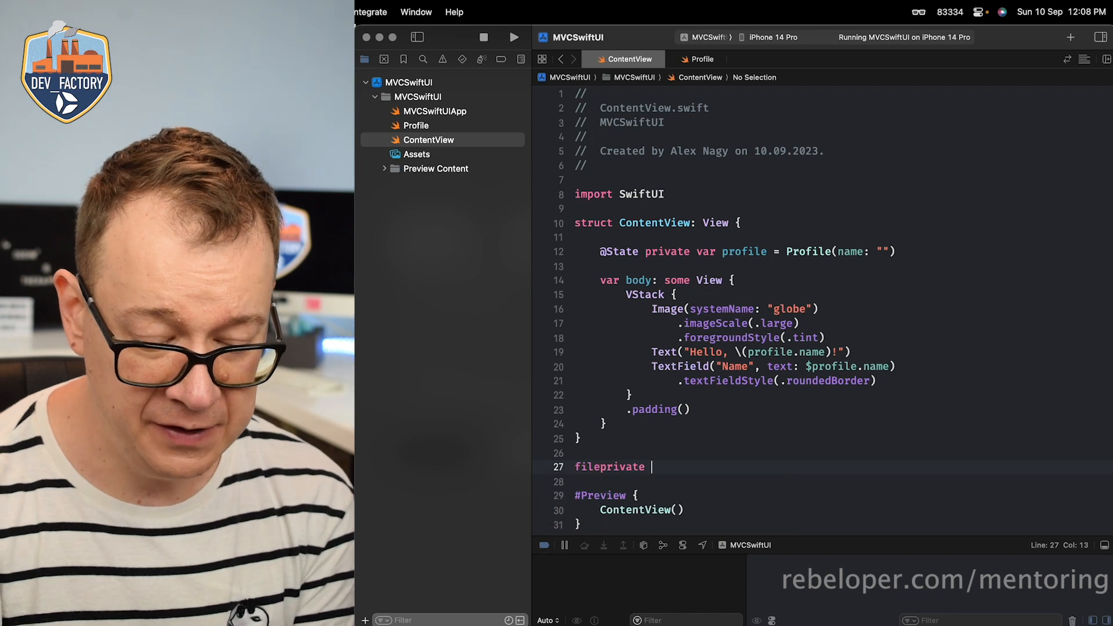
{"action": "type", "text": "class"}
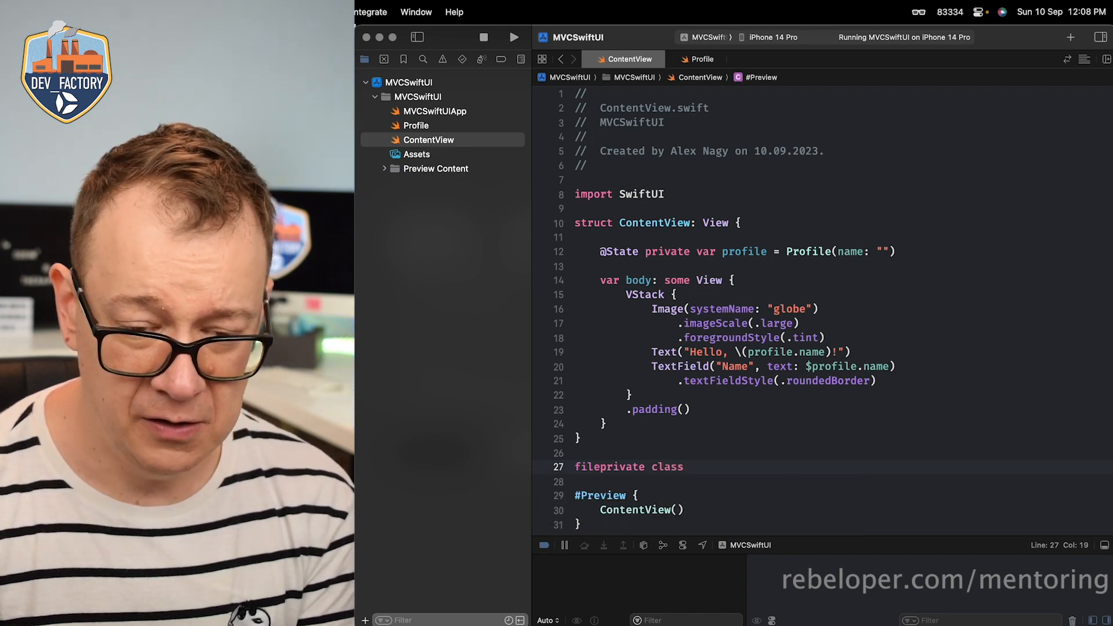
{"action": "type", "text": "C"}
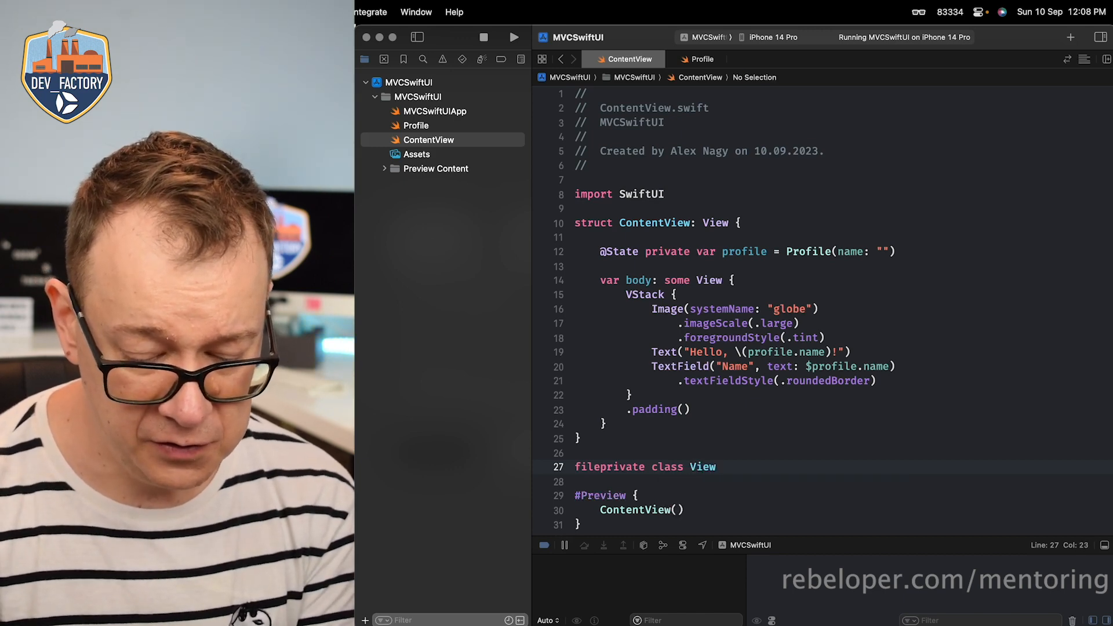
{"action": "type", "text": "Model"}
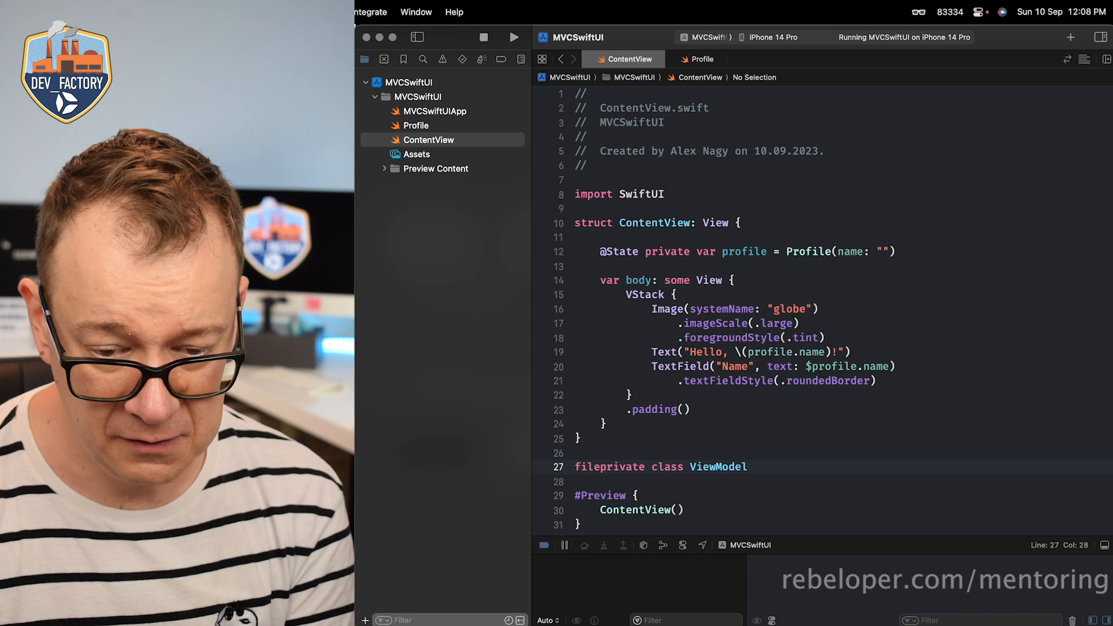
{"action": "type", "text": "{"}
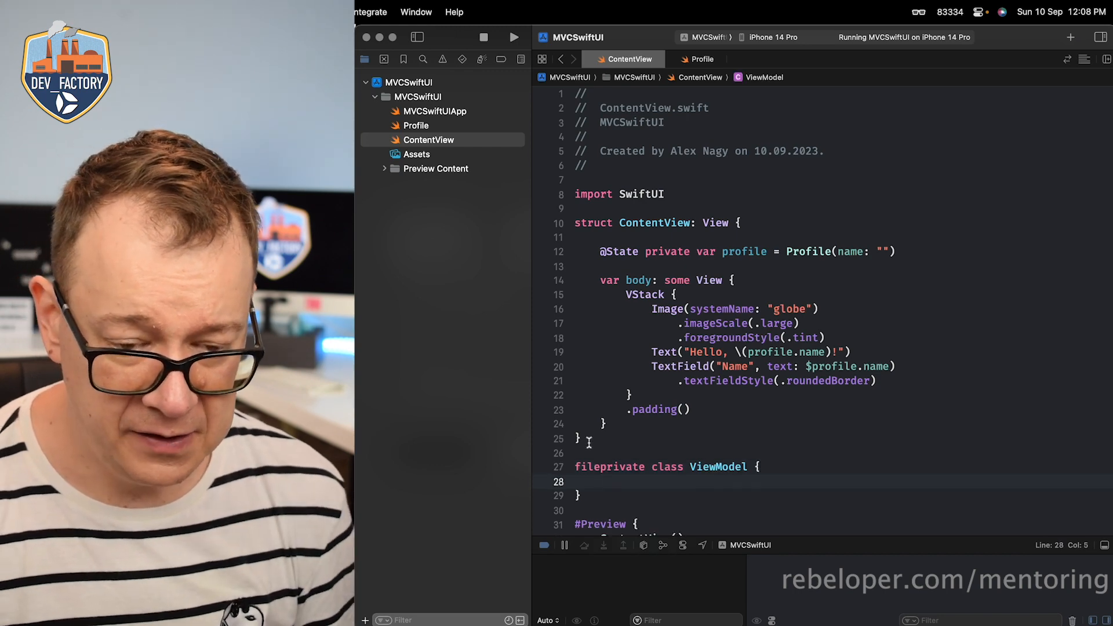
{"action": "type", "text": "@Observable"}
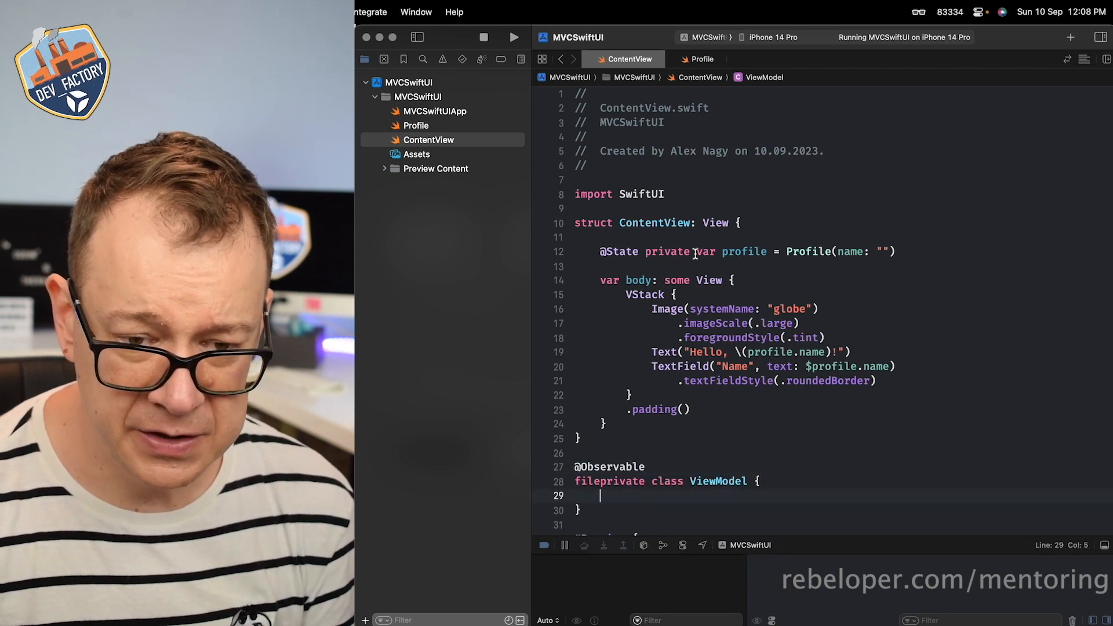
{"action": "left_click_drag", "start_coordinate": [696, 251], "coordinate": [897, 251]}
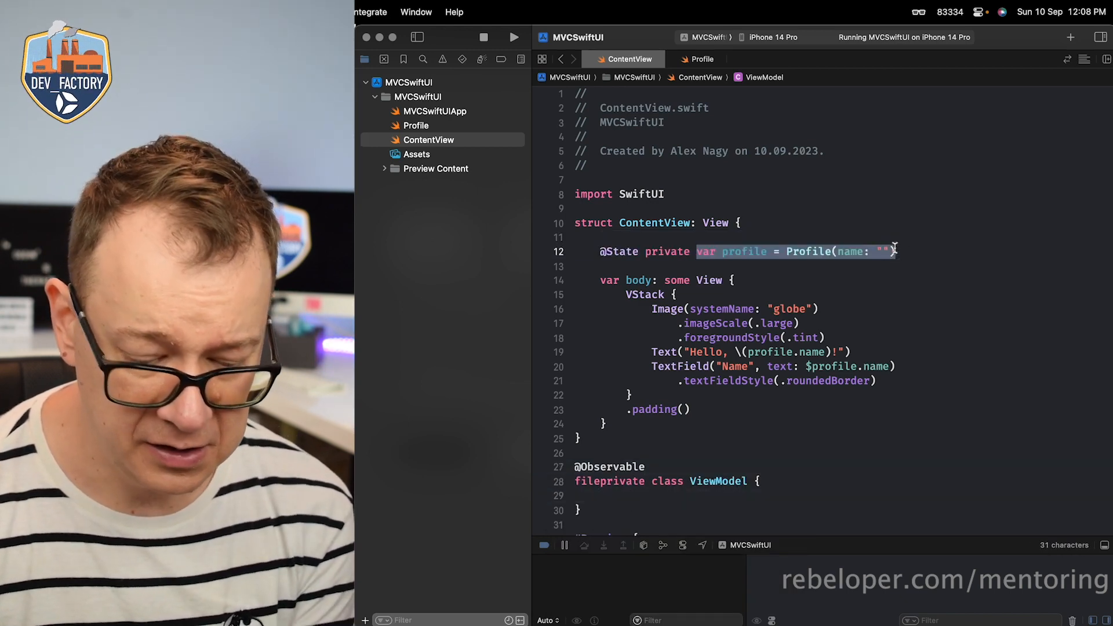
{"action": "type", "text": "var profile = Profile(name: \"\")"}
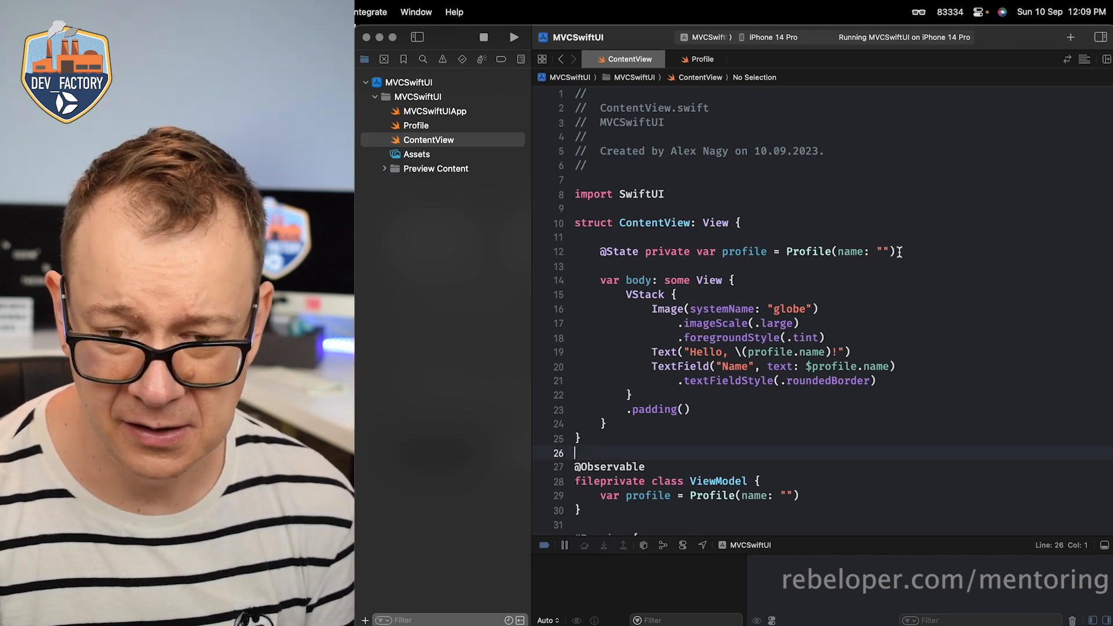
{"action": "triple_click", "coordinate": [746, 251]}
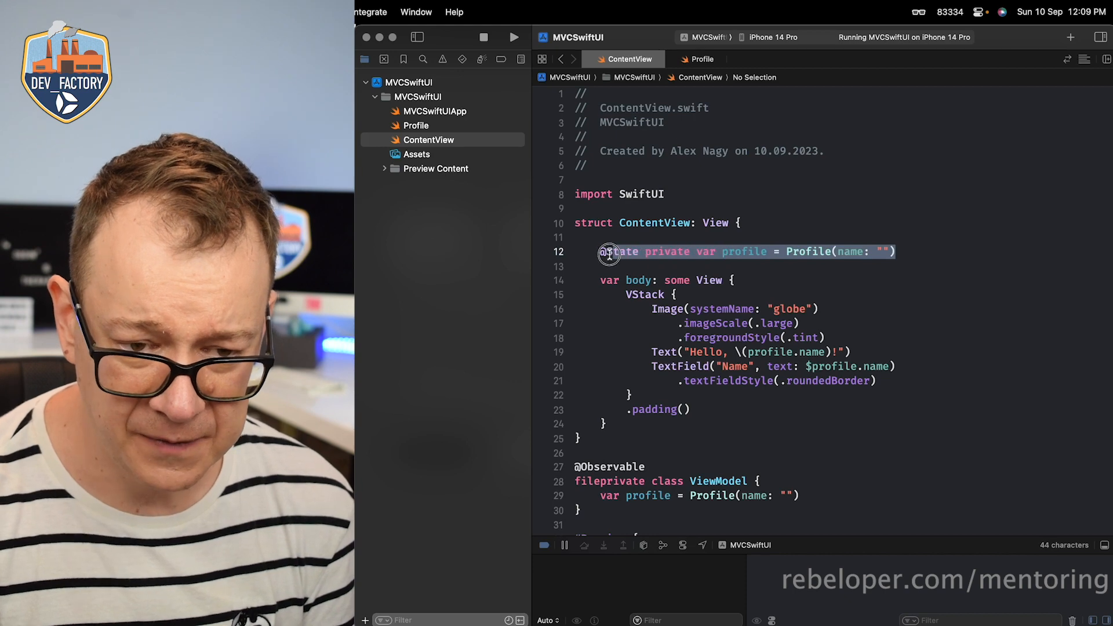
{"action": "left_click", "coordinate": [692, 251]}
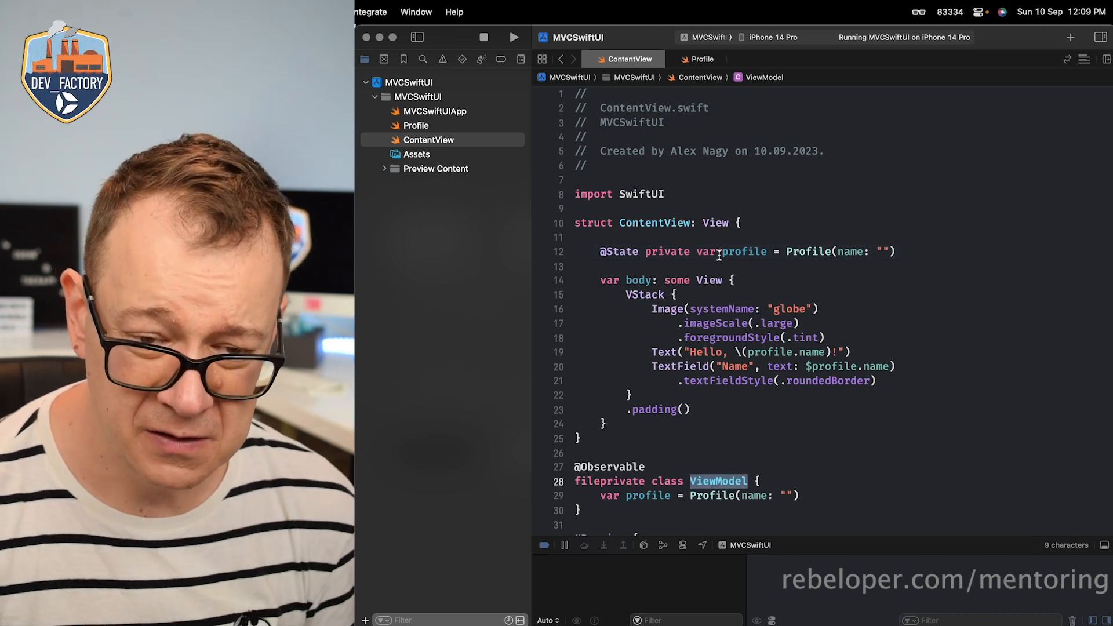
Change the state declaration to viewModel = ViewModel()
{"action": "left_click_drag", "start_coordinate": [723, 251], "coordinate": [896, 251]}
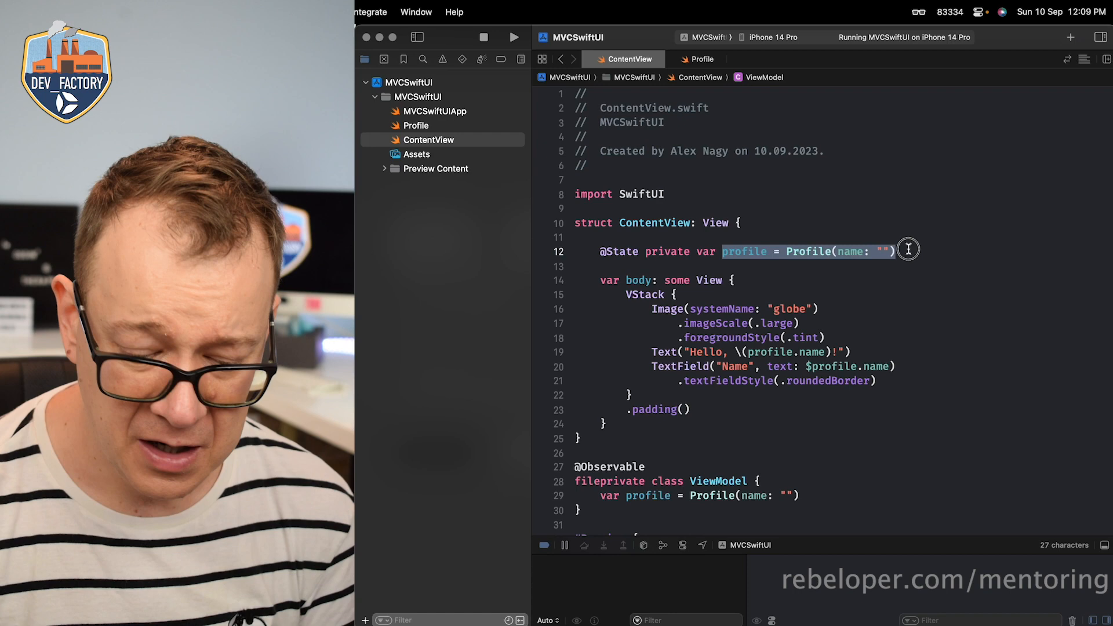
{"action": "type", "text": "viewMod"}
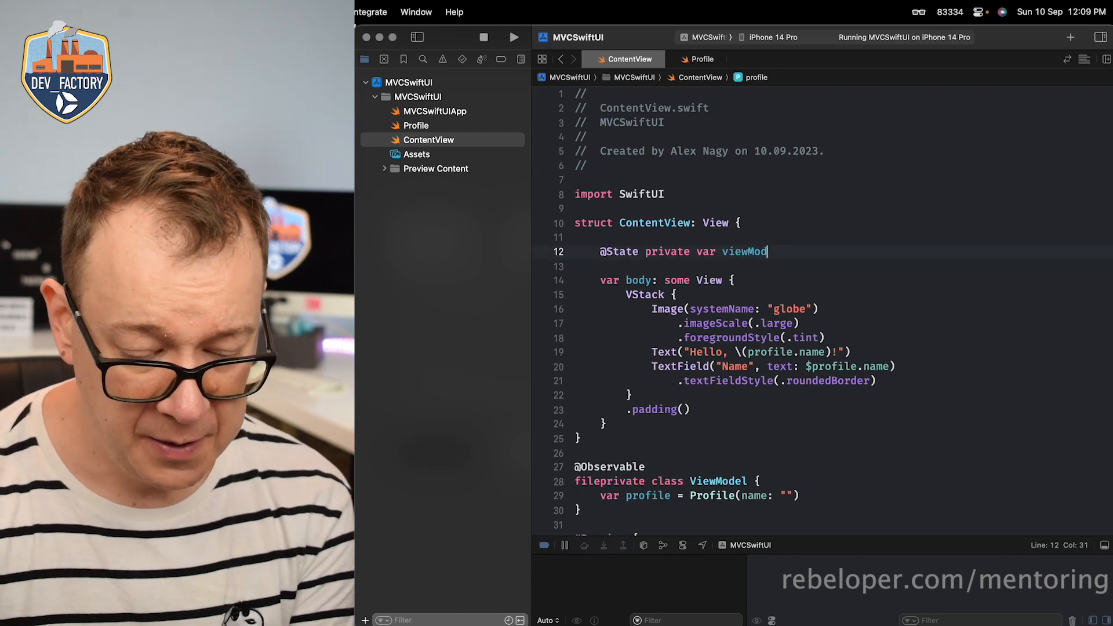
{"action": "type", "text": "e"}
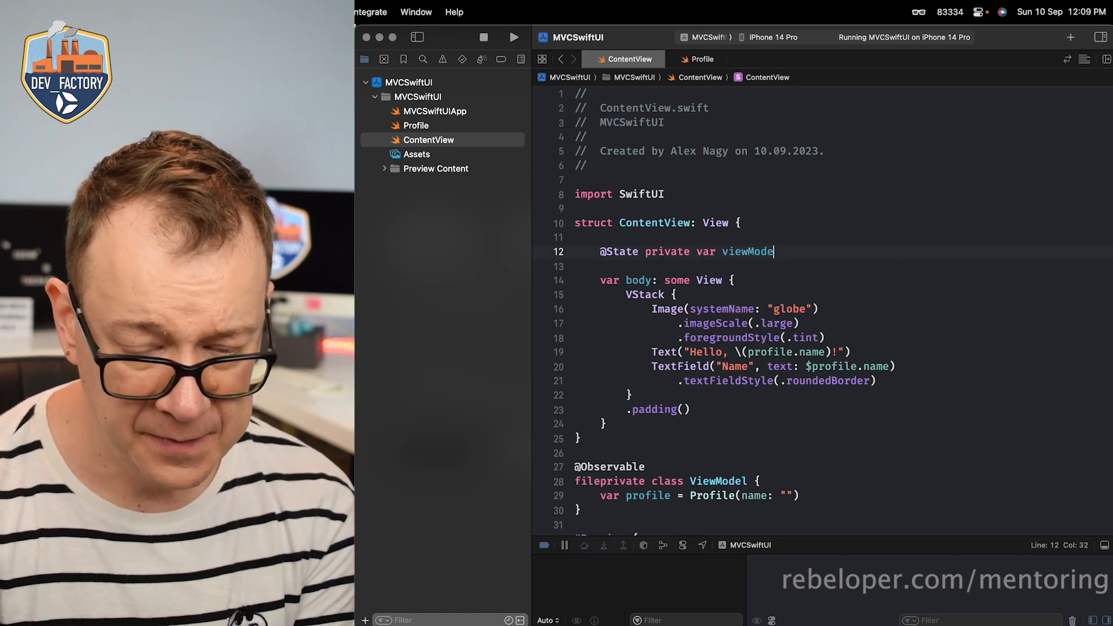
{"action": "type", "text": "l"}
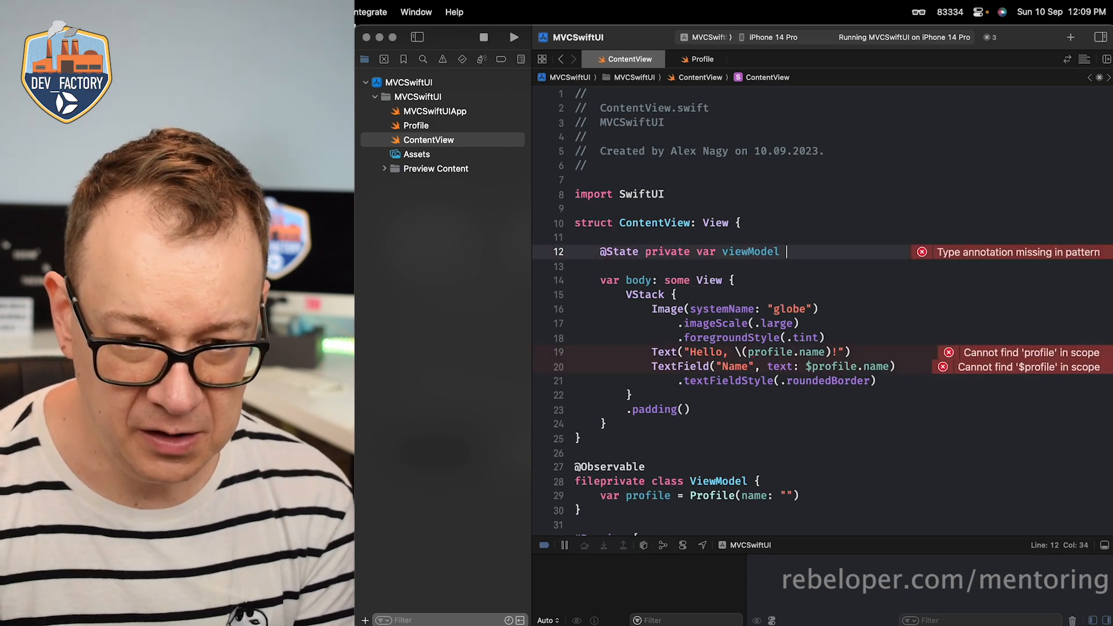
{"action": "type", "text": "="}
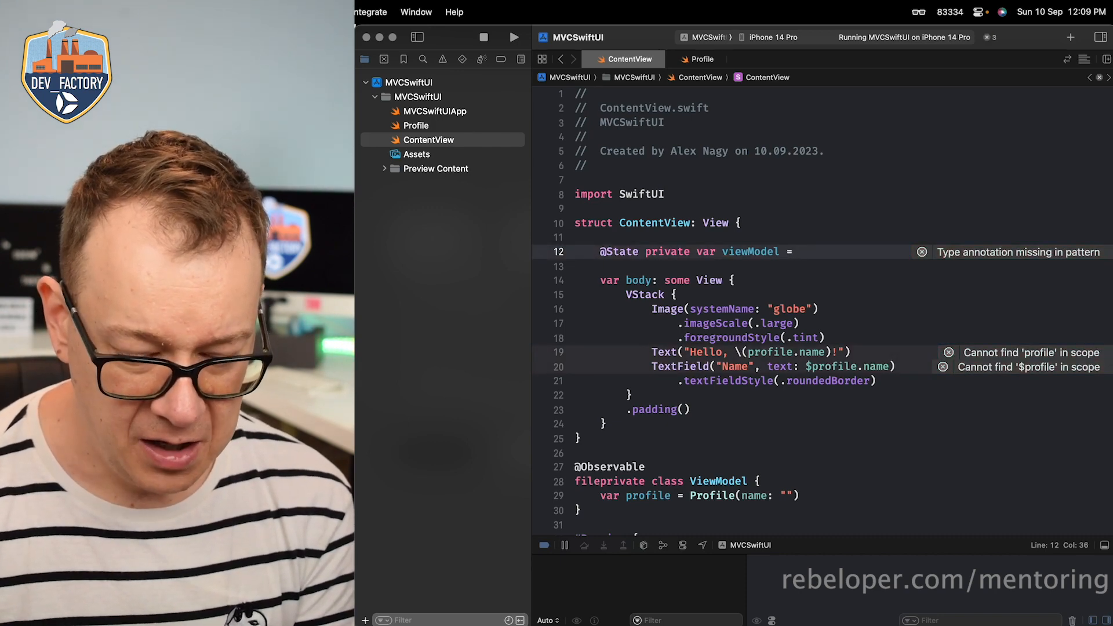
{"action": "type", "text": "Vie"}
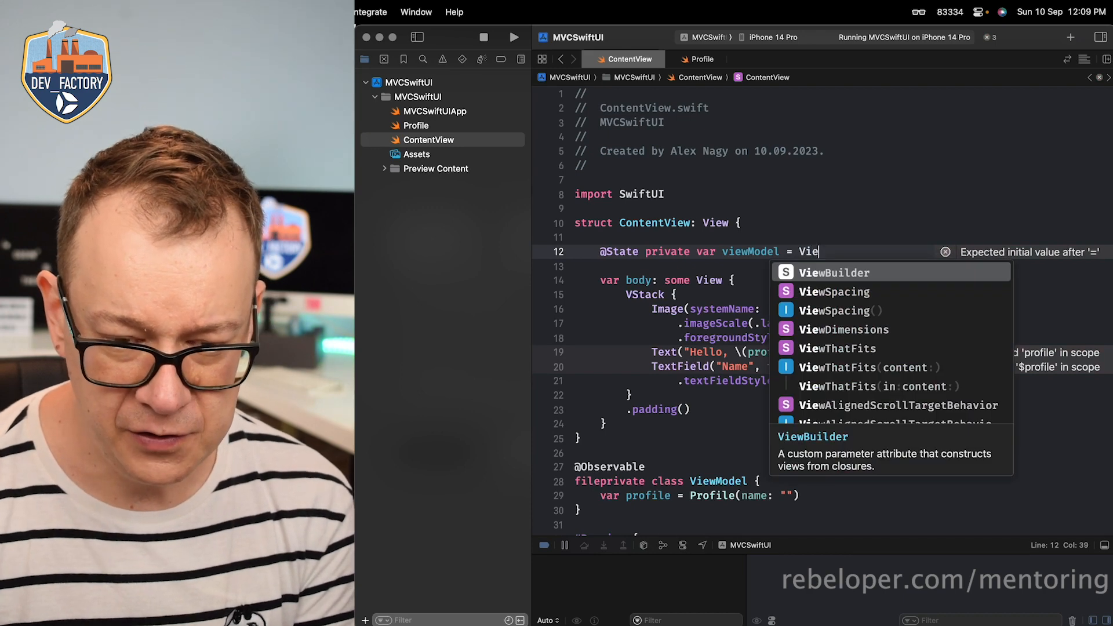
{"action": "type", "text": "wModel("}
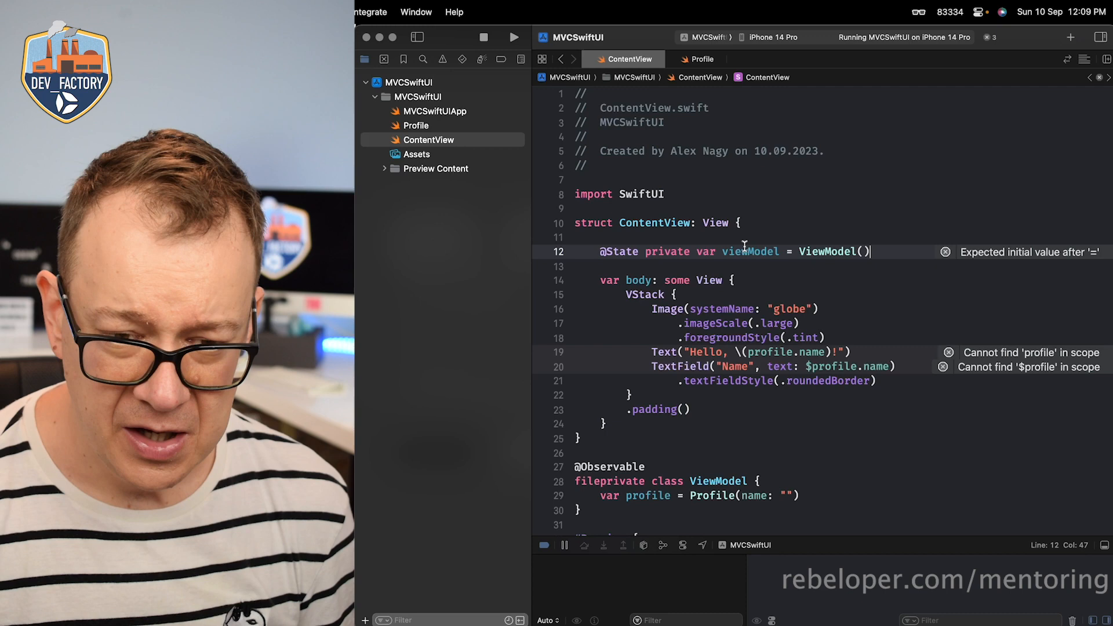
Prefix profile with viewModel. in the greeting and field, then run the app
{"action": "double_click", "coordinate": [750, 251]}
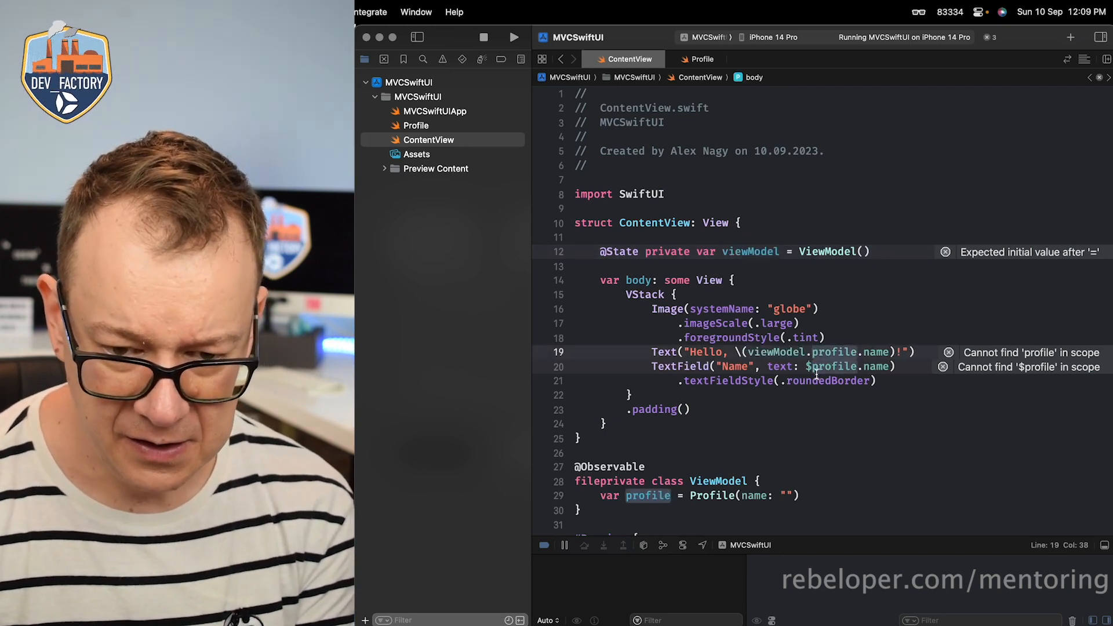
{"action": "type", "text": "viewModel."}
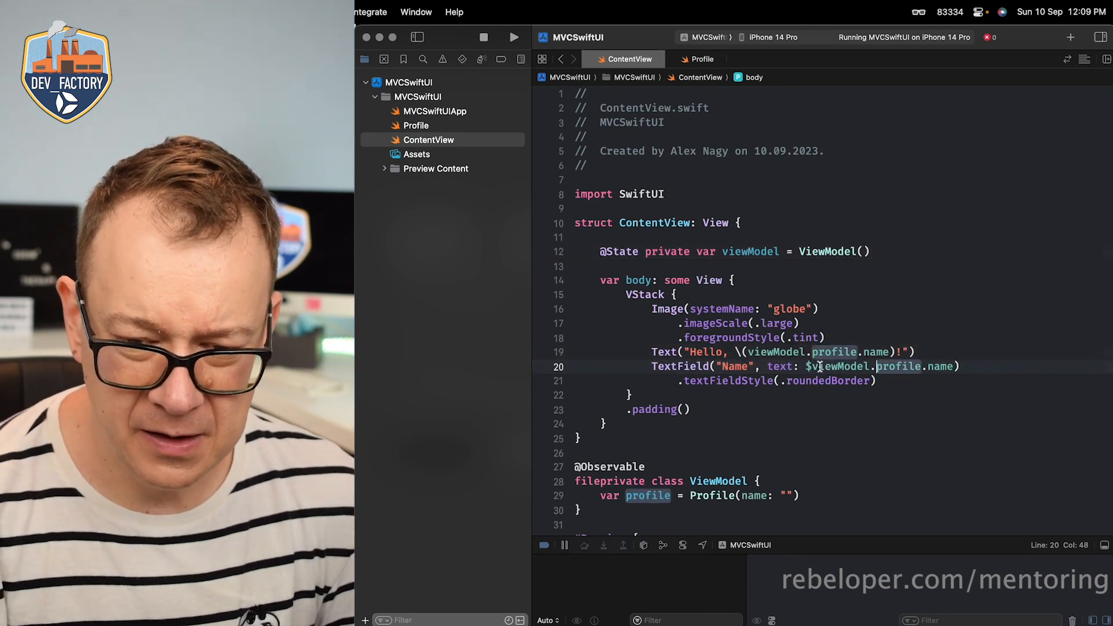
{"action": "left_click", "coordinate": [484, 37]}
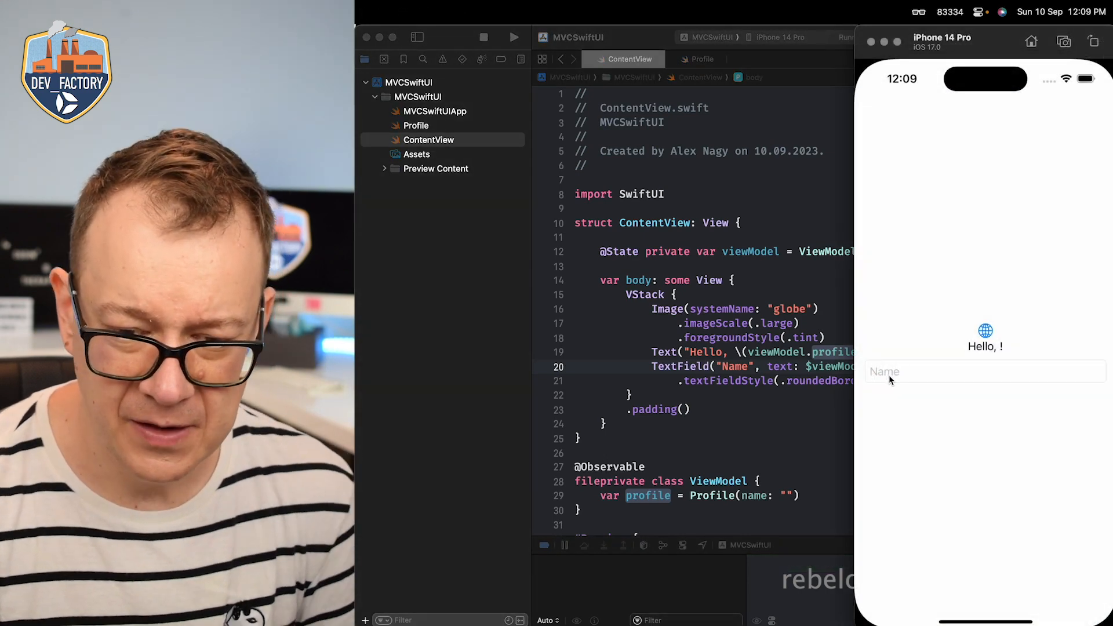
Type Ada into the Name field of the relaunched simulator app
{"action": "type", "text": "Ada"}
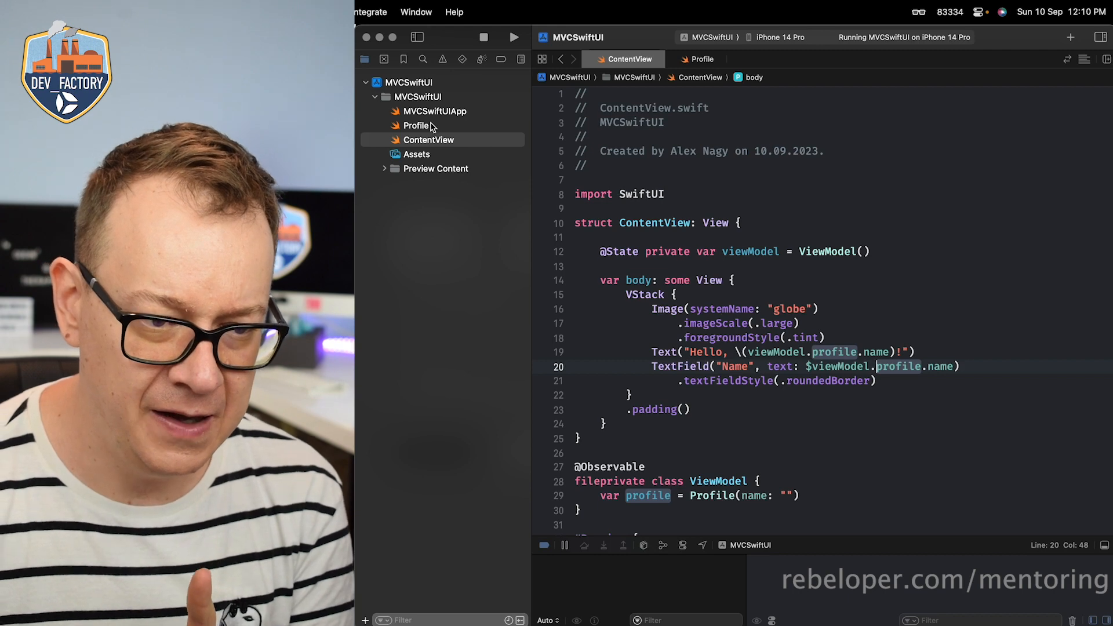
{"action": "left_click", "coordinate": [415, 126]}
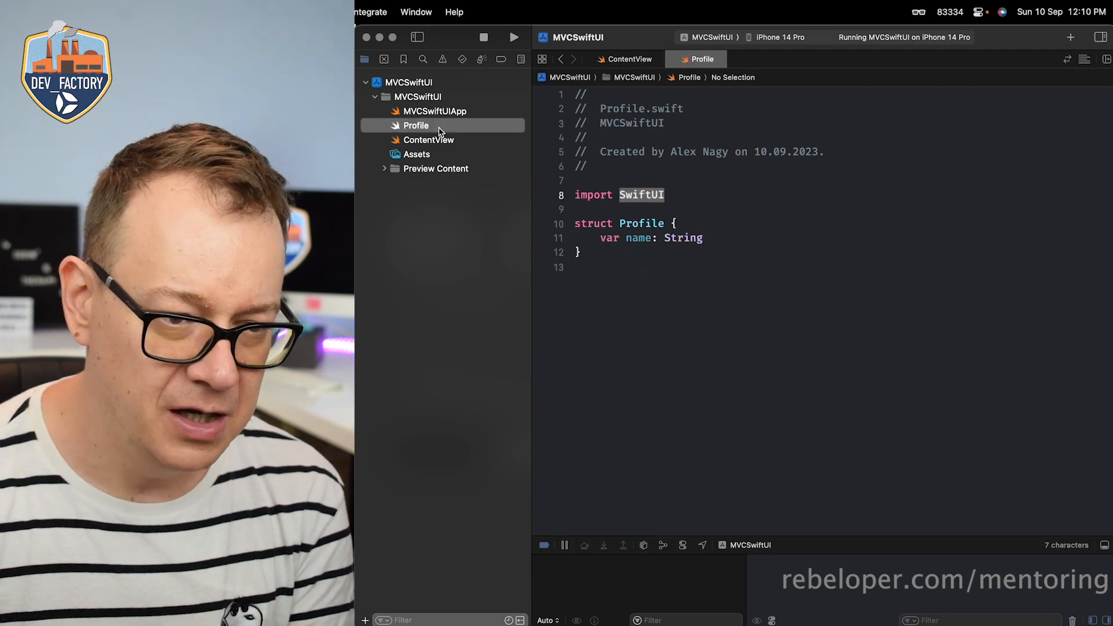
{"action": "left_click", "coordinate": [427, 140]}
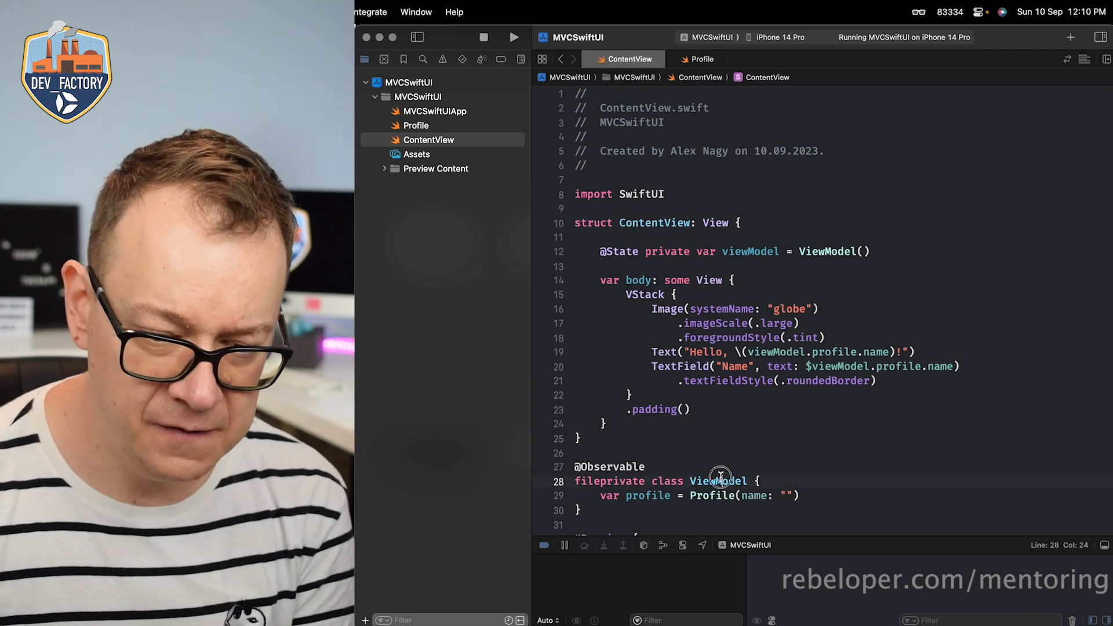
{"action": "double_click", "coordinate": [717, 481]}
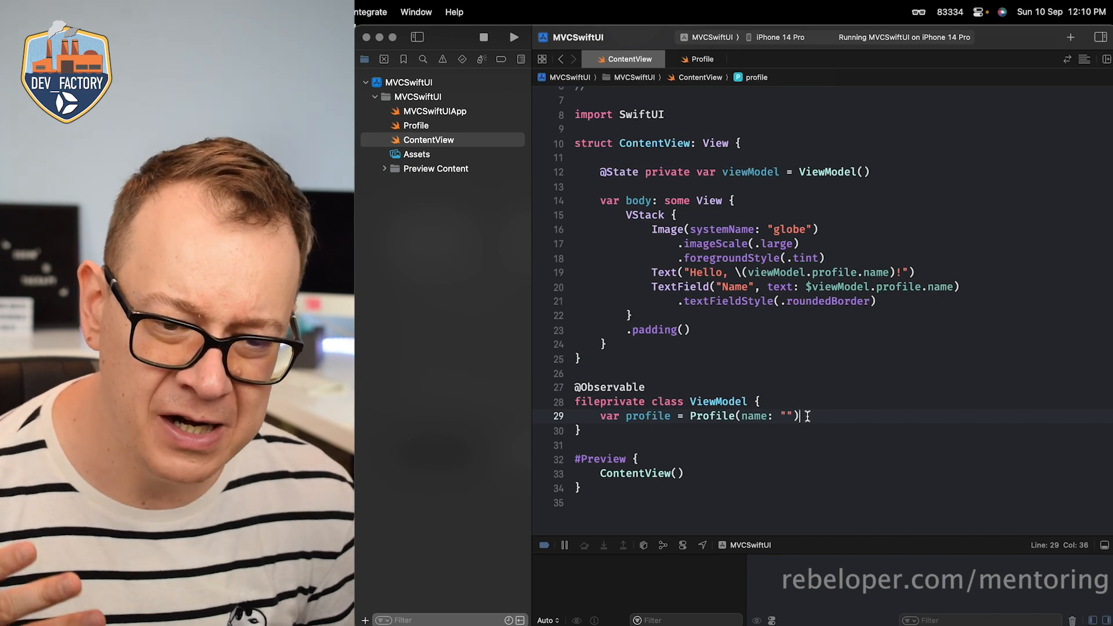
{"action": "left_click", "coordinate": [725, 401]}
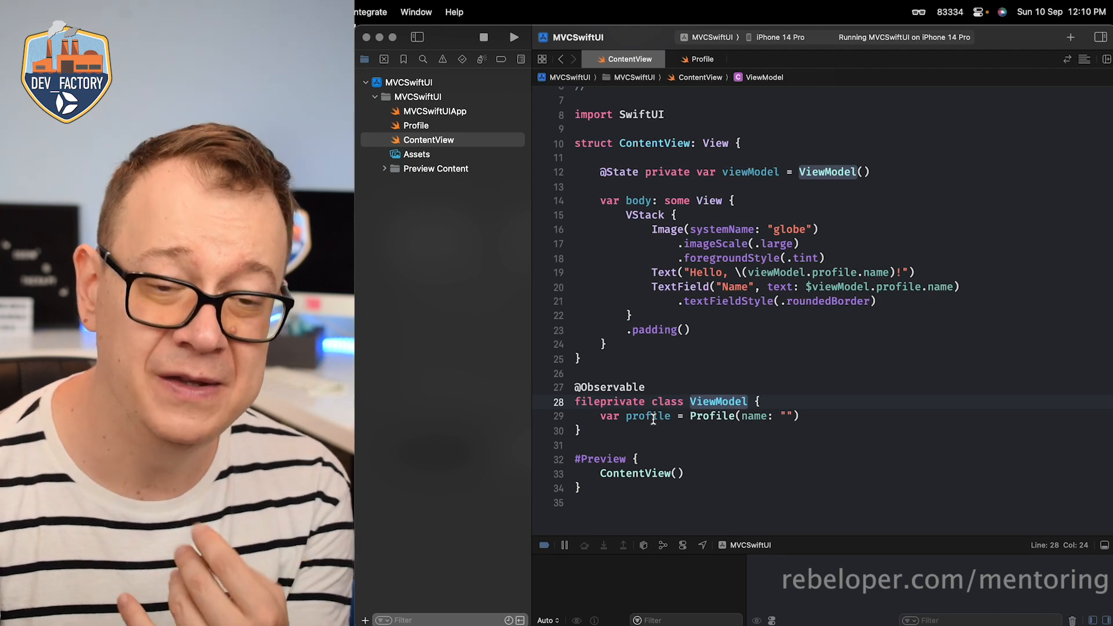
{"action": "double_click", "coordinate": [654, 143]}
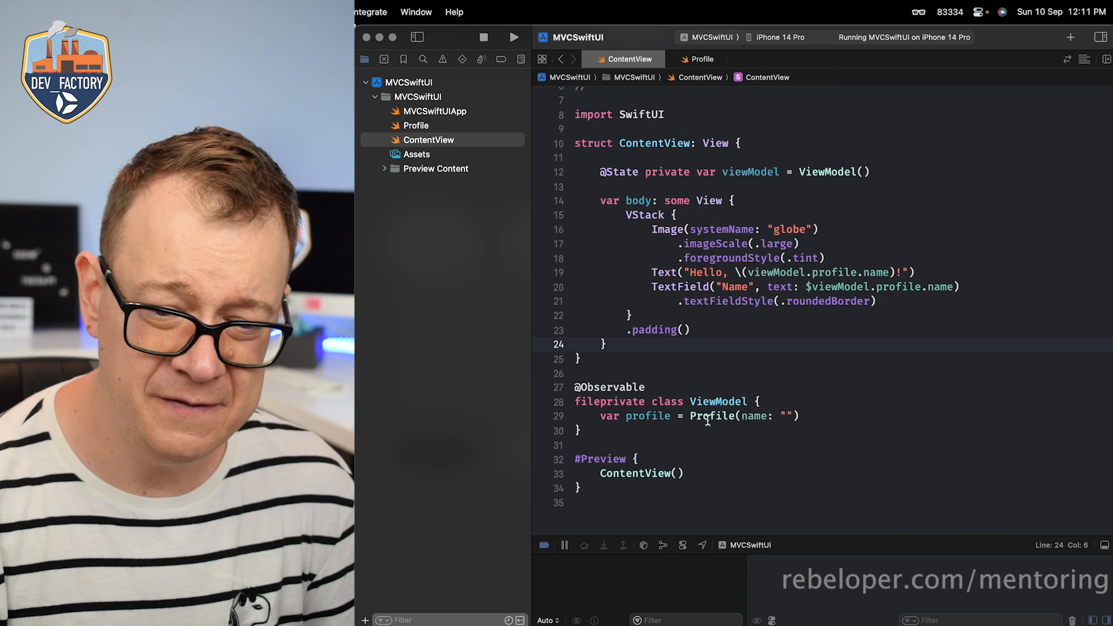
{"action": "double_click", "coordinate": [717, 402]}
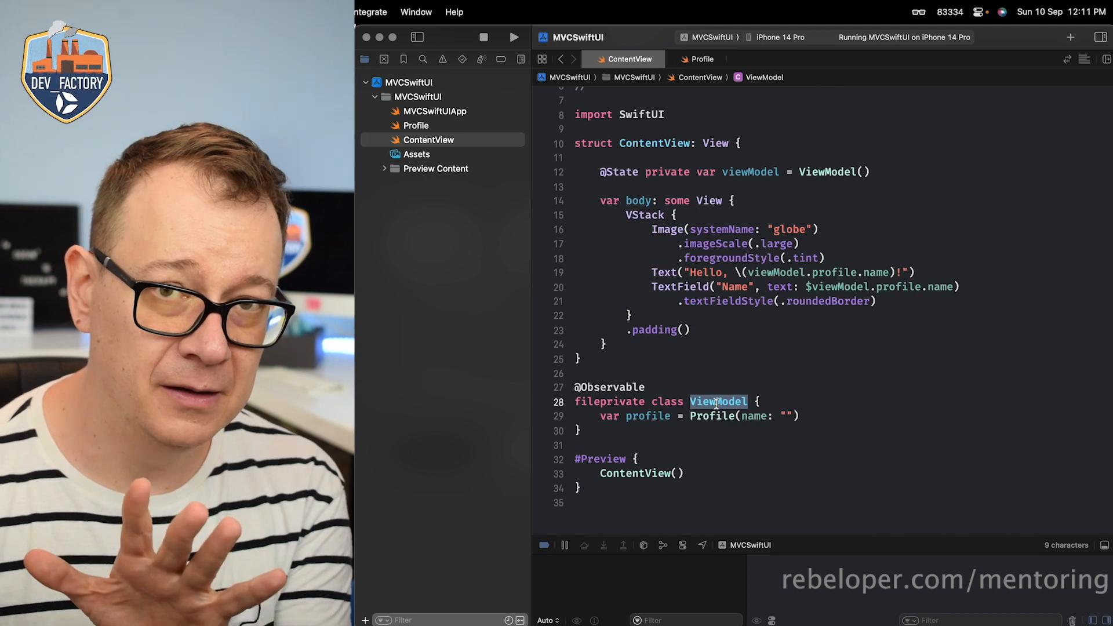
{"action": "double_click", "coordinate": [647, 416]}
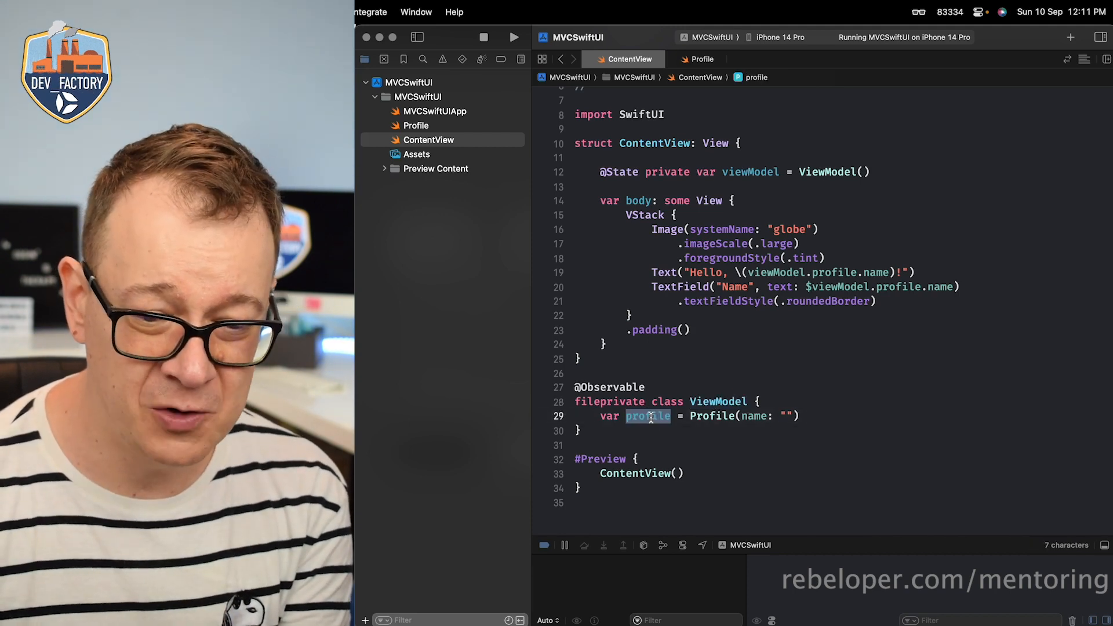
{"action": "double_click", "coordinate": [654, 143]}
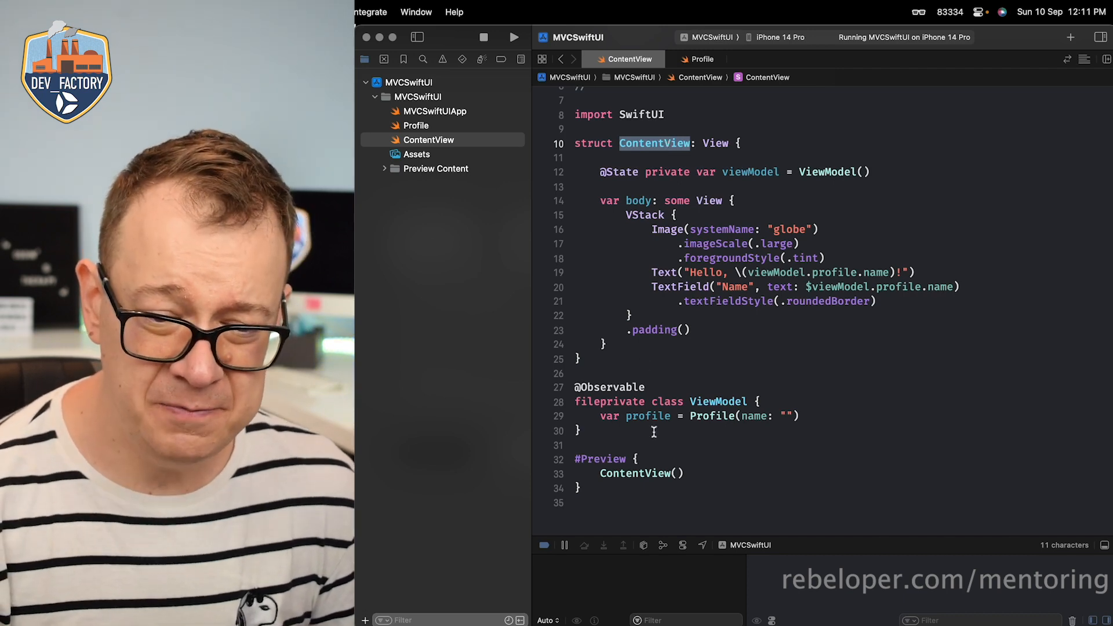
{"action": "double_click", "coordinate": [647, 416]}
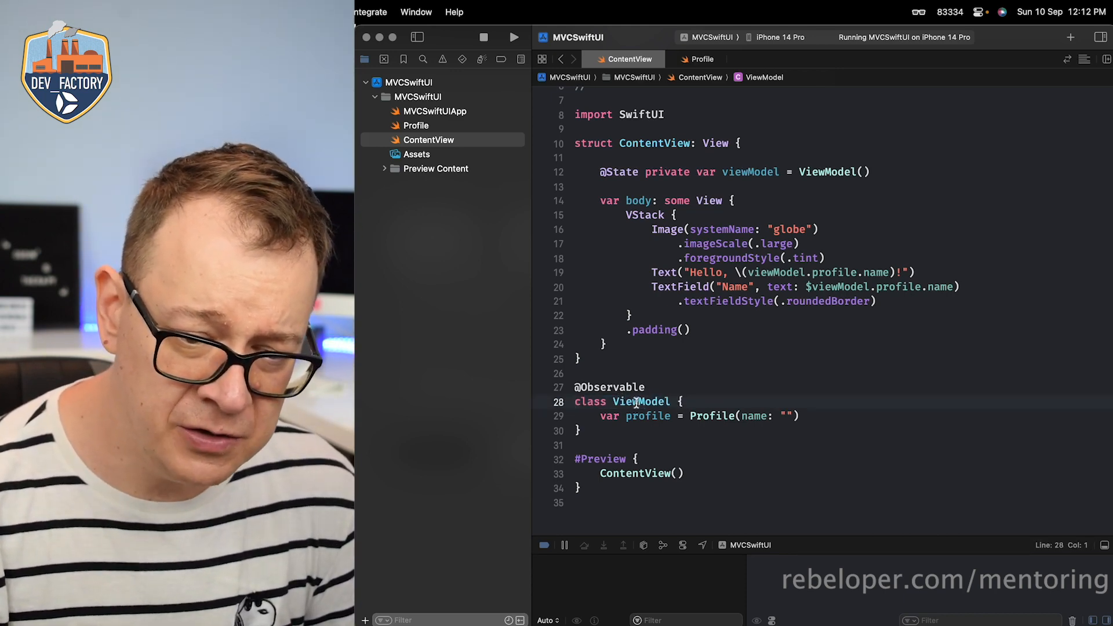
Rename the ViewModel class on line 28 to UserController
{"action": "double_click", "coordinate": [640, 402]}
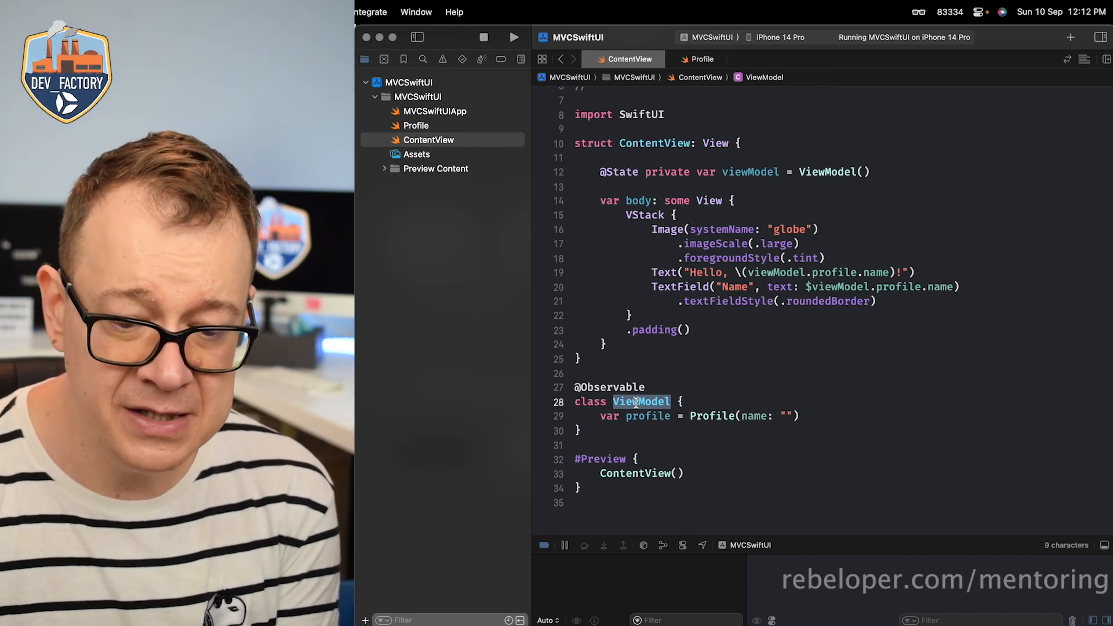
{"action": "type", "text": "Pr"}
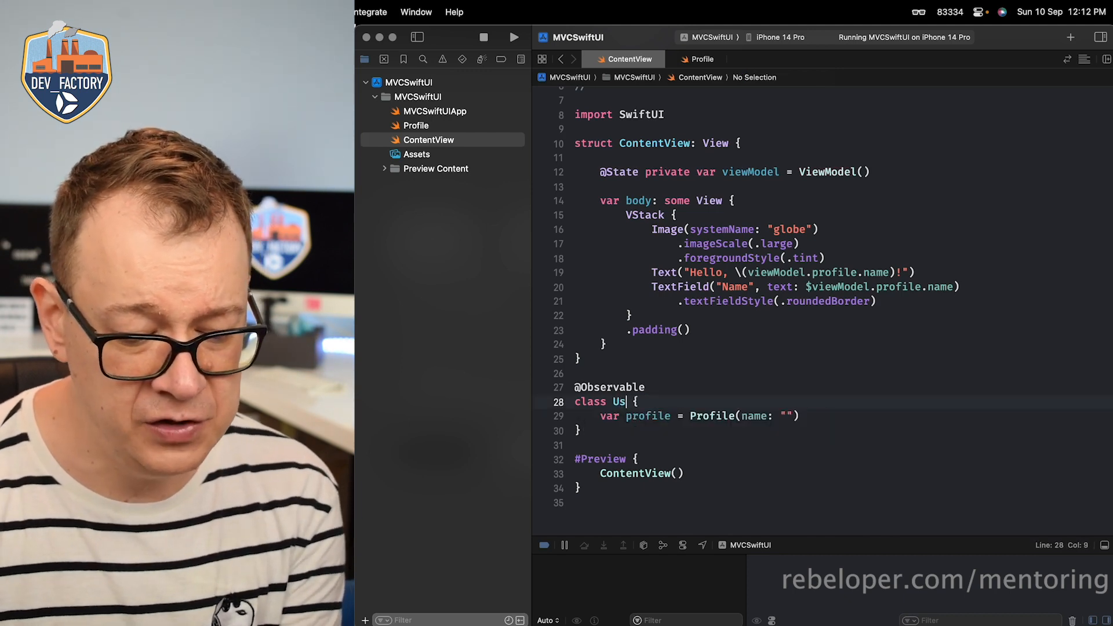
{"action": "type", "text": "erControlle"}
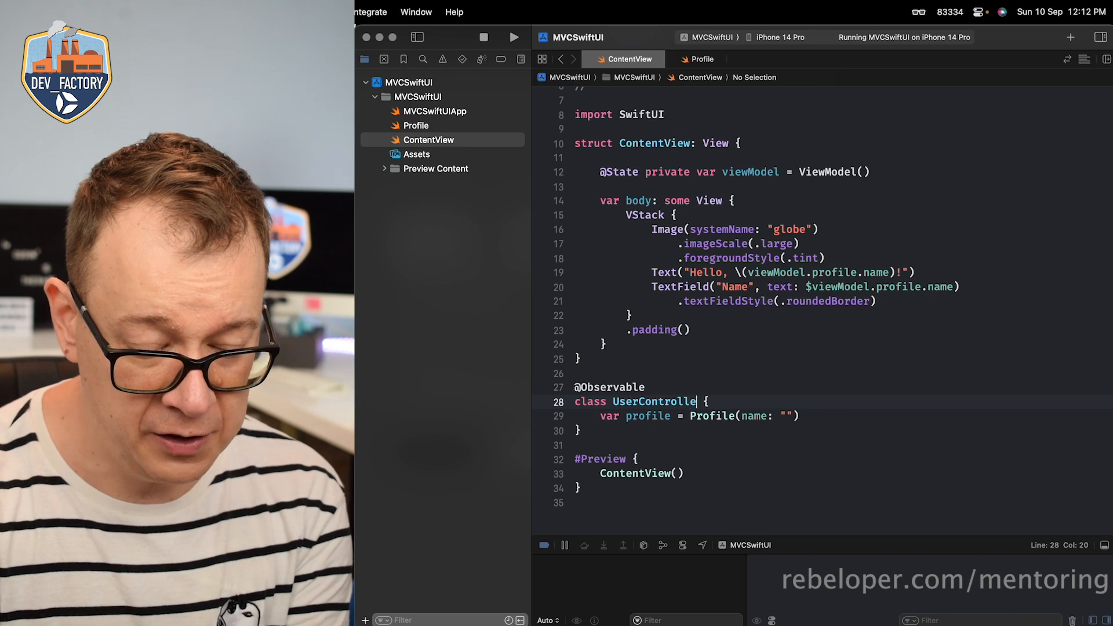
{"action": "type", "text": "r"}
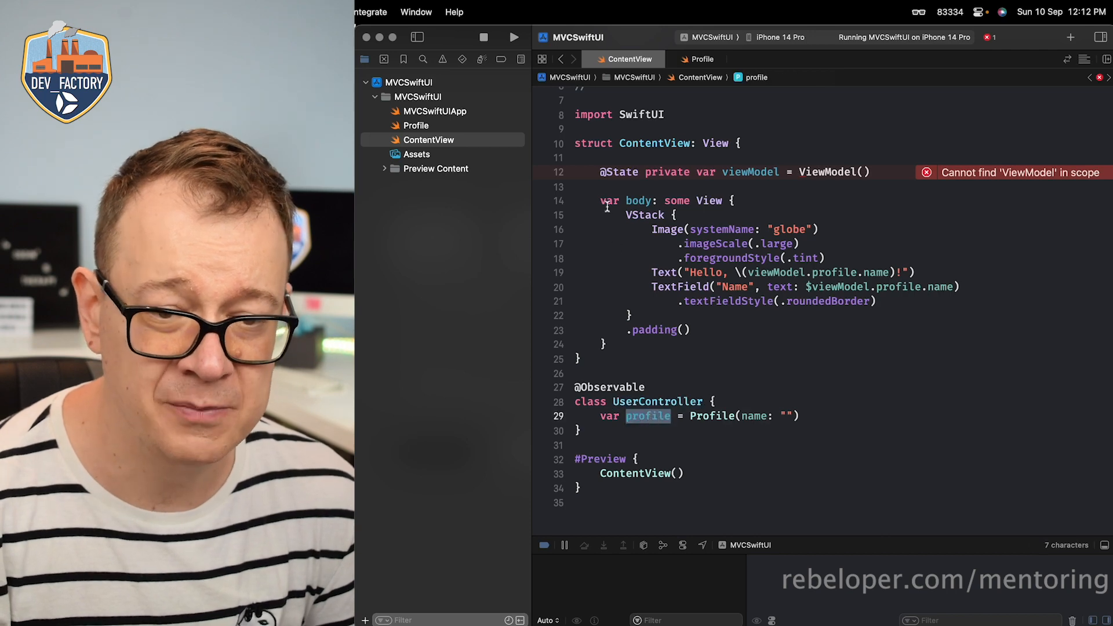
{"action": "left_click", "coordinate": [604, 172]}
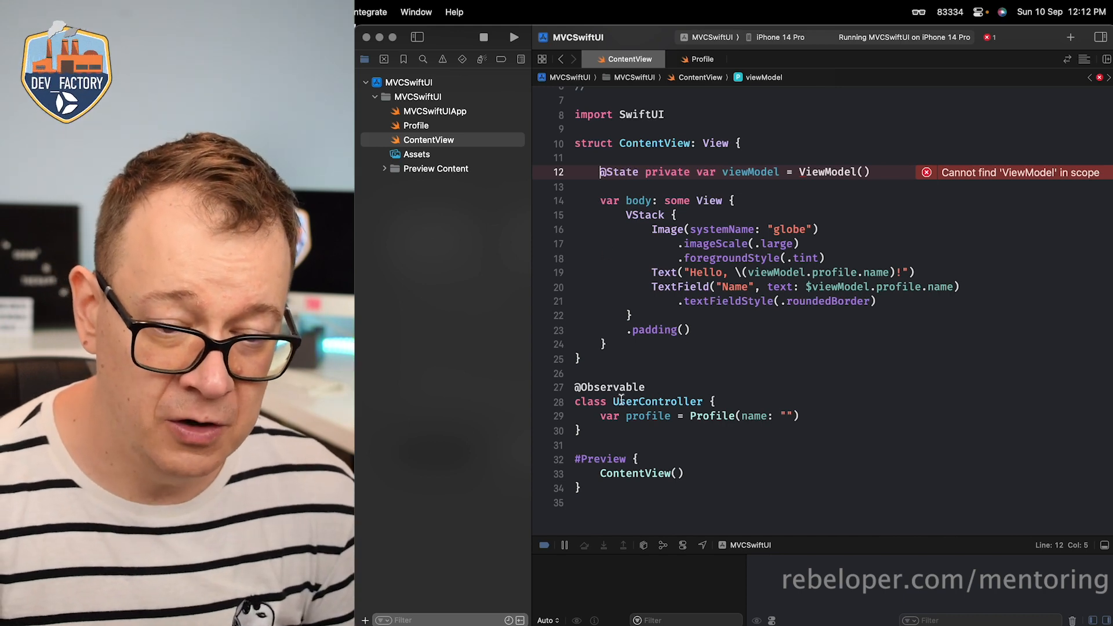
Extract UserController into UserController.swift and change its import to SwiftUI
{"action": "right_click", "coordinate": [429, 140]}
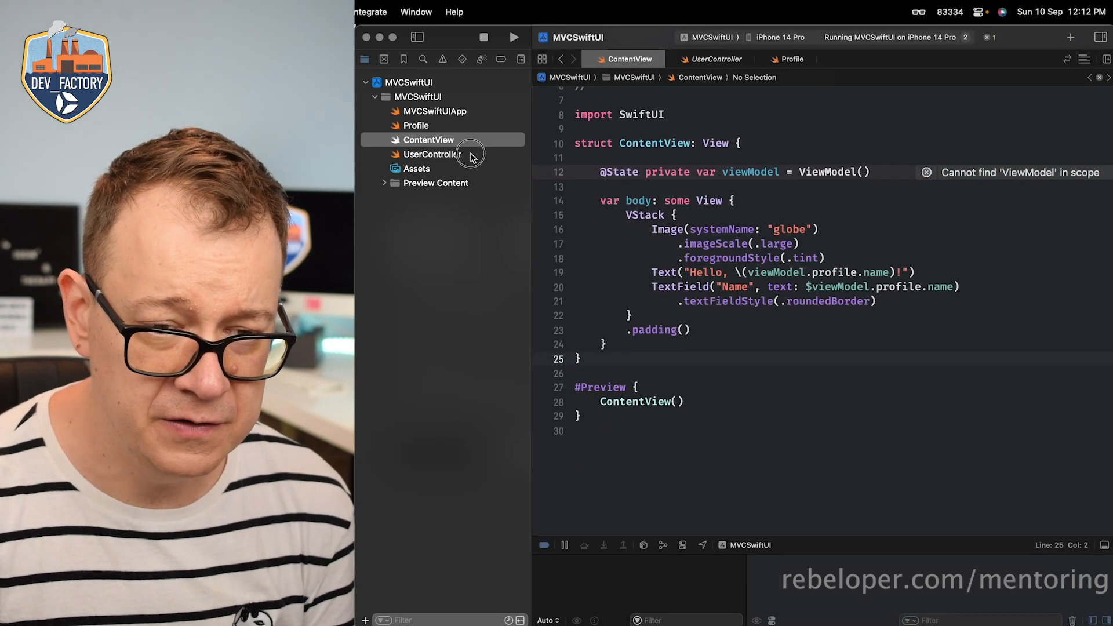
{"action": "left_click", "coordinate": [431, 154]}
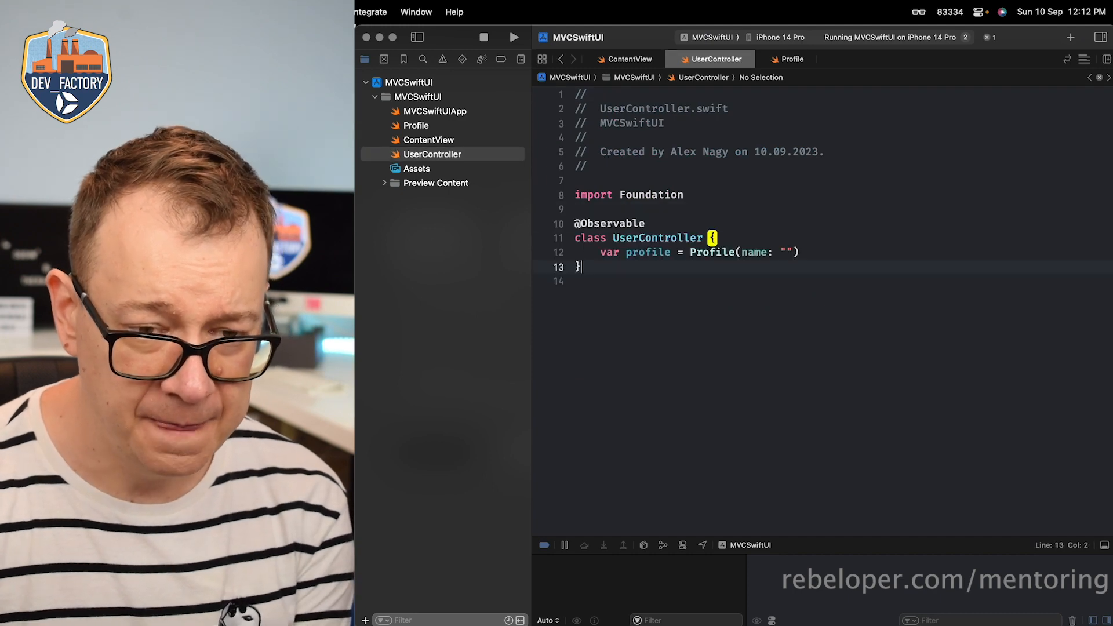
{"action": "type", "text": "SwiftUI"}
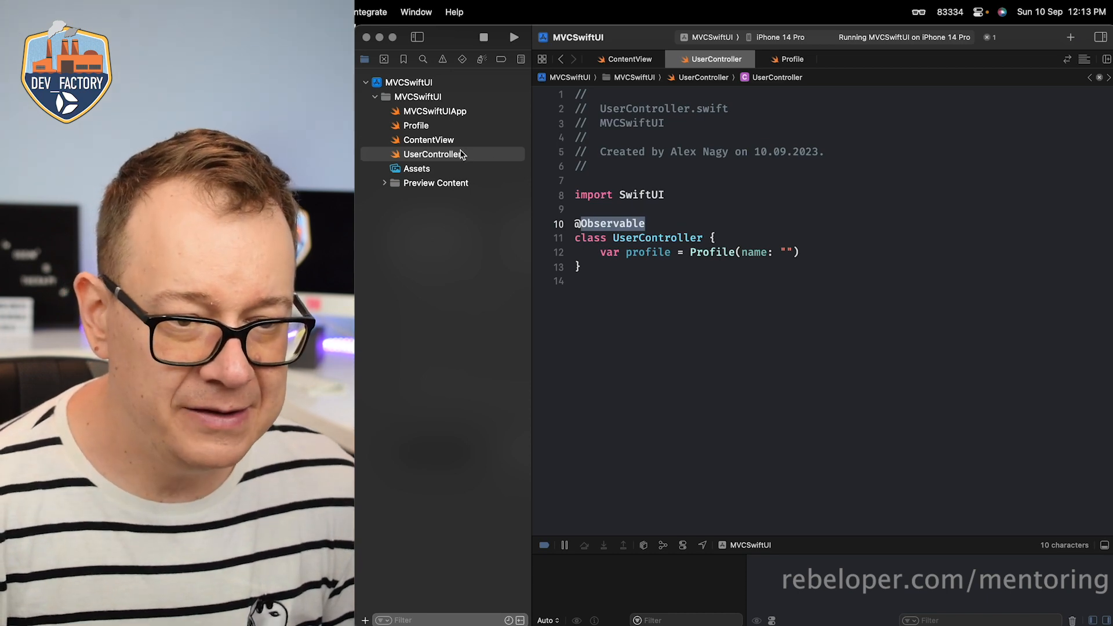
{"action": "left_click", "coordinate": [429, 139]}
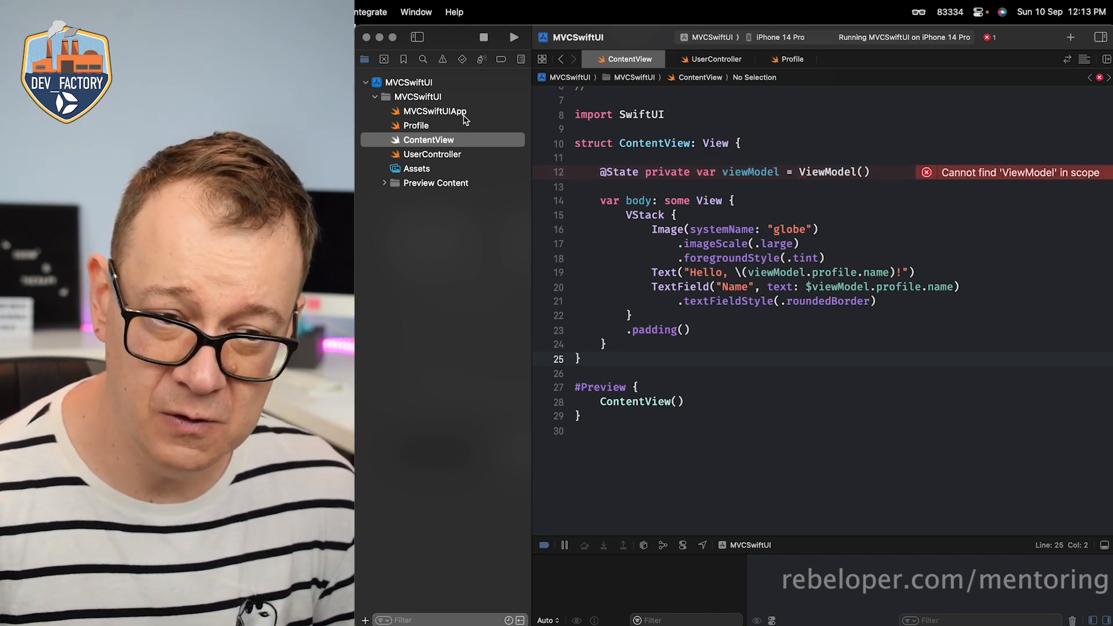
{"action": "left_click", "coordinate": [434, 111]}
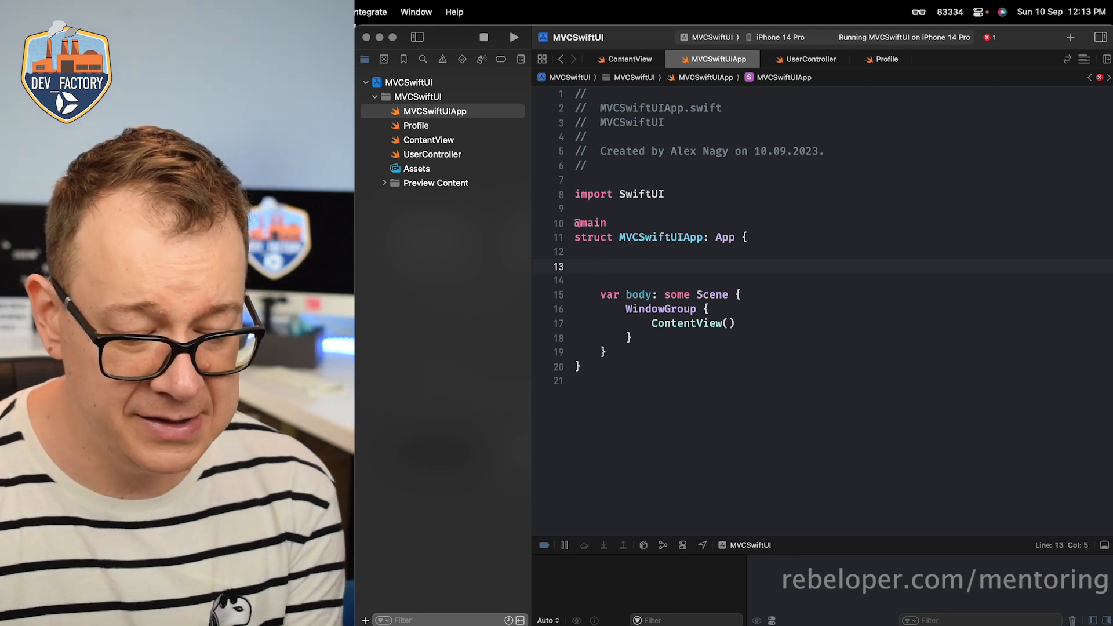
{"action": "type", "text": "@State"}
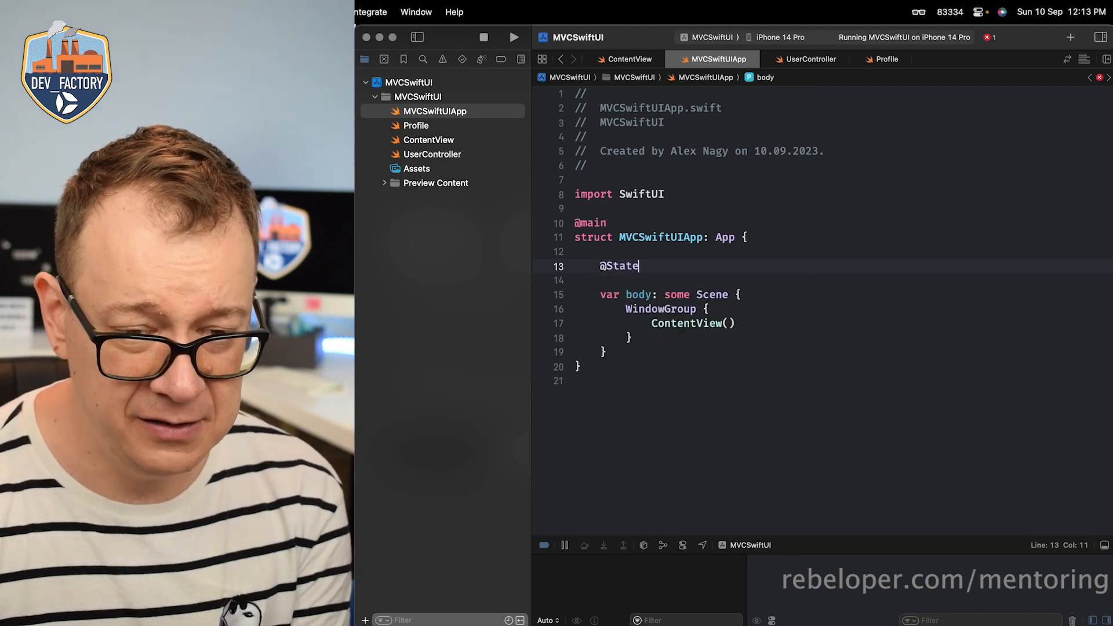
{"action": "type", "text": "private"}
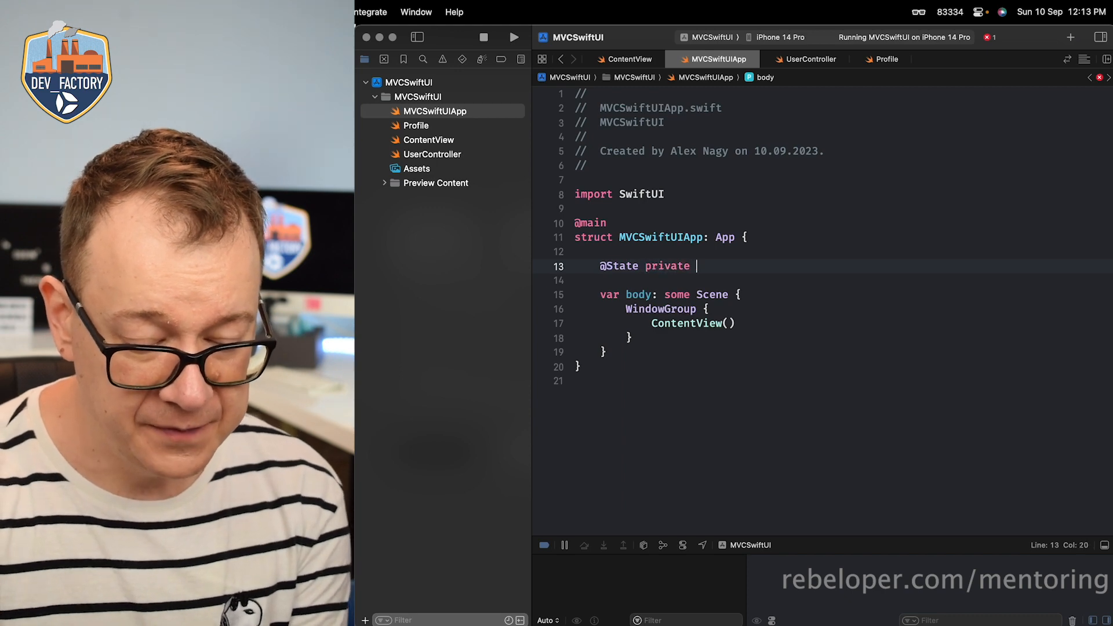
{"action": "type", "text": "var use"}
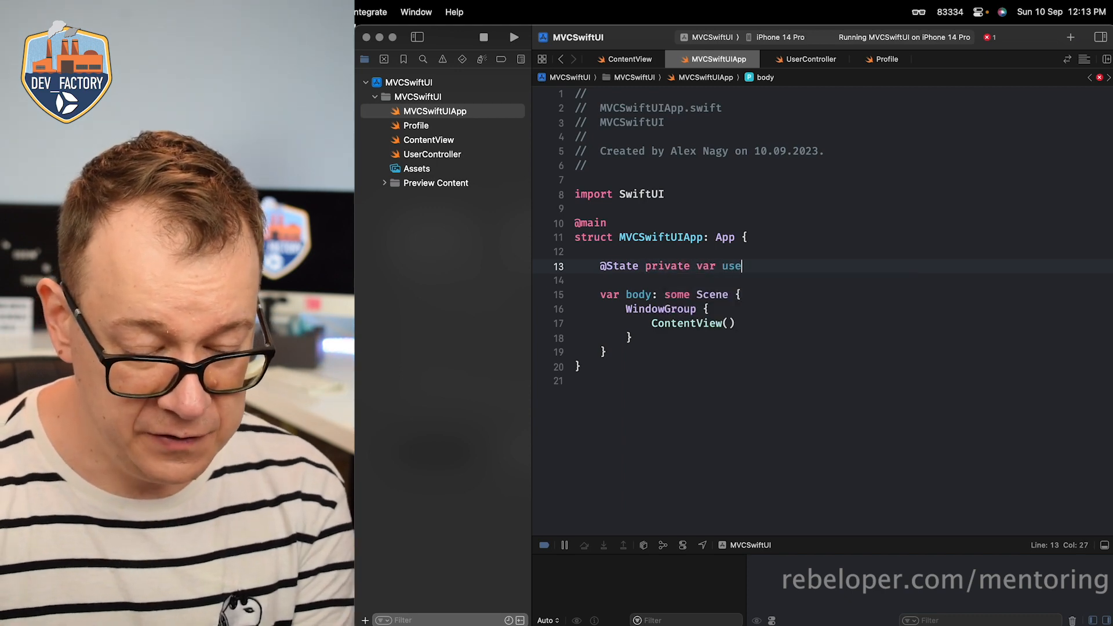
{"action": "type", "text": "rController"}
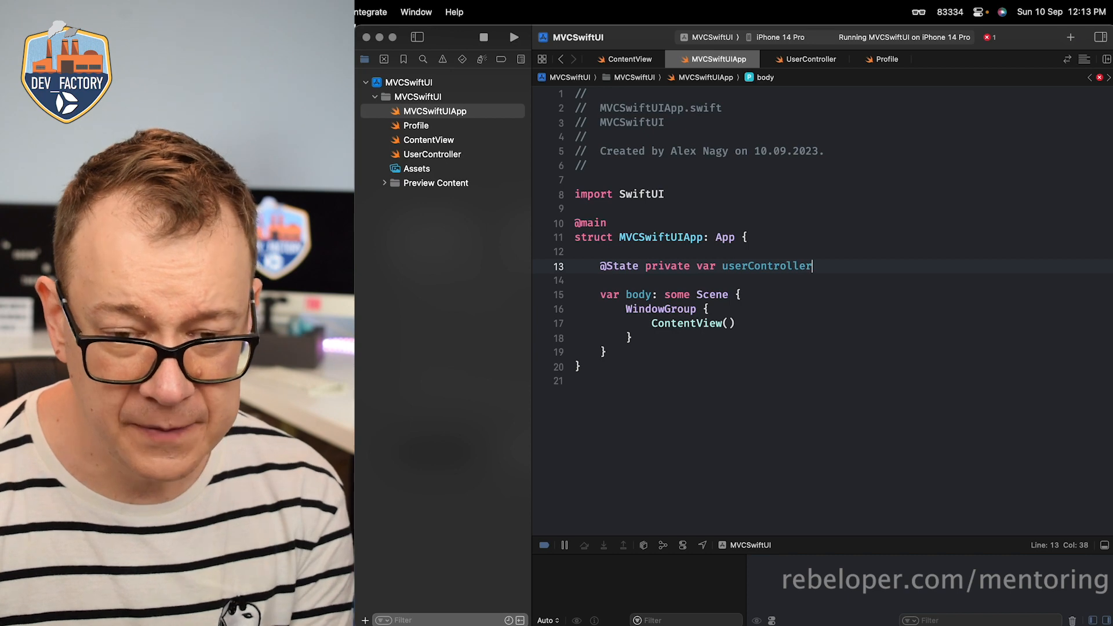
{"action": "type", "text": "= Use"}
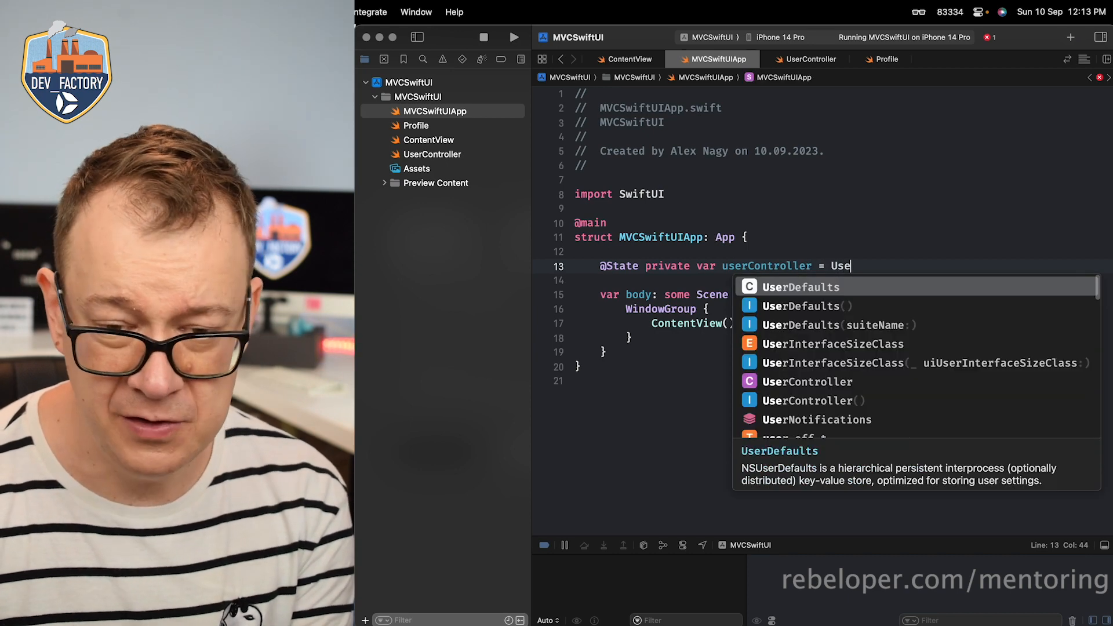
{"action": "type", "text": "rController("}
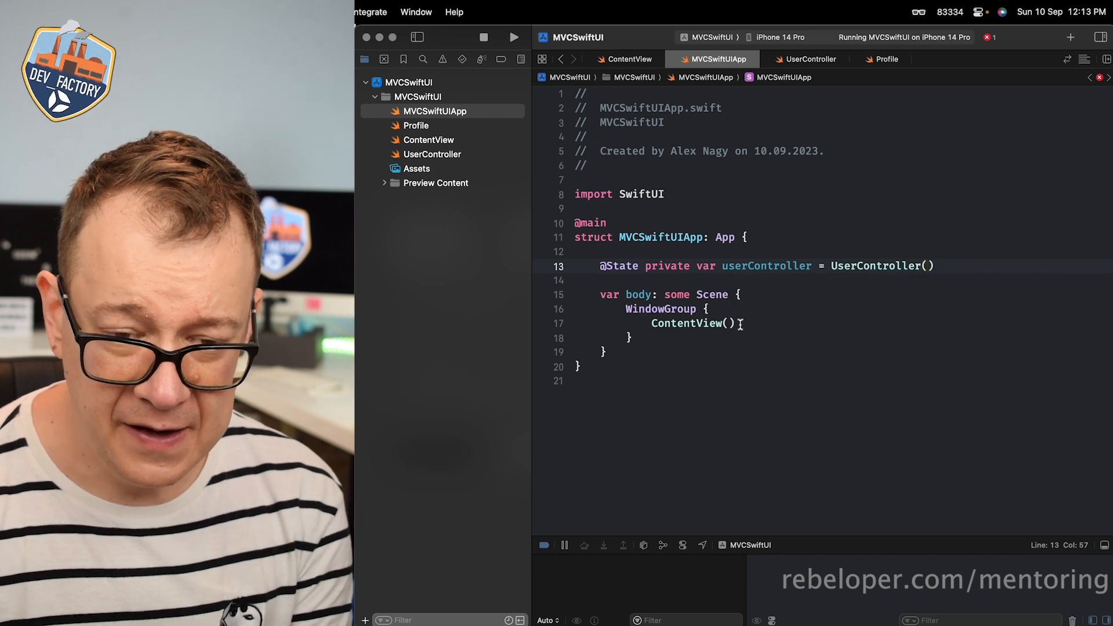
{"action": "type", "text": ".environment(userController"}
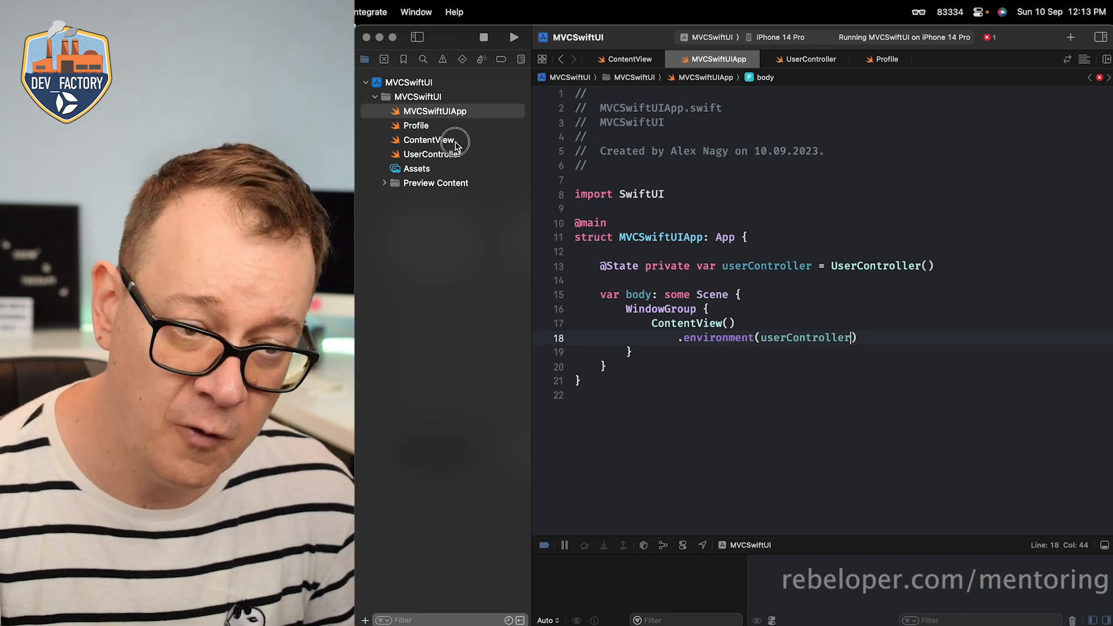
{"action": "left_click", "coordinate": [428, 140]}
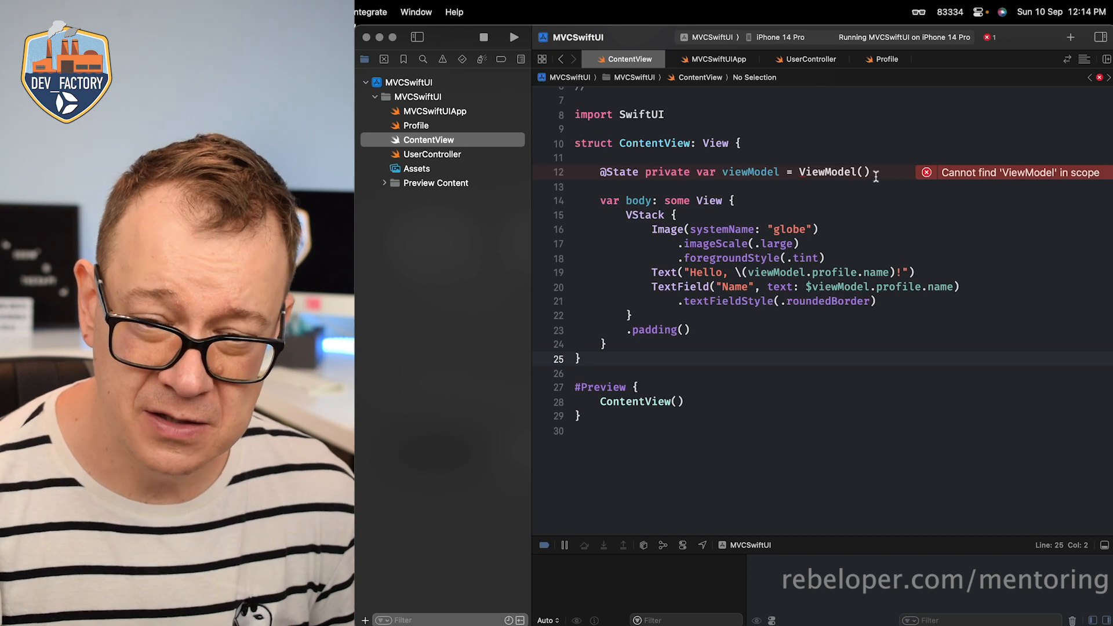
{"action": "triple_click", "coordinate": [731, 172]}
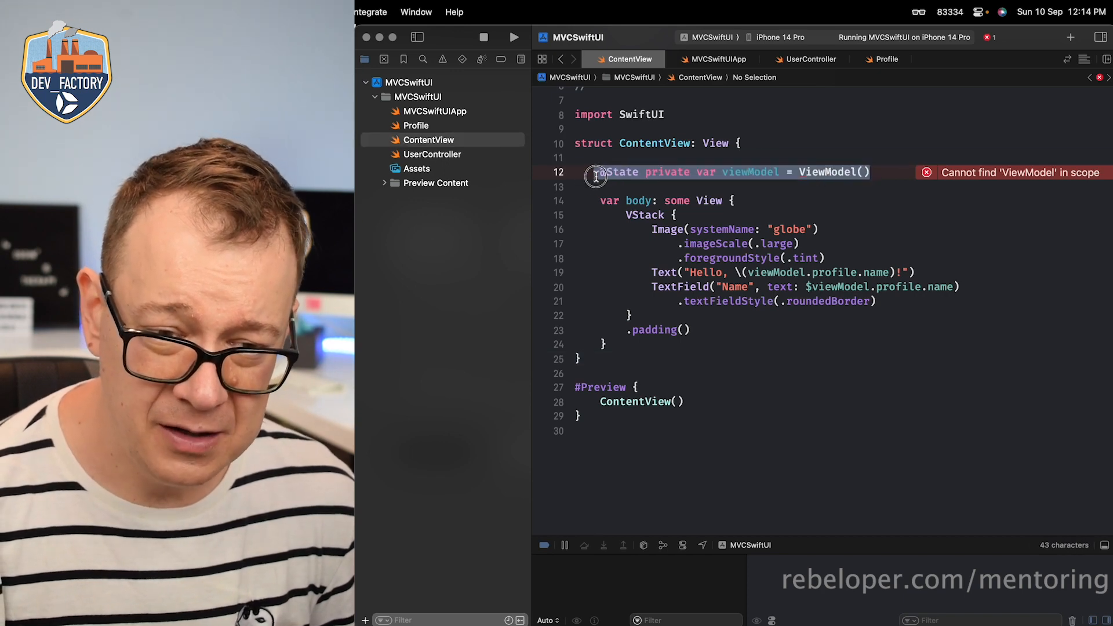
{"action": "type", "text": "@Environment"}
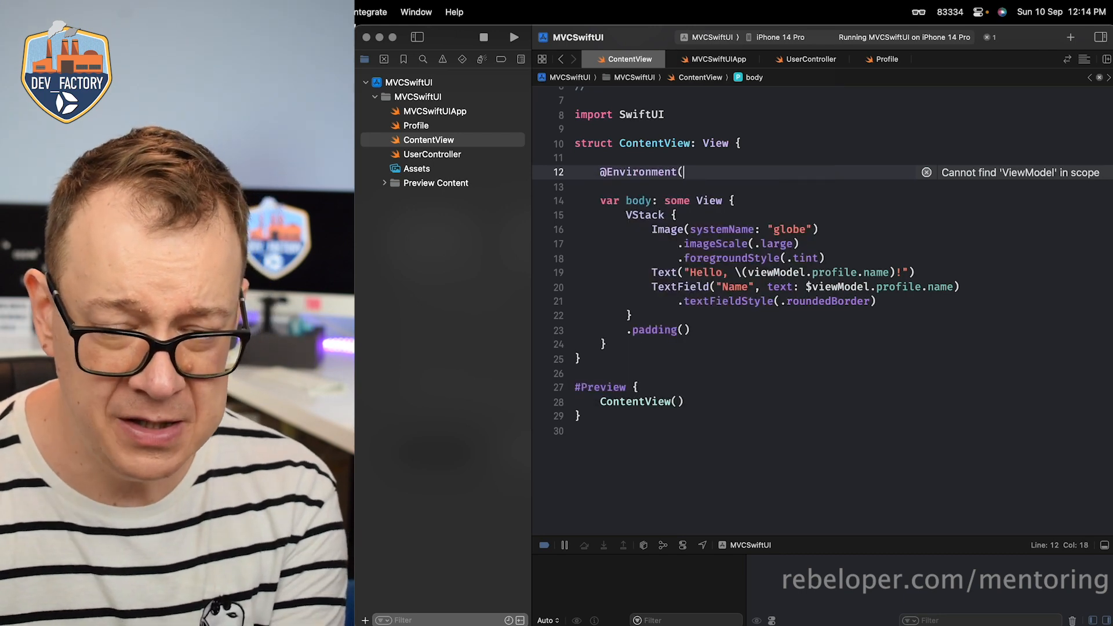
{"action": "type", "text": "("}
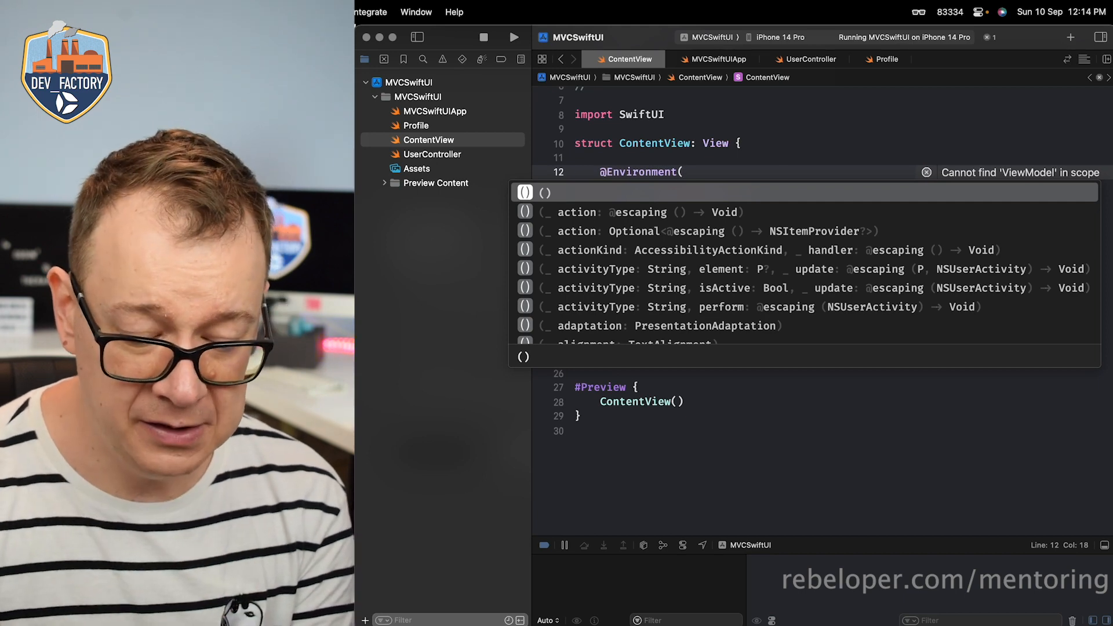
{"action": "type", "text": "Use"}
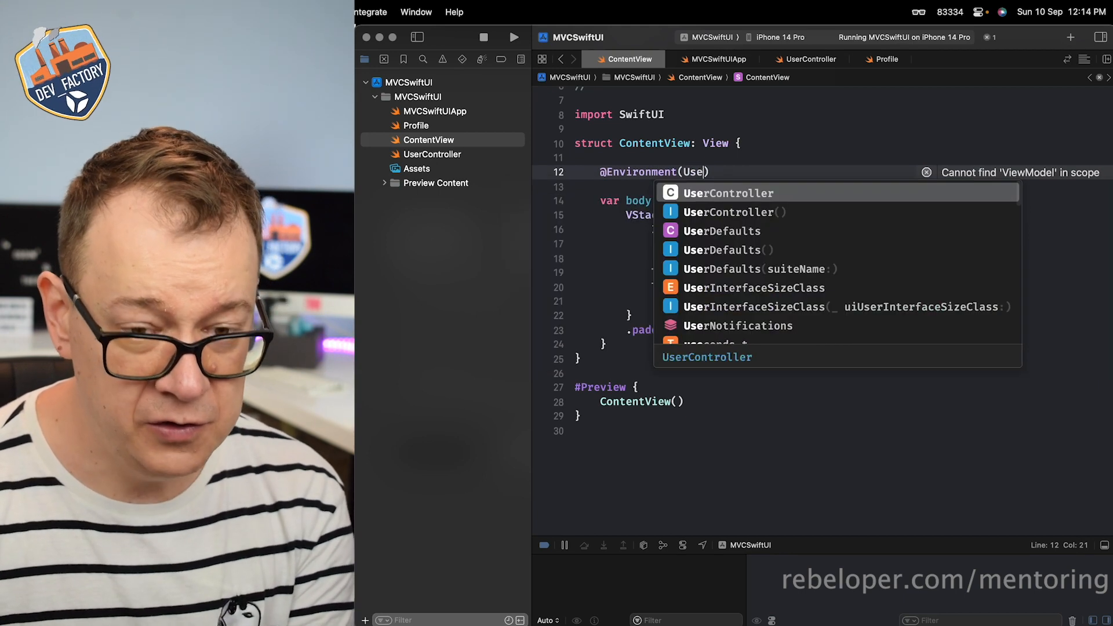
{"action": "type", "text": "UserController.self"}
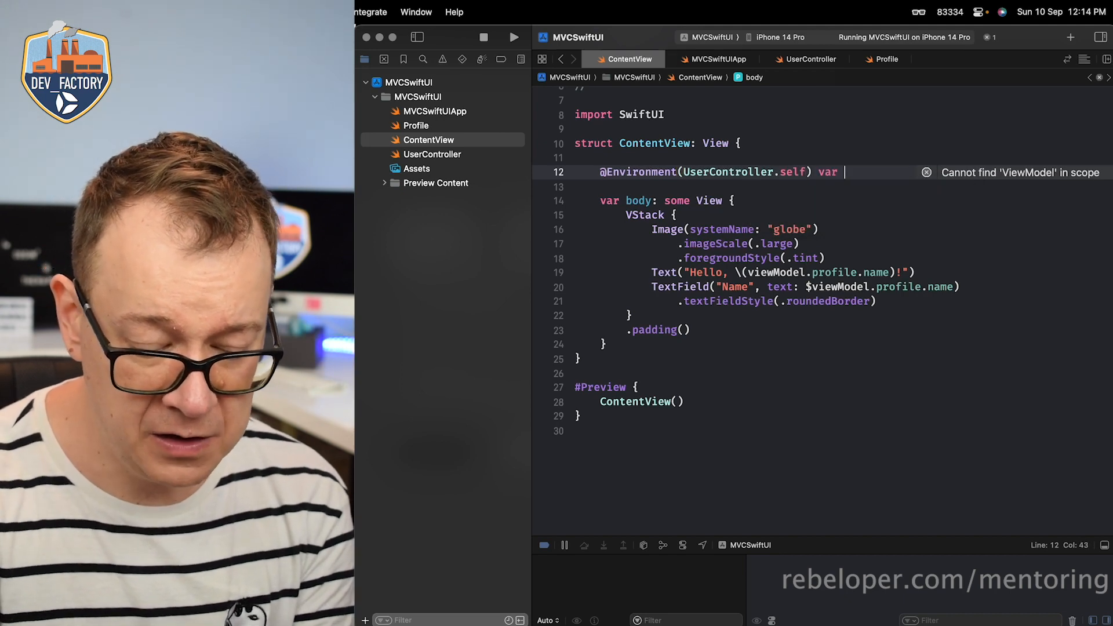
{"action": "type", "text": "userControll"}
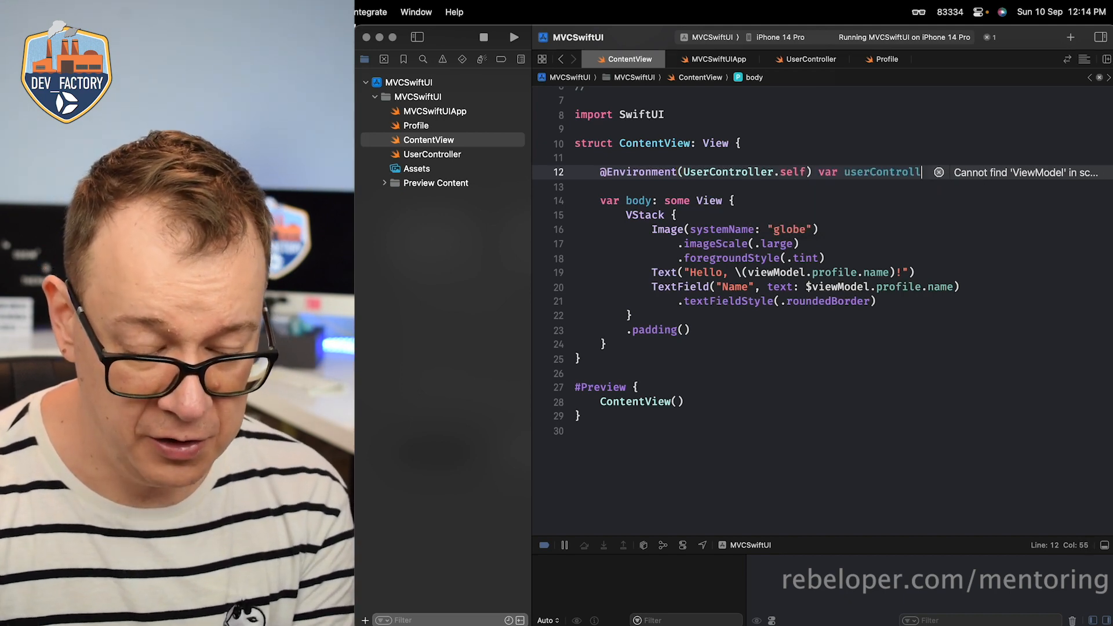
{"action": "type", "text": "er"}
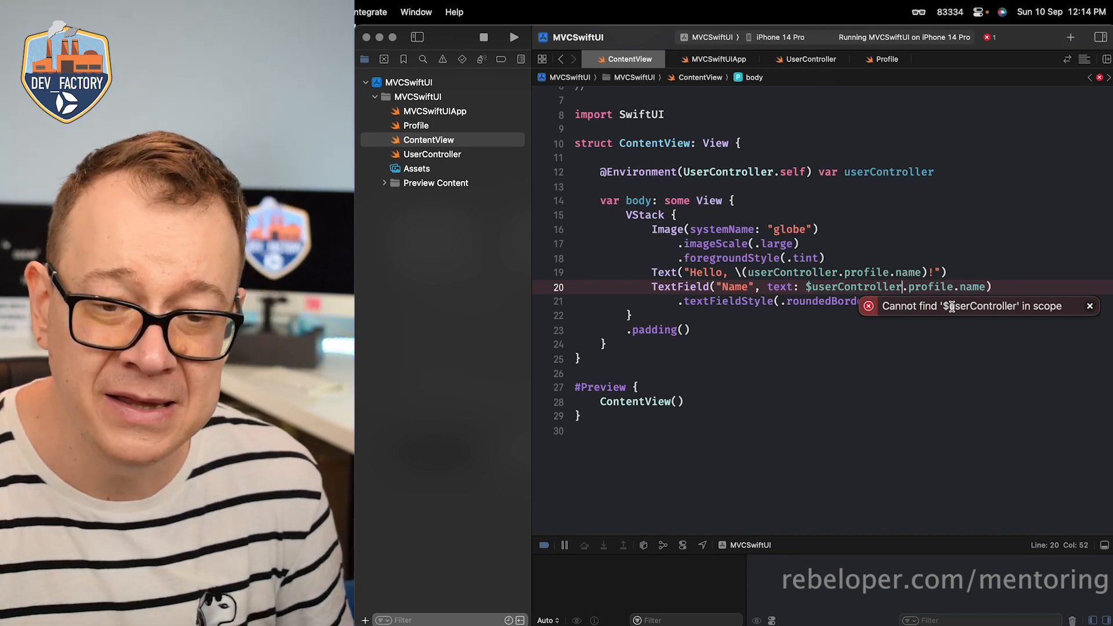
Bind the Name TextField through Bindable(userController).profile.name instead of $userController
{"action": "double_click", "coordinate": [889, 171]}
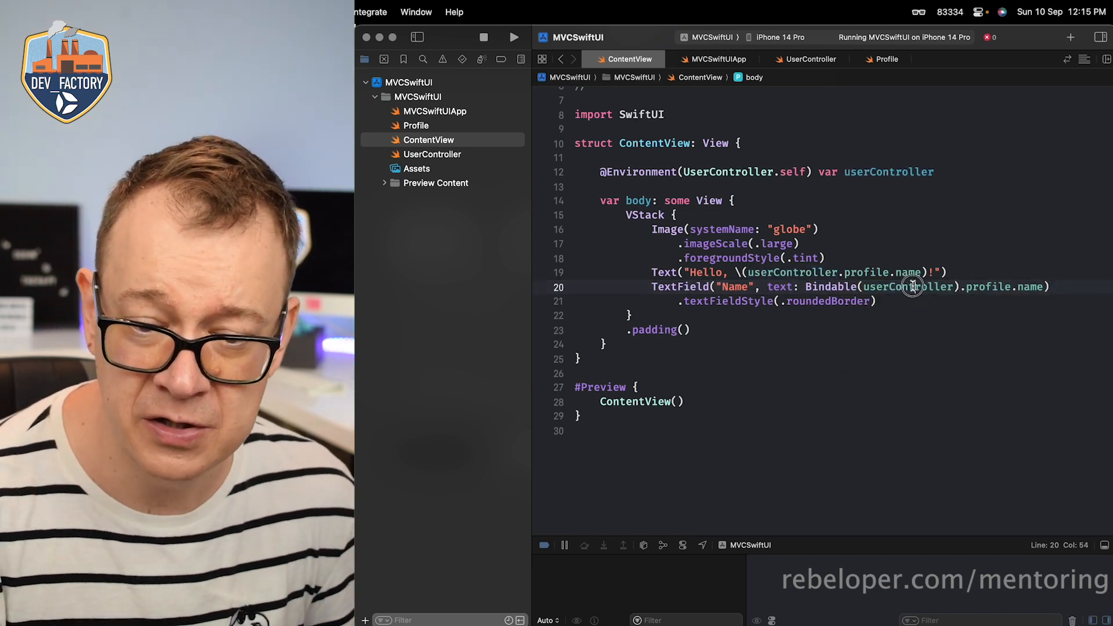
{"action": "double_click", "coordinate": [907, 286]}
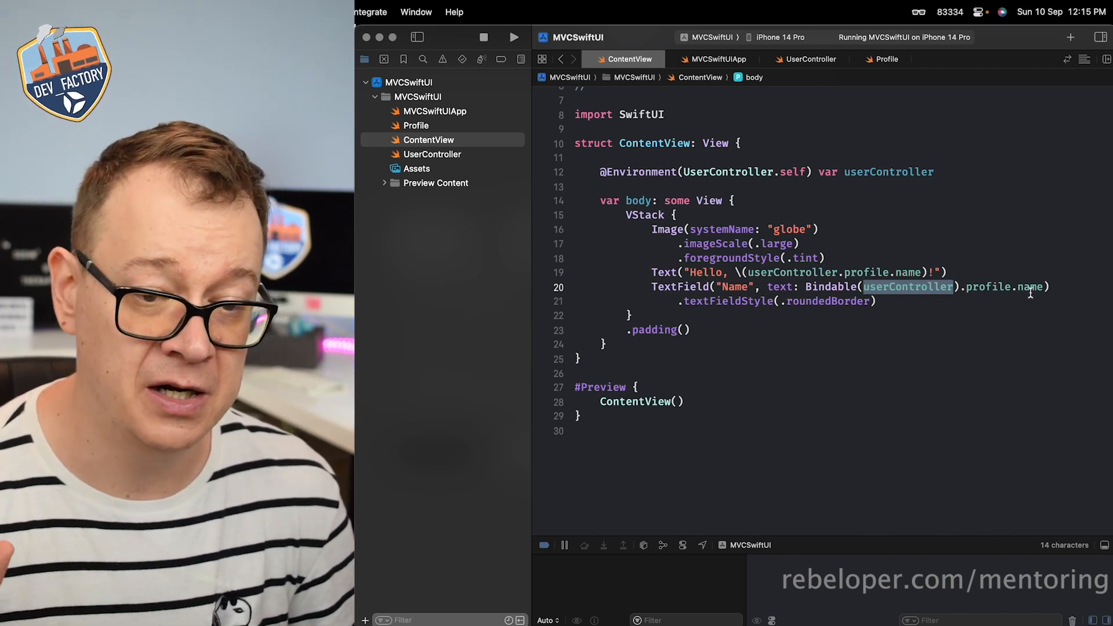
Rebuild and run the app on the iPhone 14 Pro simulator, then type 'Ada' into the Name field
{"action": "left_click", "coordinate": [513, 37]}
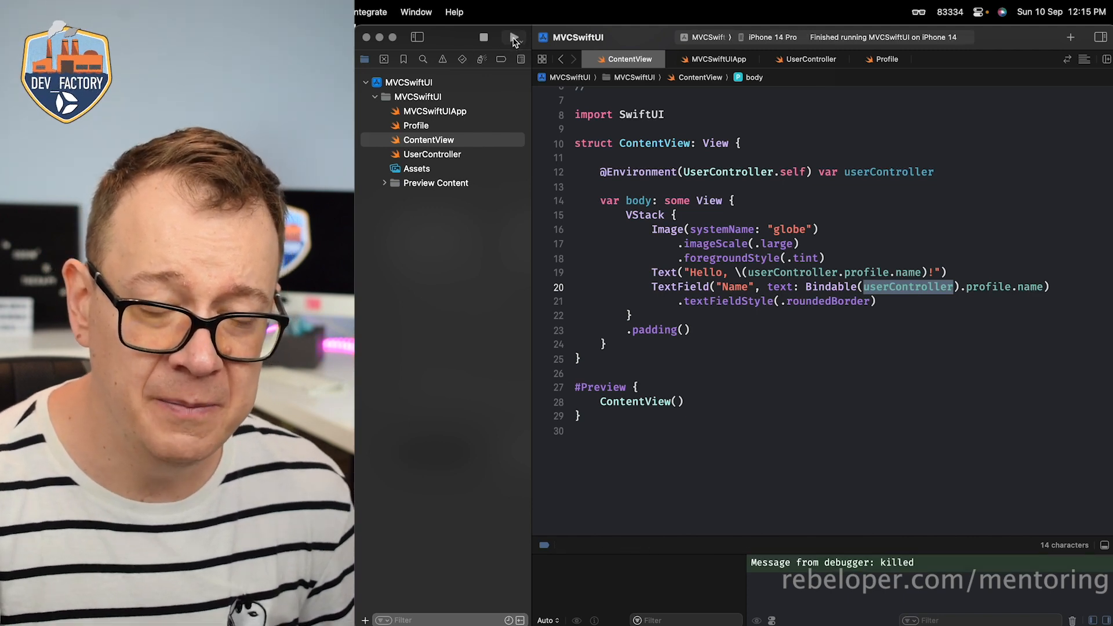
{"action": "left_click", "coordinate": [514, 37]}
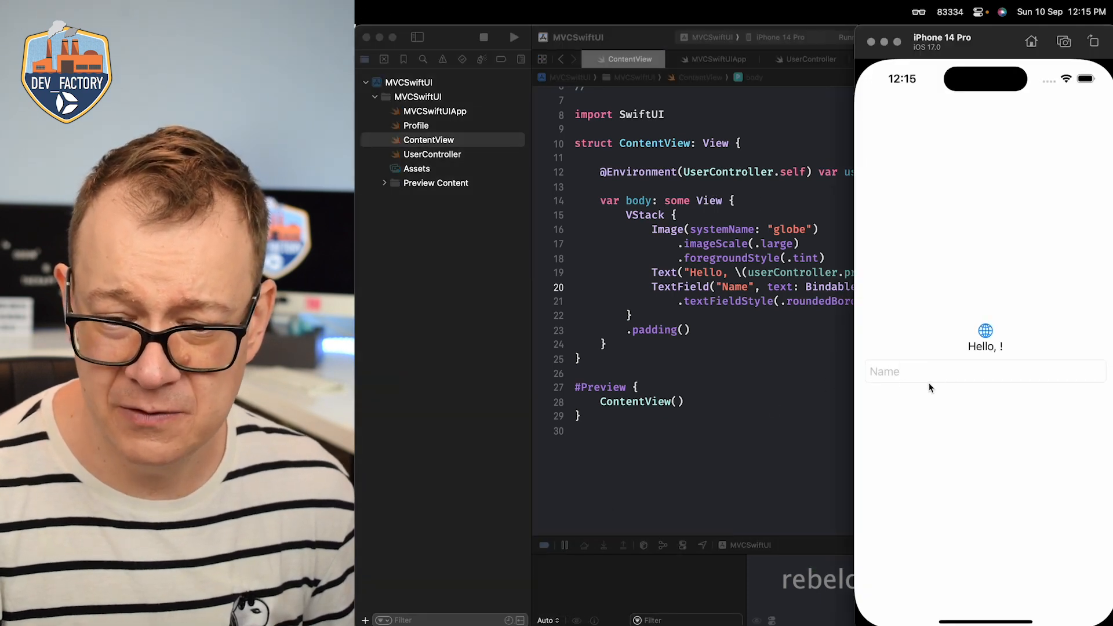
{"action": "type", "text": "Ada"}
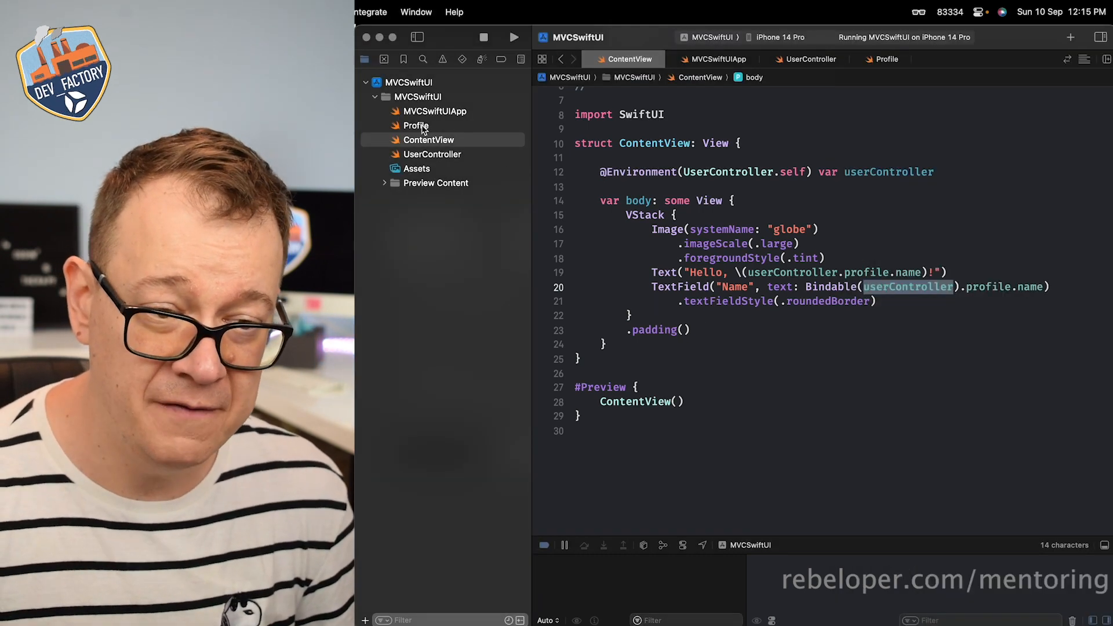
Review ContentView, MVCSwiftUIApp and UserController, ending on the Observable UserController class
{"action": "left_click", "coordinate": [429, 139]}
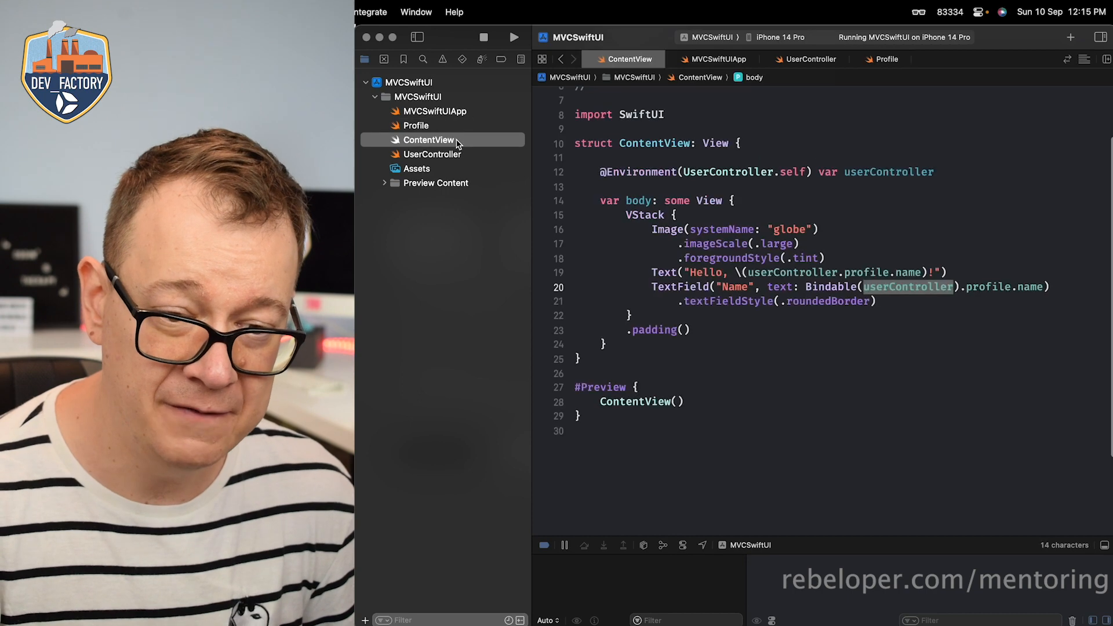
{"action": "left_click", "coordinate": [431, 155]}
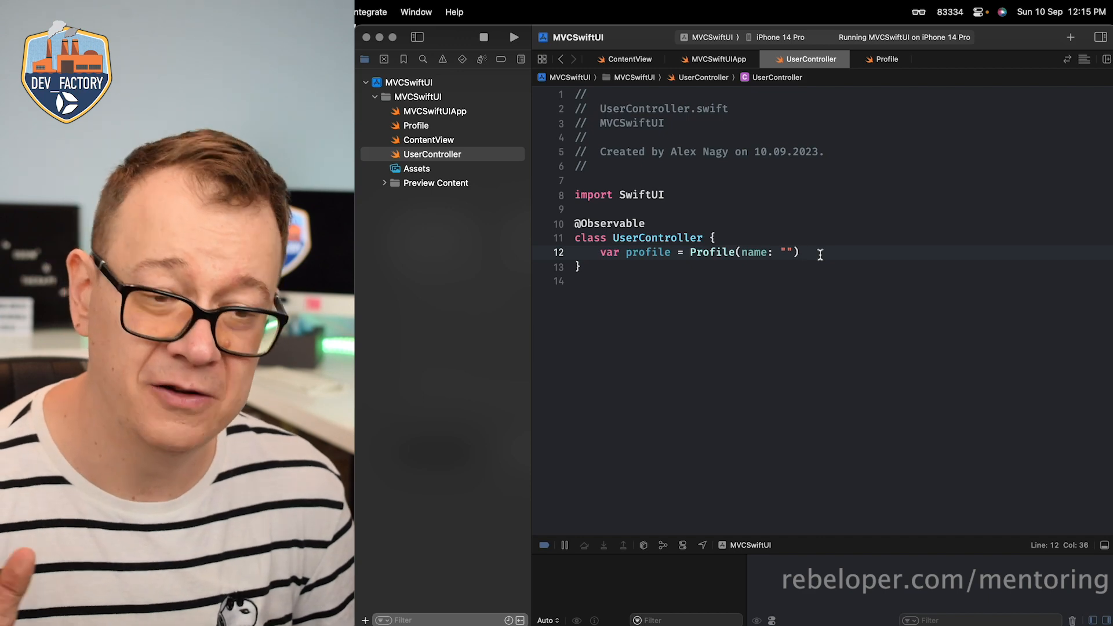
{"action": "left_click", "coordinate": [435, 111]}
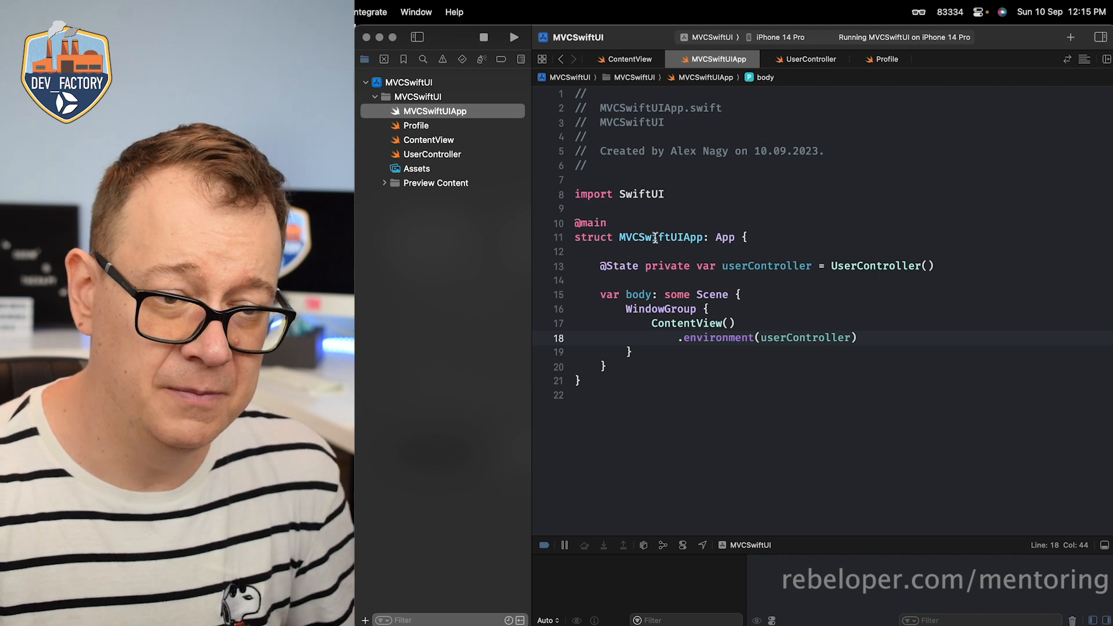
{"action": "left_click", "coordinate": [429, 140]}
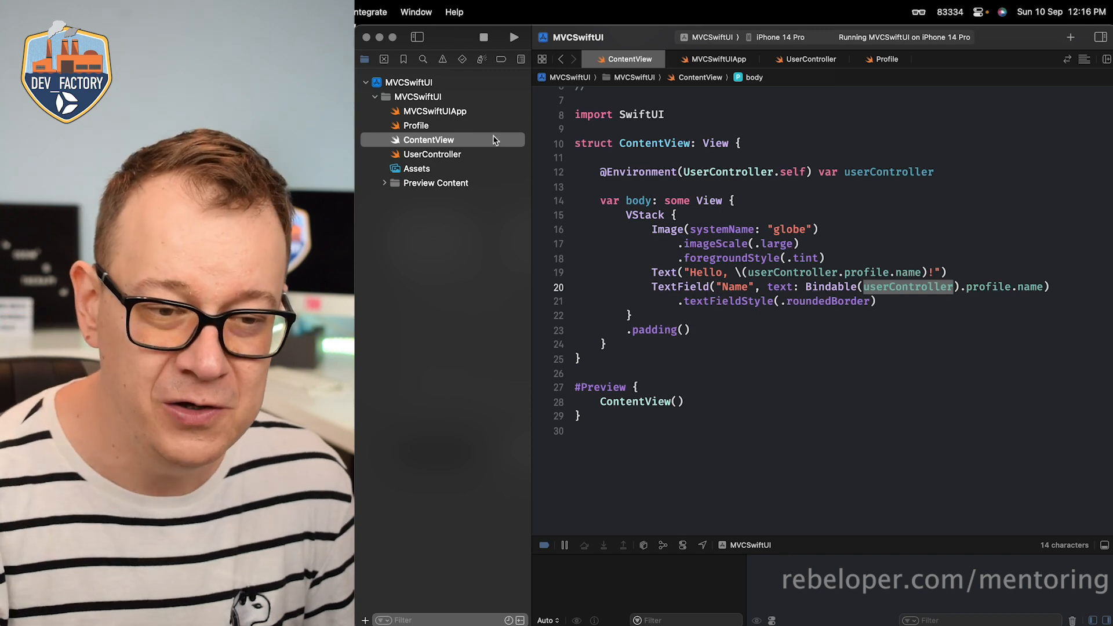
{"action": "left_click", "coordinate": [431, 154]}
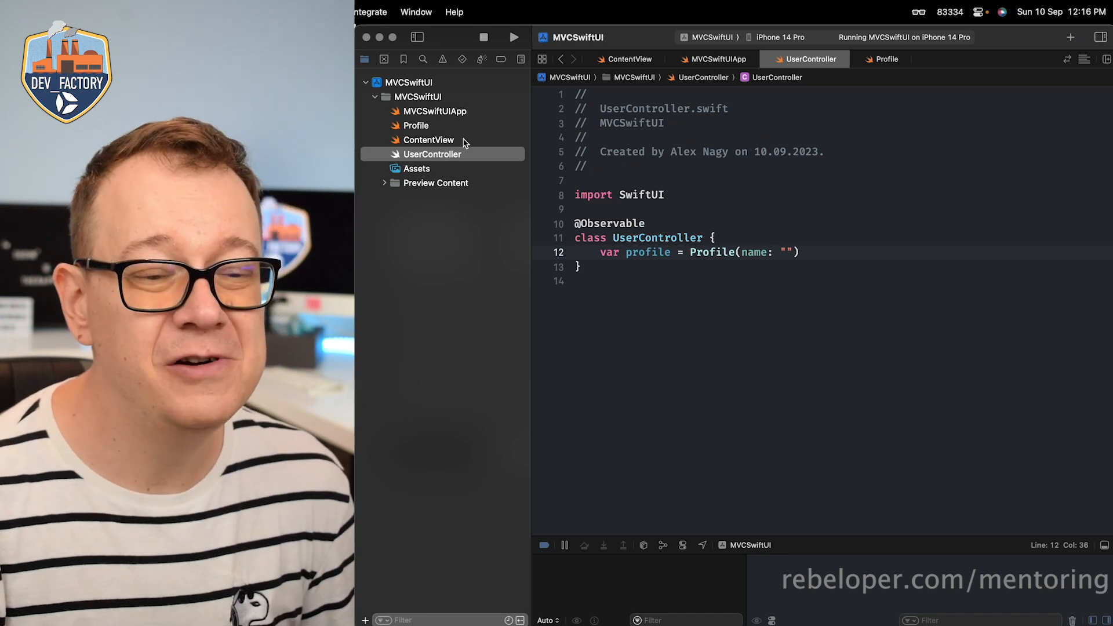
{"action": "mouse_move", "coordinate": [440, 142]}
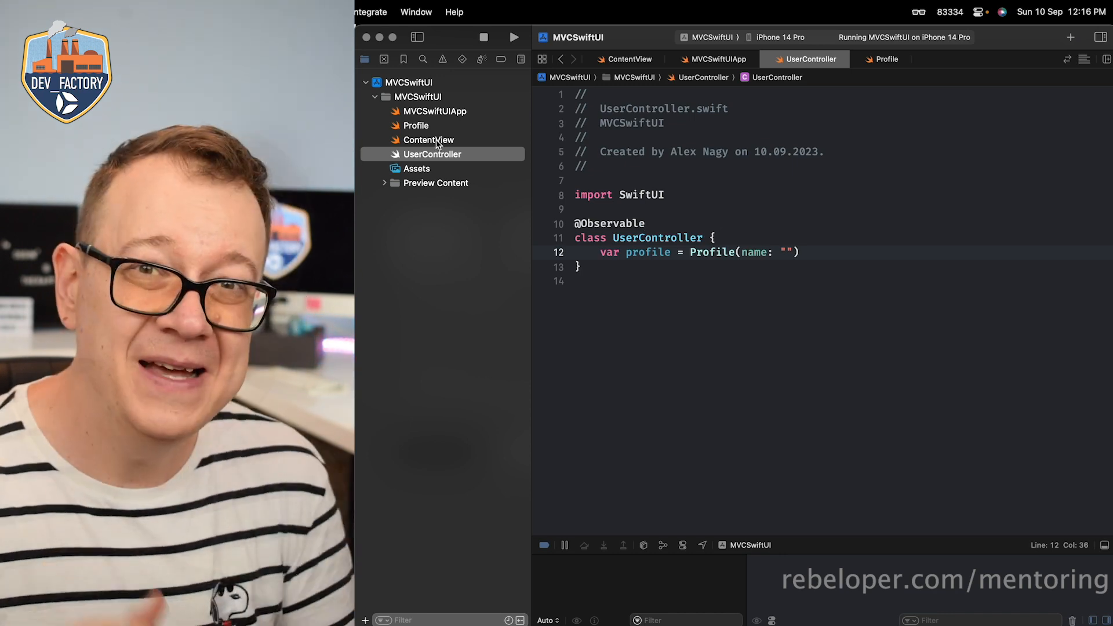